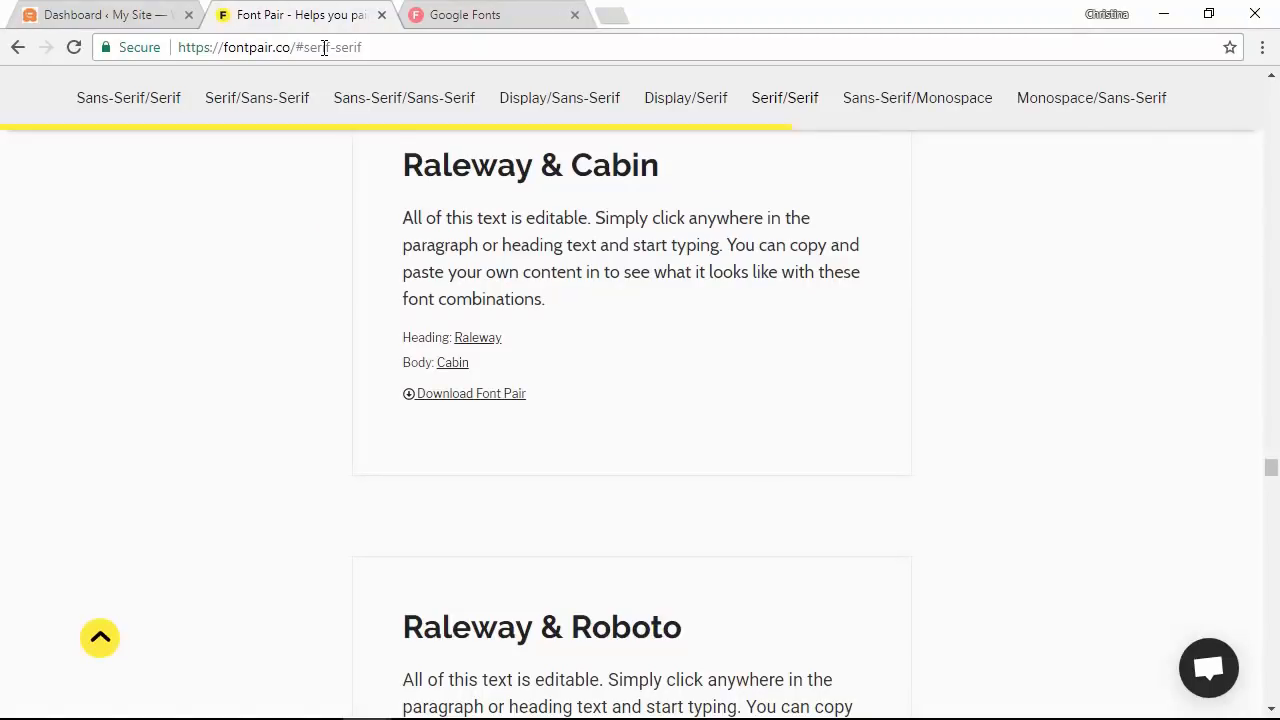
pyautogui.moveTo(320, 235)
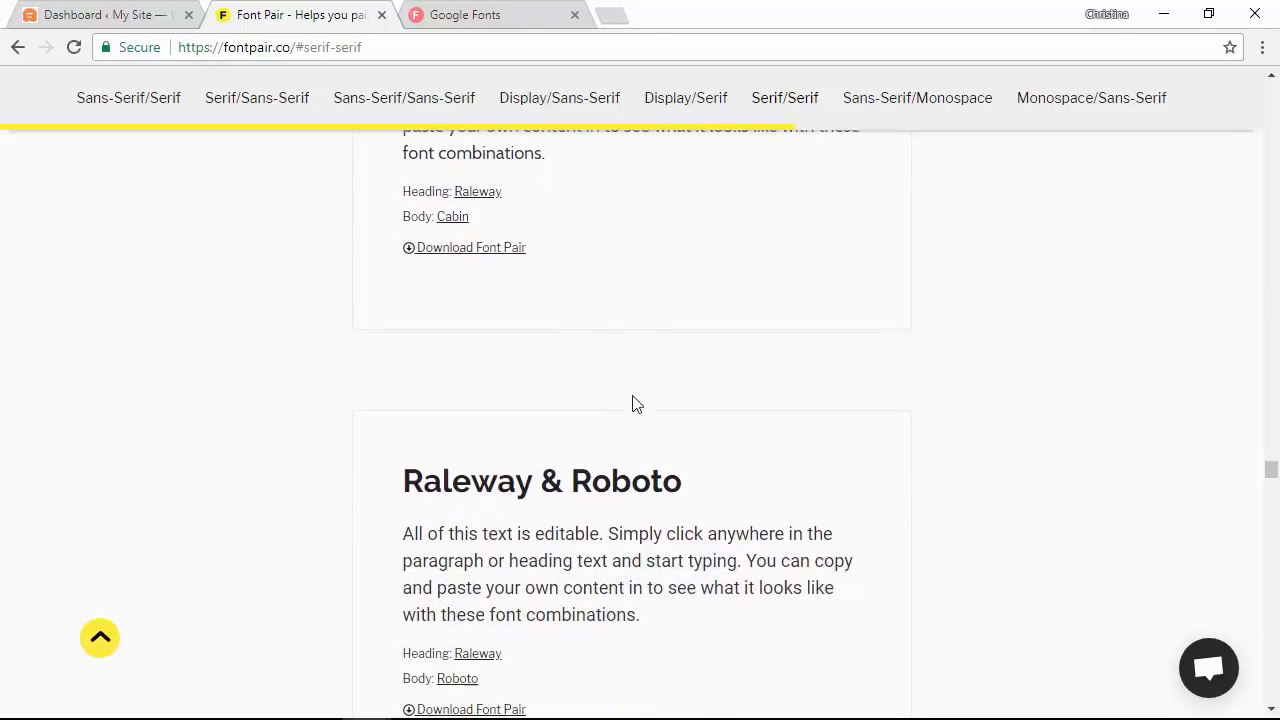
# Scroll the Font Pair list past the Raleway pairs to the Open Sans & Lora card
pyautogui.scroll(-3)
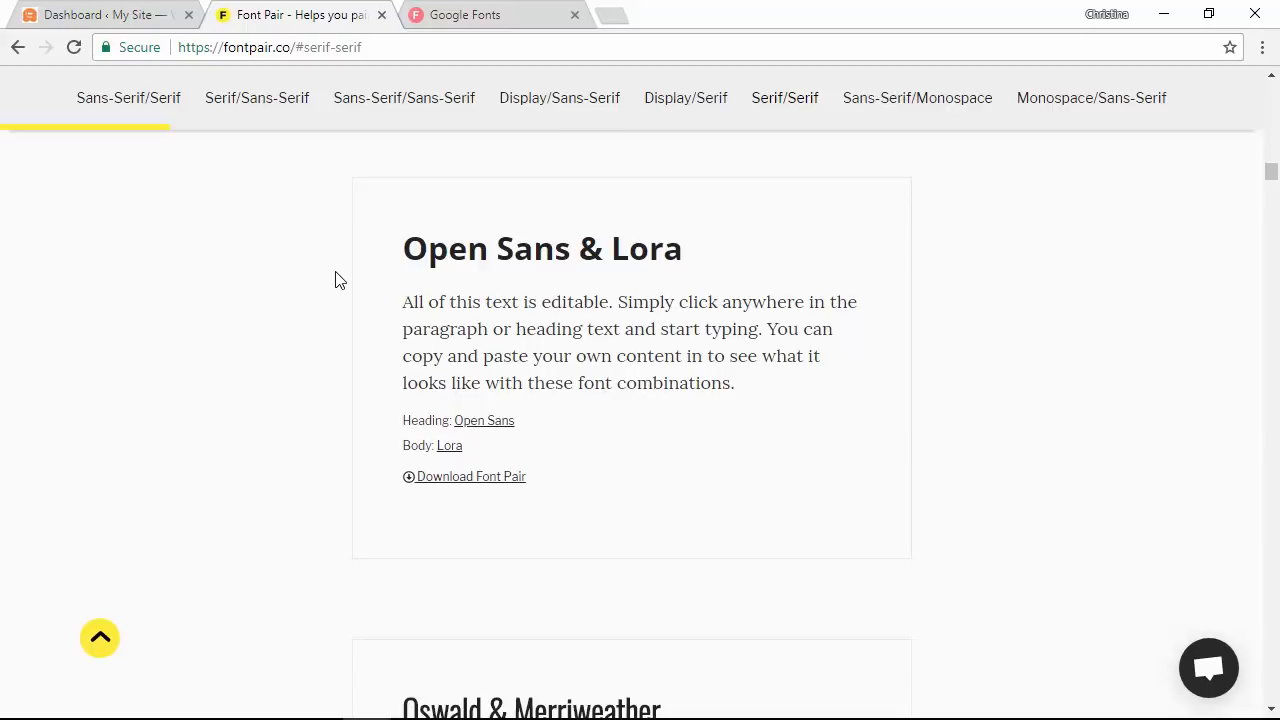
pyautogui.moveTo(320, 360)
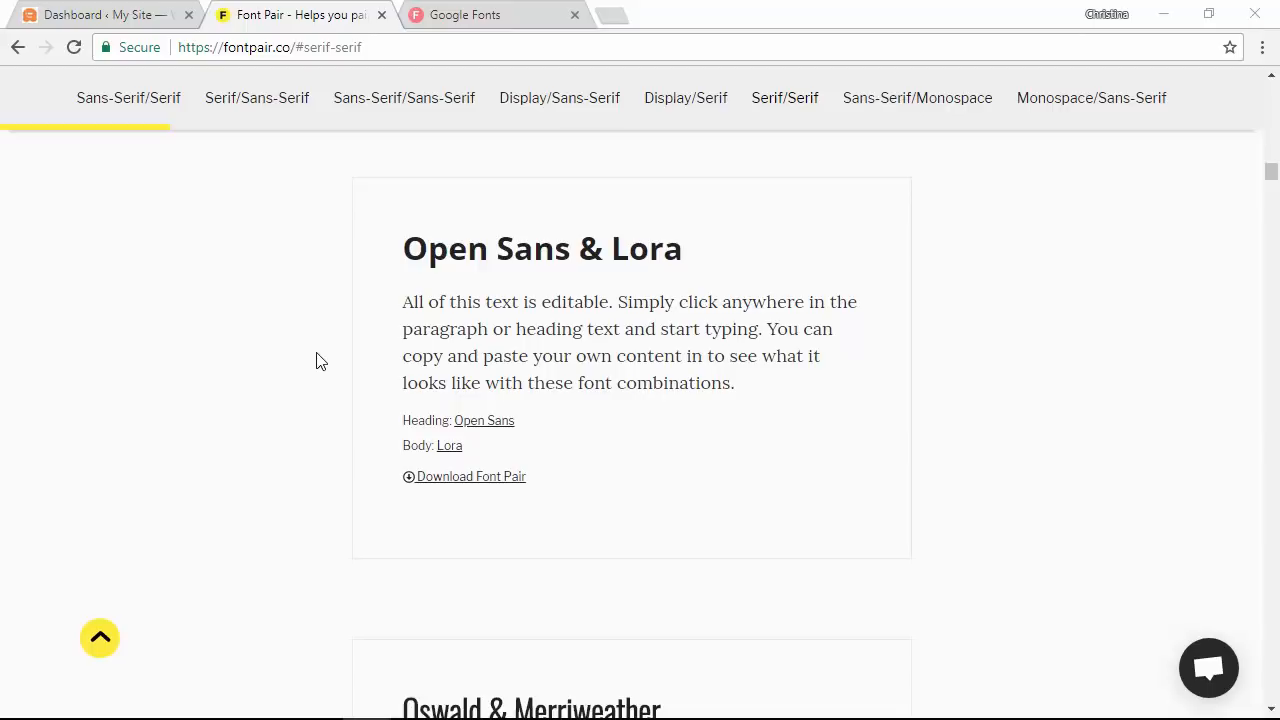
# Search Google Fonts for Lora, select it, and add its Open Sans pairing
pyautogui.click(465, 14)
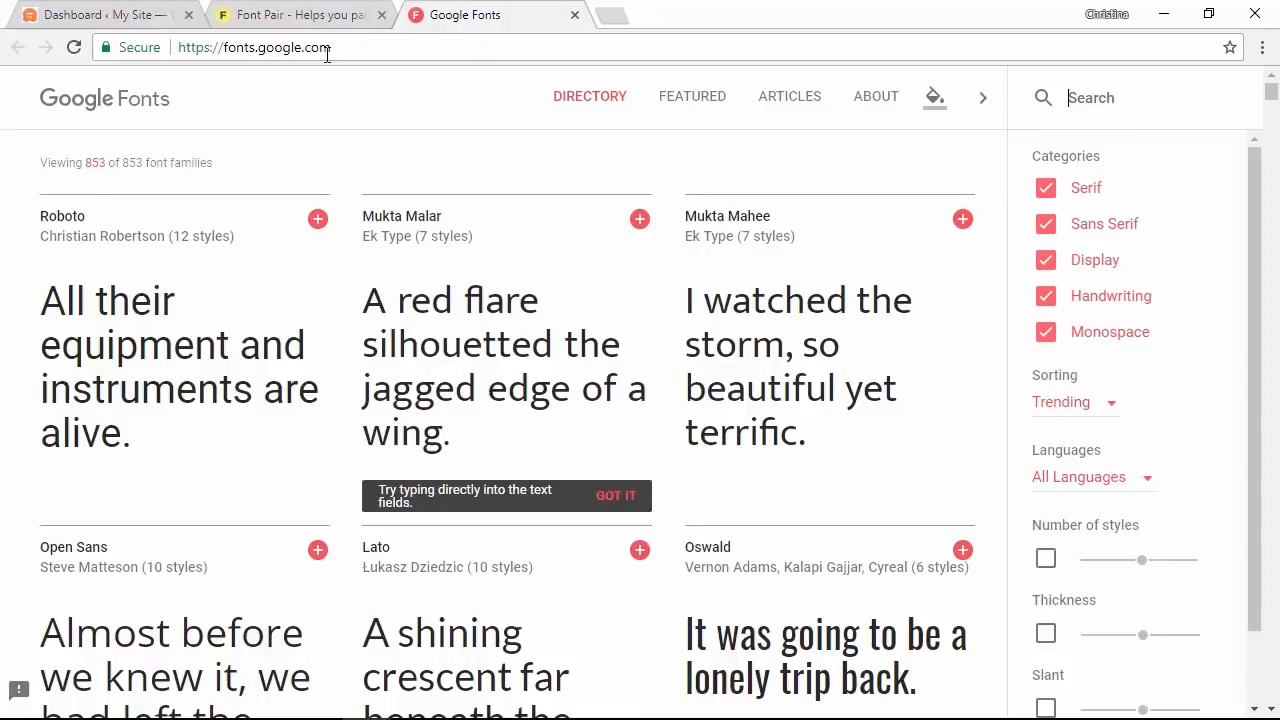
pyautogui.moveTo(1082, 97)
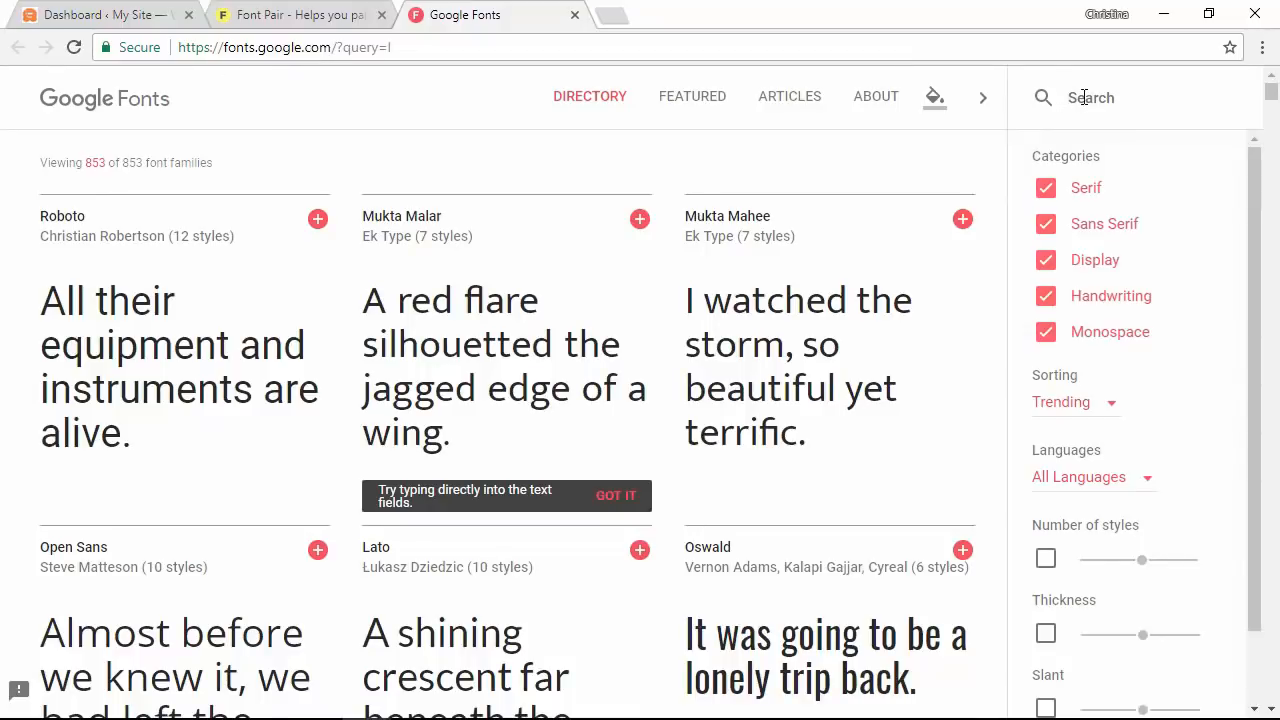
pyautogui.write('lora')
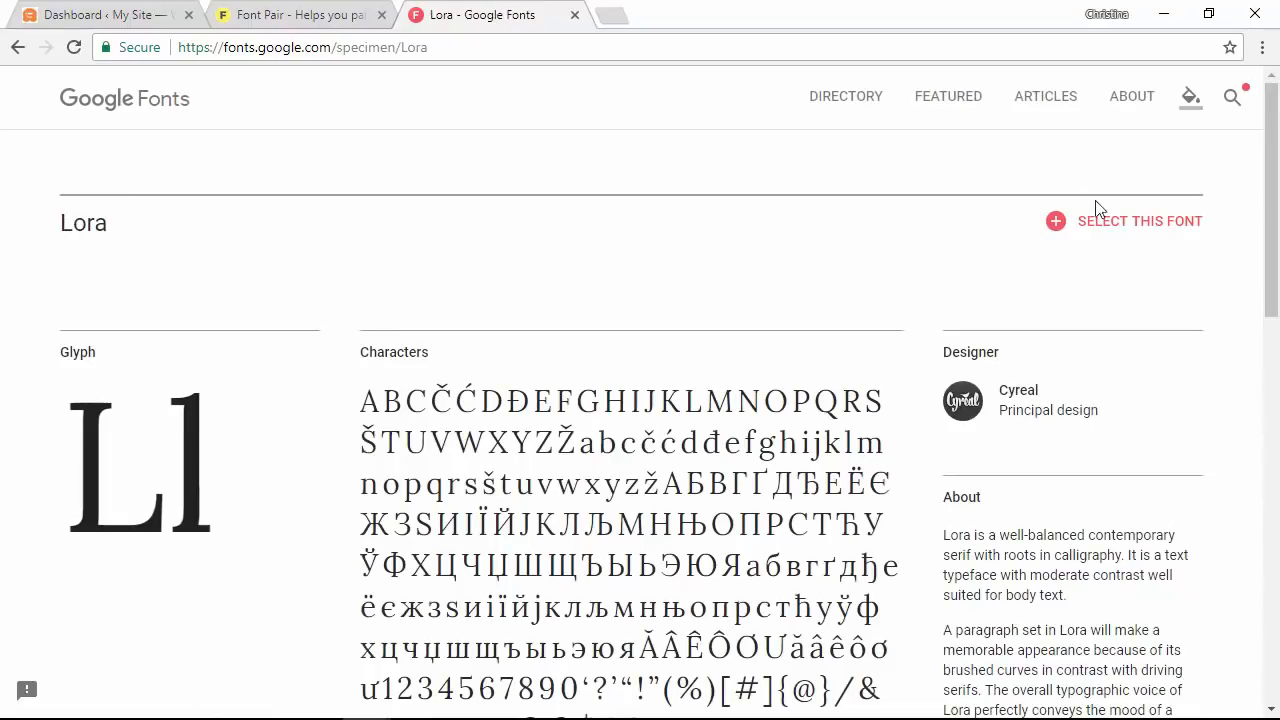
pyautogui.click(1055, 221)
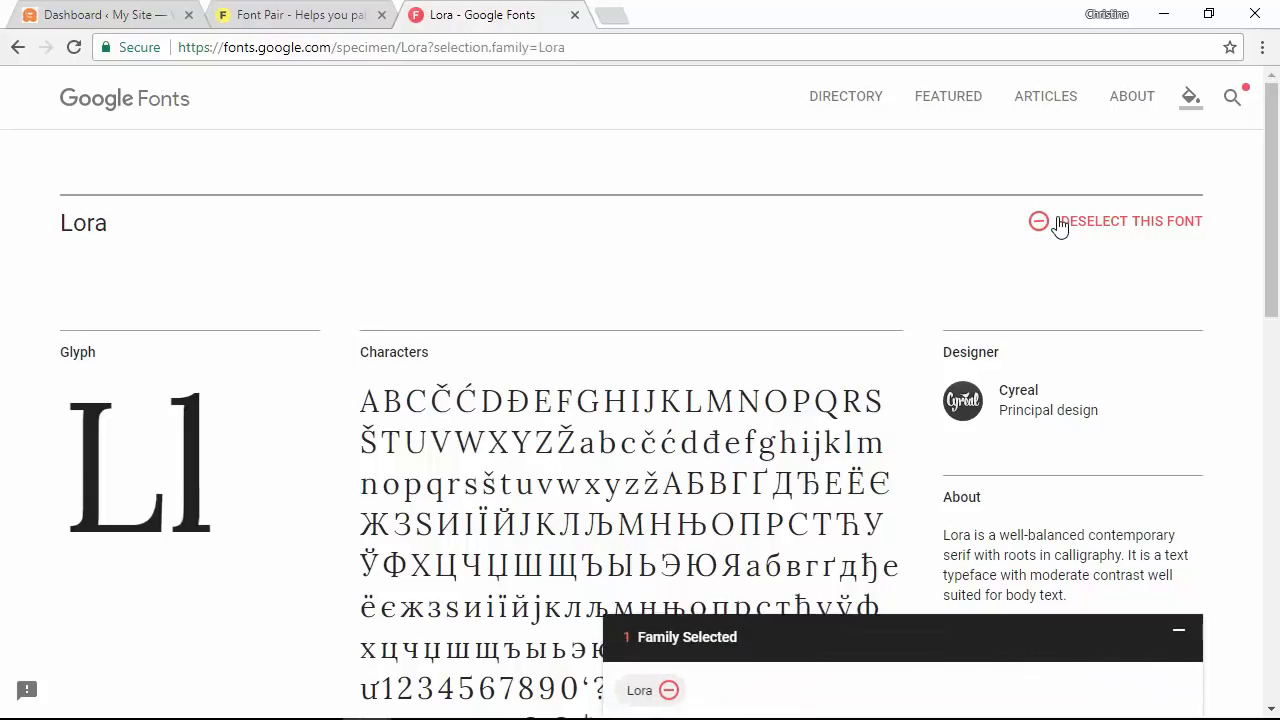
pyautogui.scroll(-3)
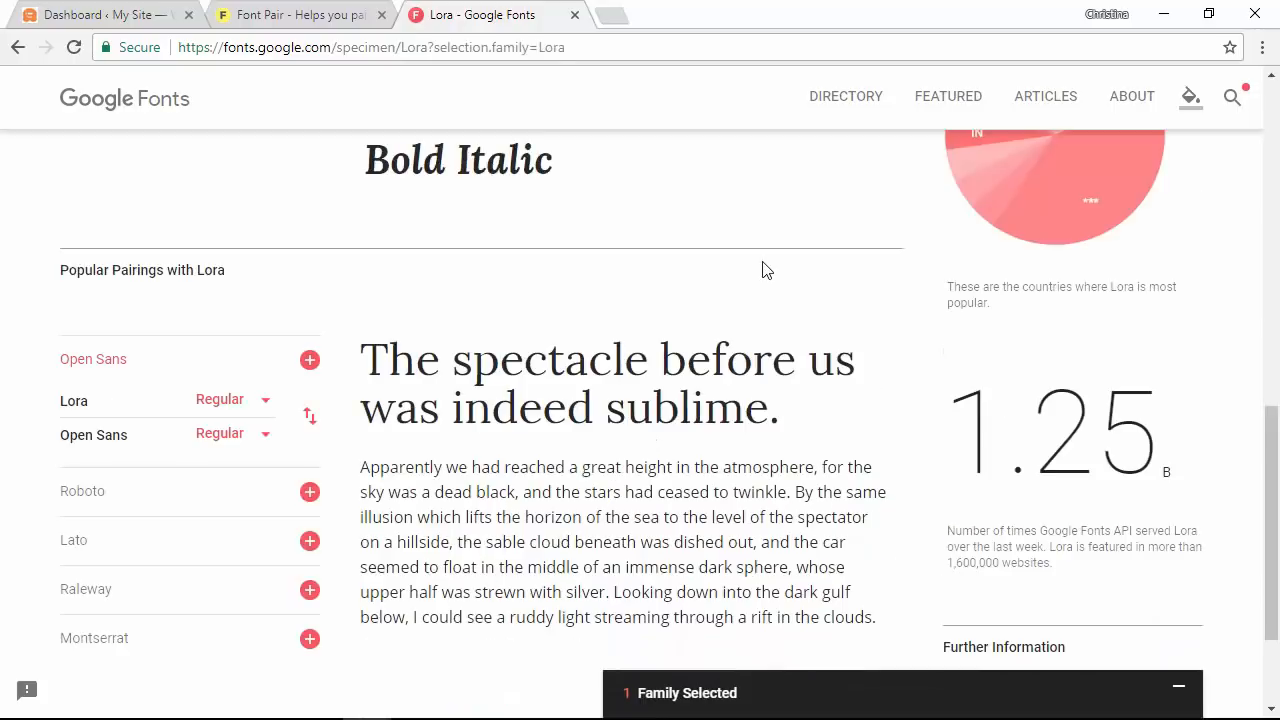
pyautogui.scroll(-3)
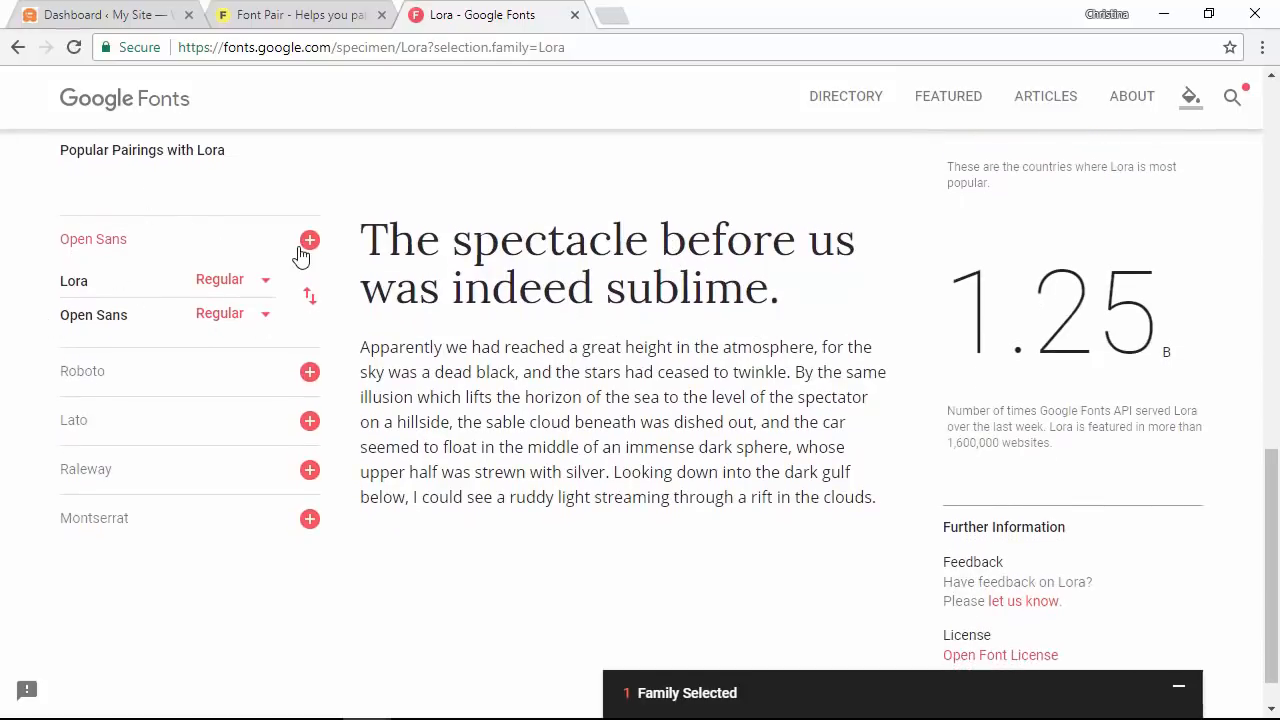
pyautogui.click(309, 239)
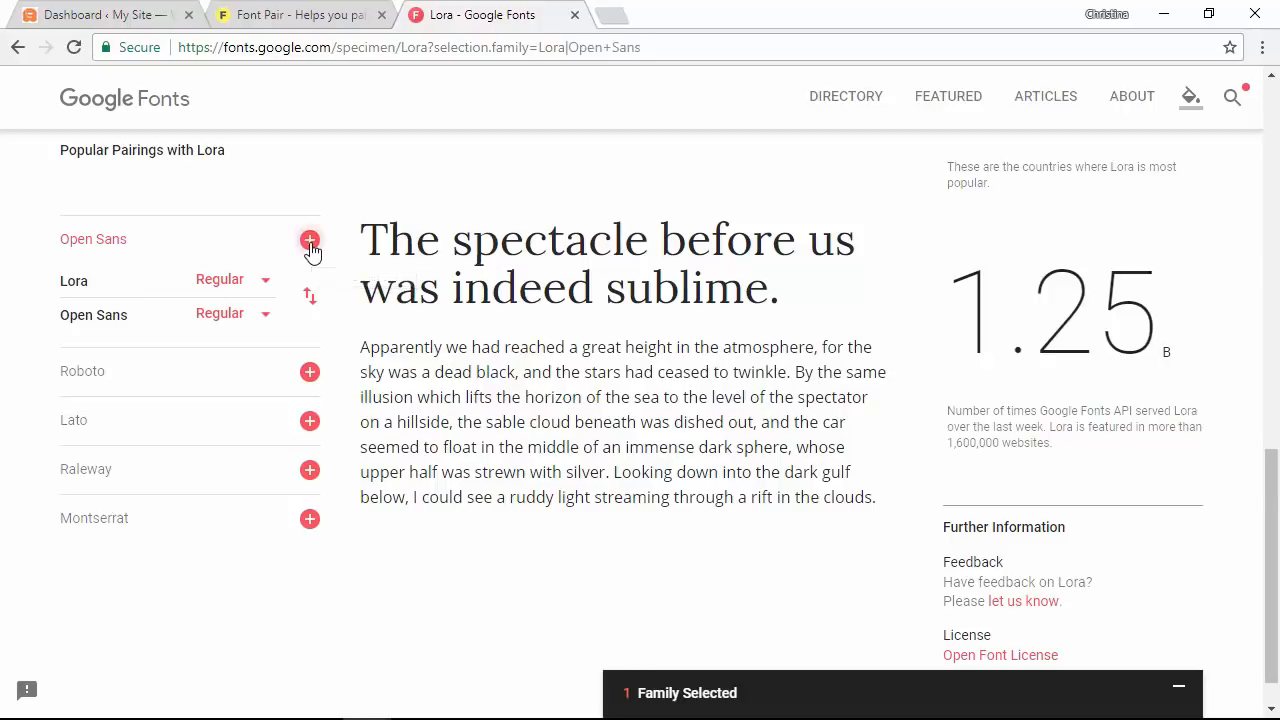
pyautogui.click(309, 239)
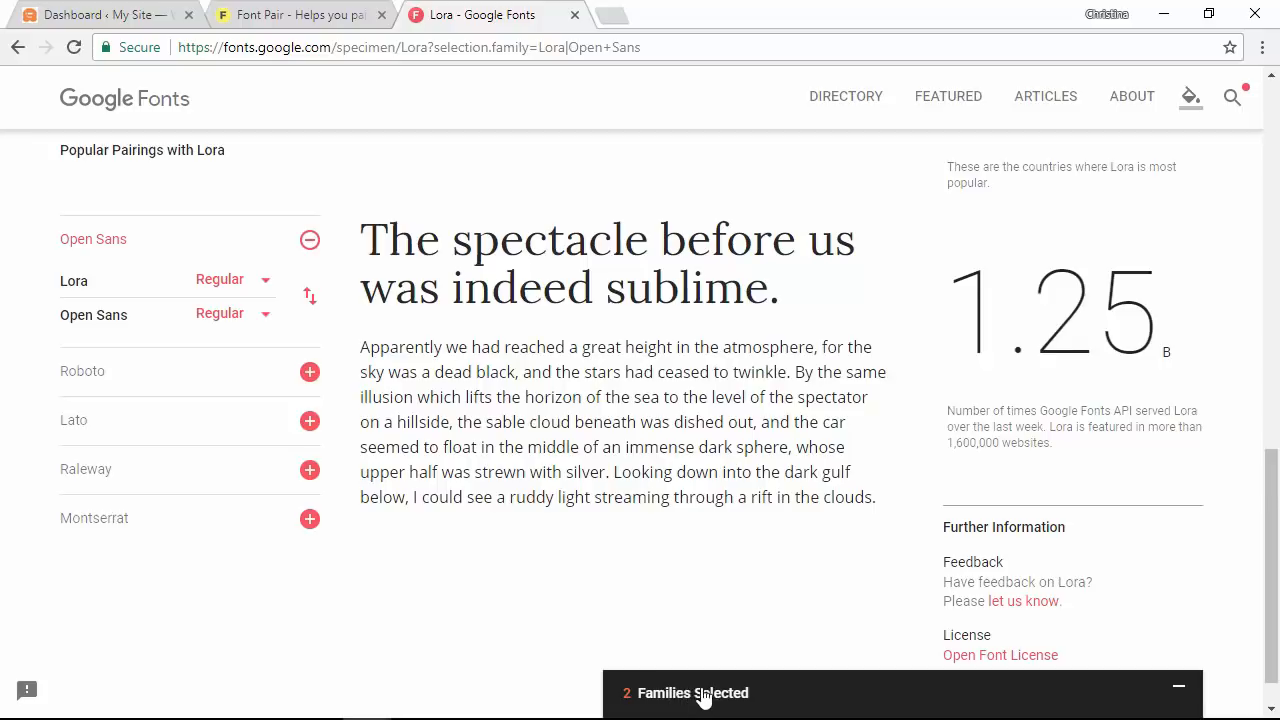
# Open the '2 Families Selected' drawer to show the Lora and Open Sans embed link
pyautogui.click(693, 692)
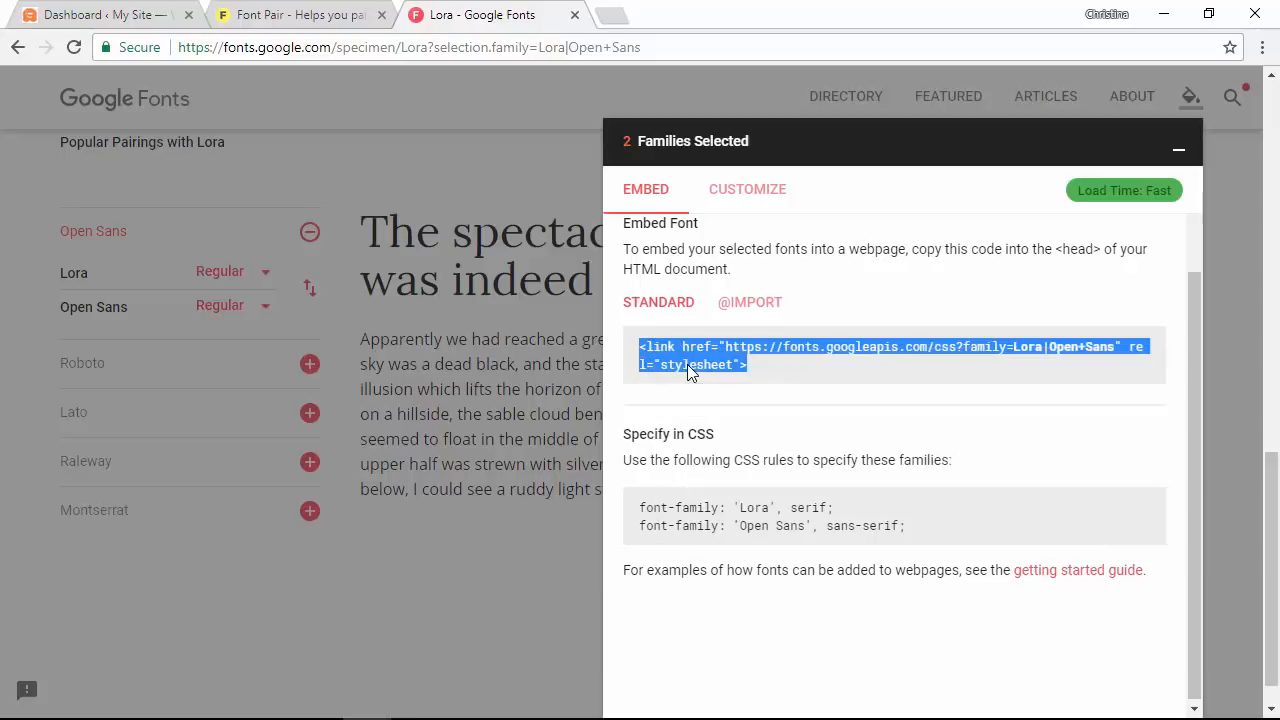
pyautogui.moveTo(105, 18)
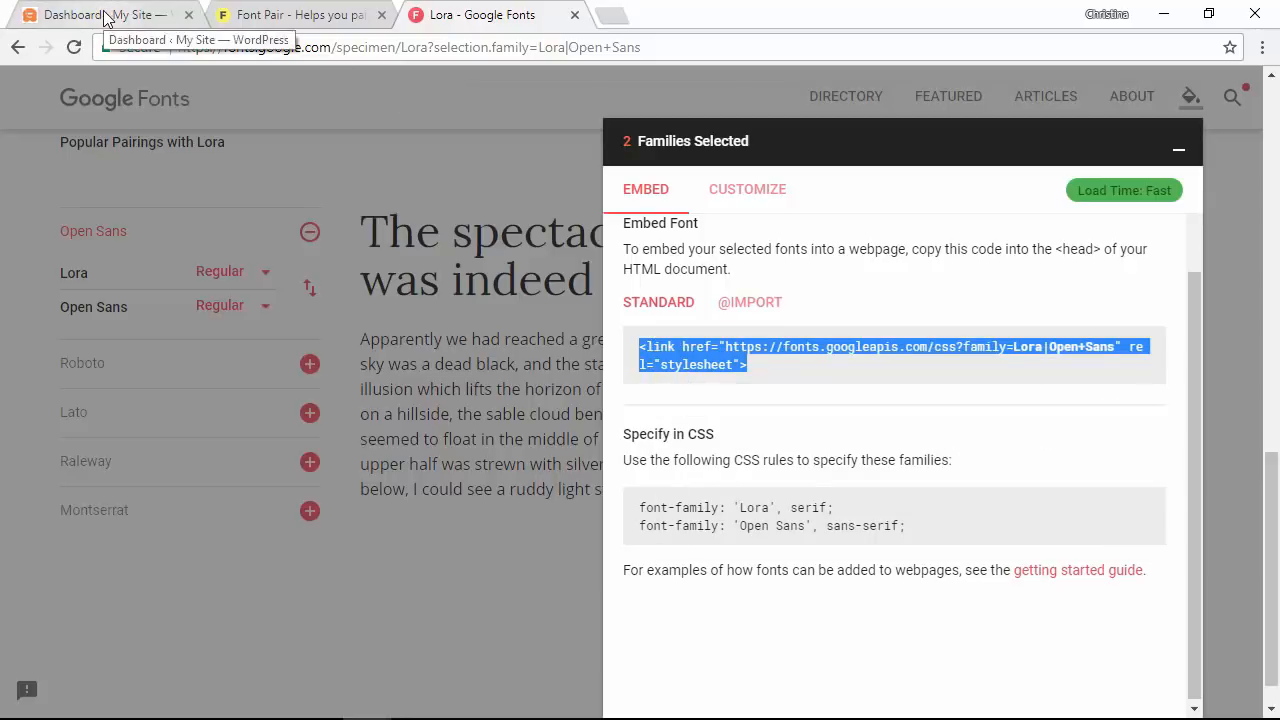
# Search Plugins > Add New for 'insert hea' and install Insert Headers and Footers
pyautogui.click(100, 14)
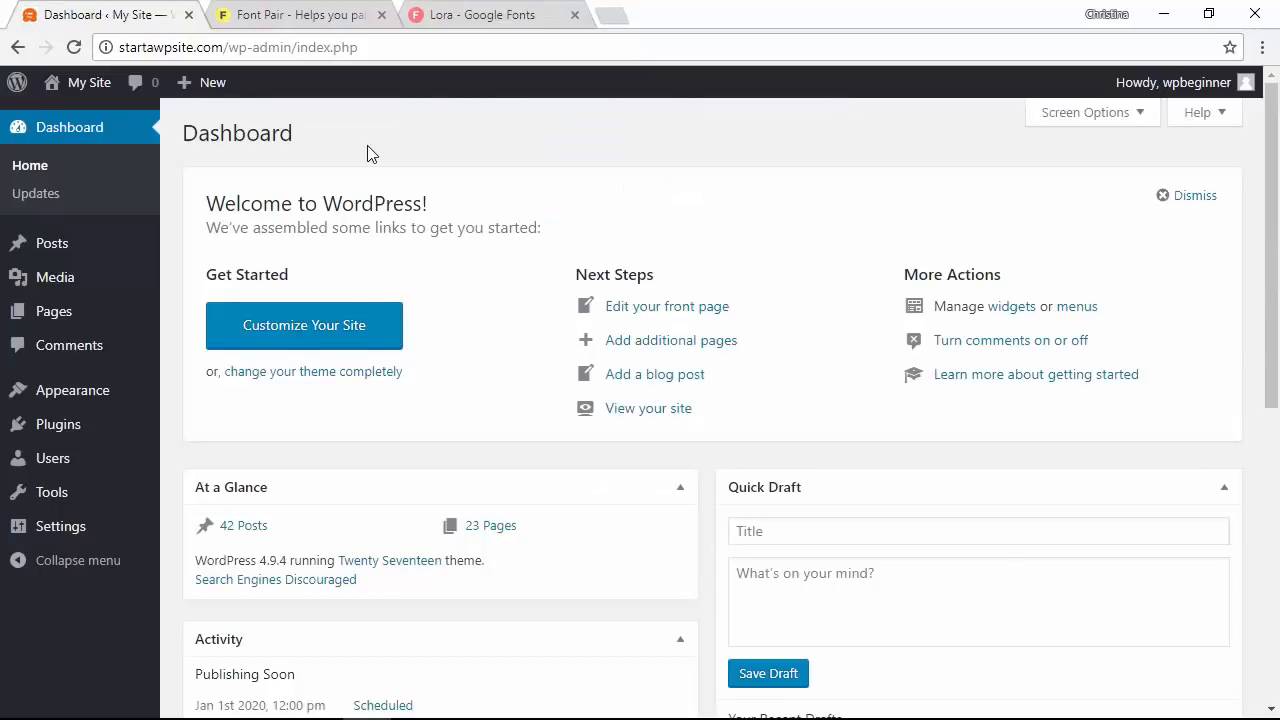
pyautogui.press('F11')
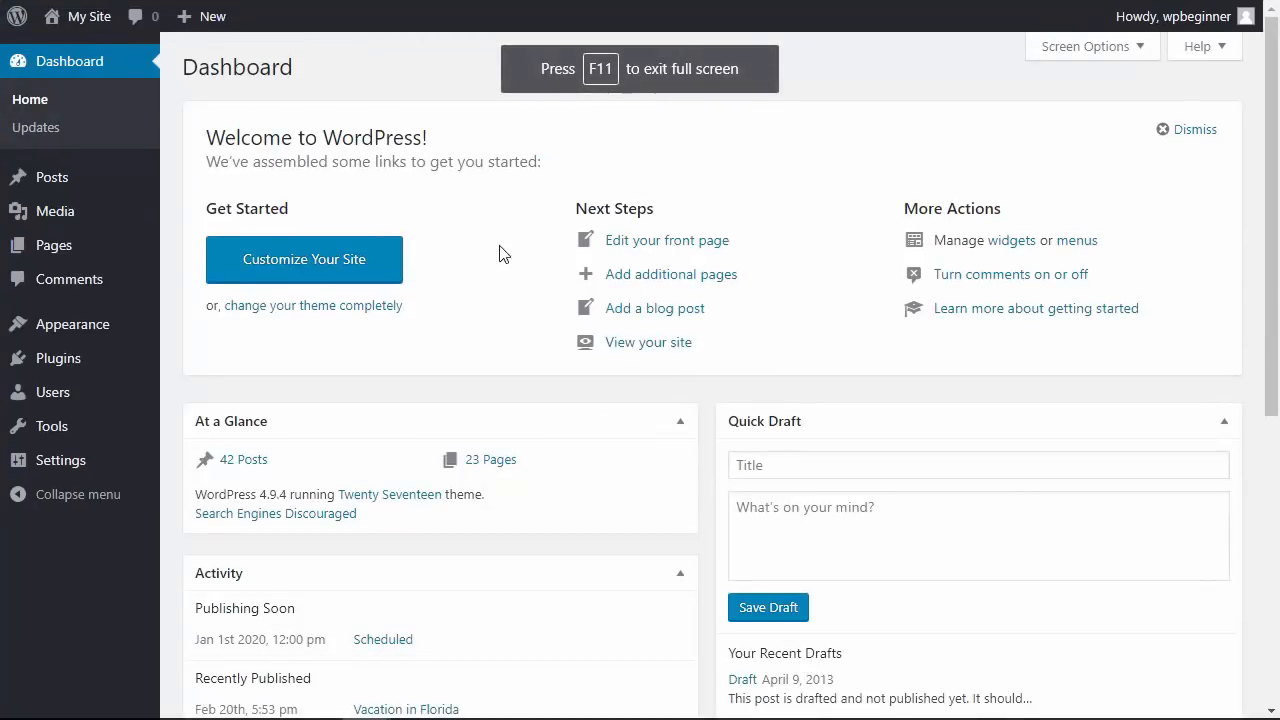
pyautogui.moveTo(71, 323)
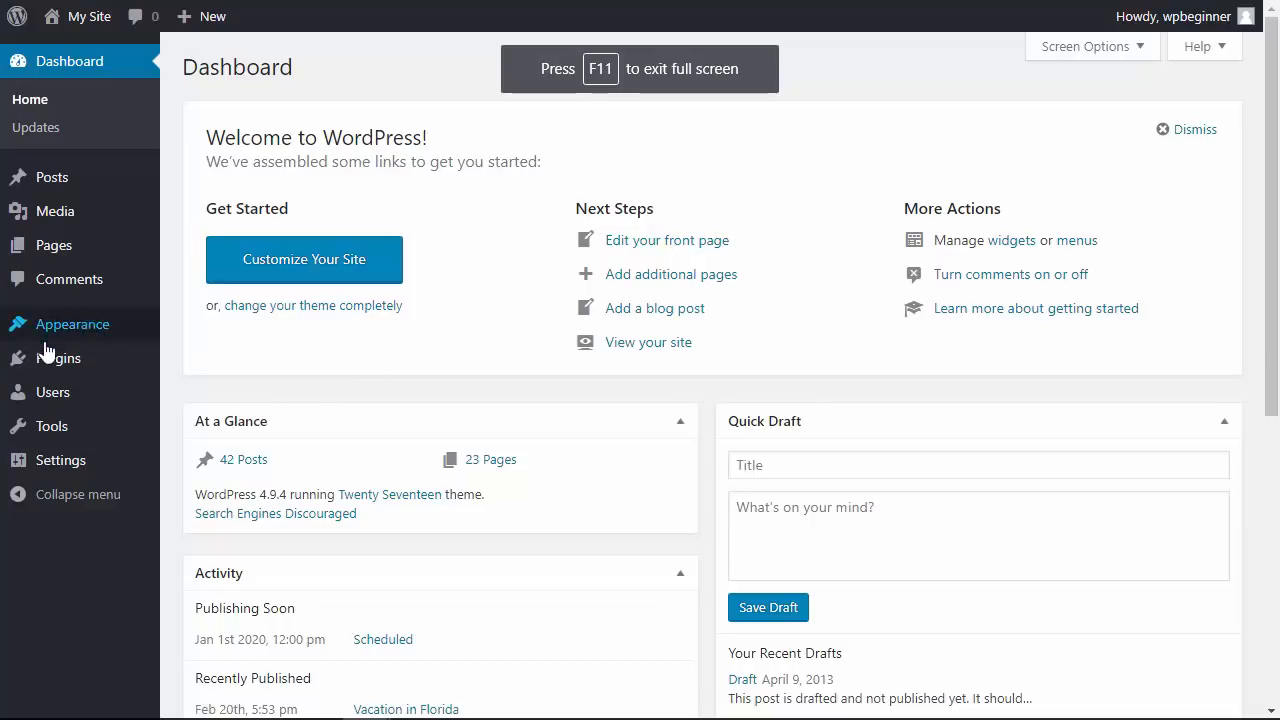
pyautogui.moveTo(57, 358)
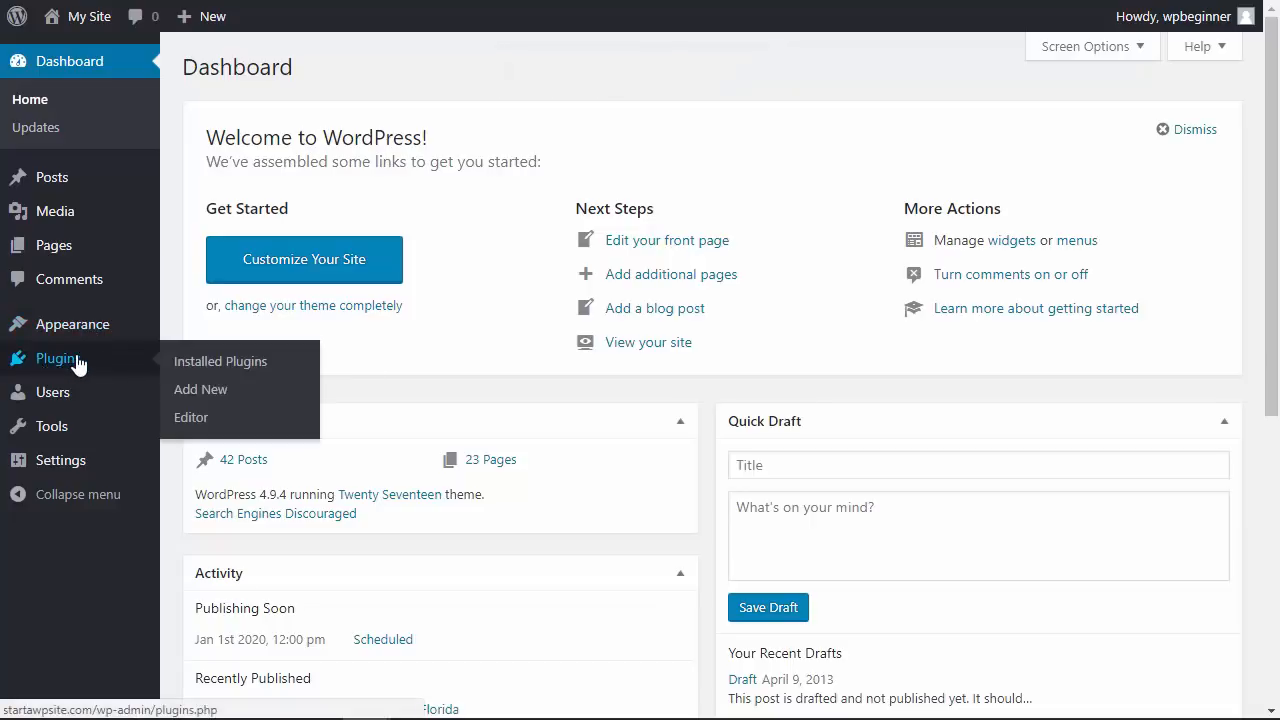
pyautogui.click(200, 389)
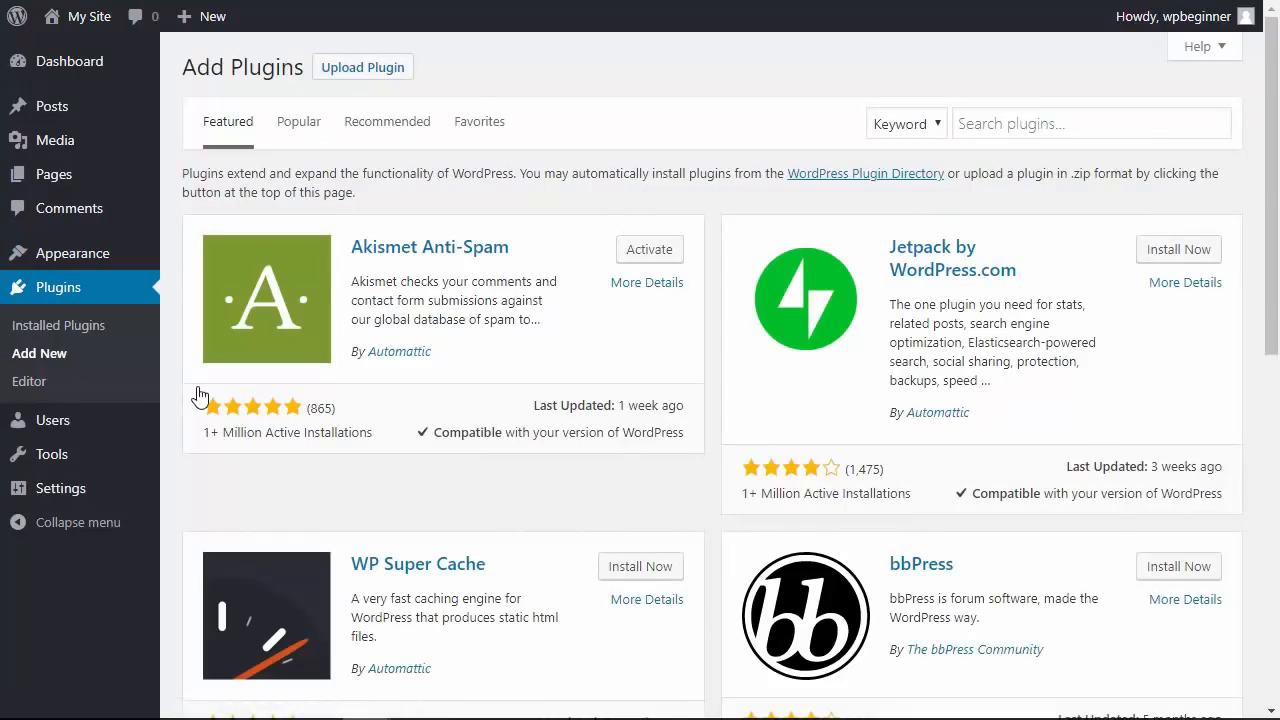
pyautogui.moveTo(780, 268)
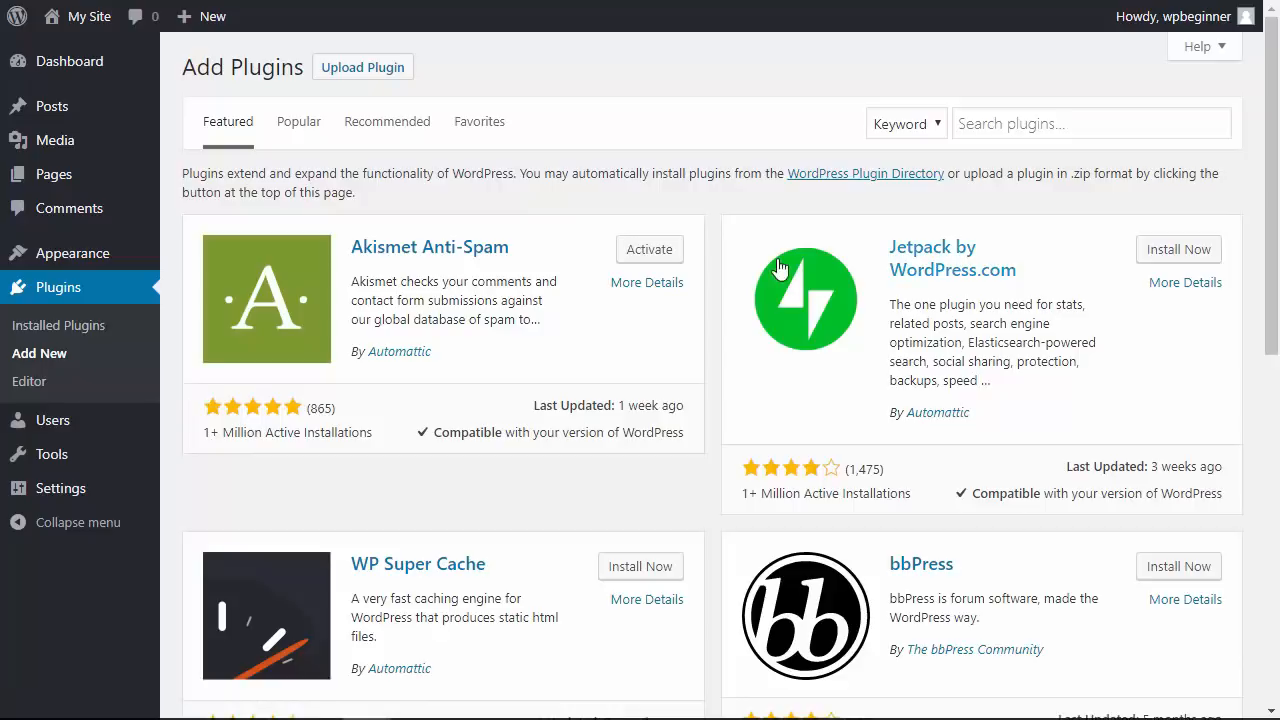
pyautogui.click(1091, 123)
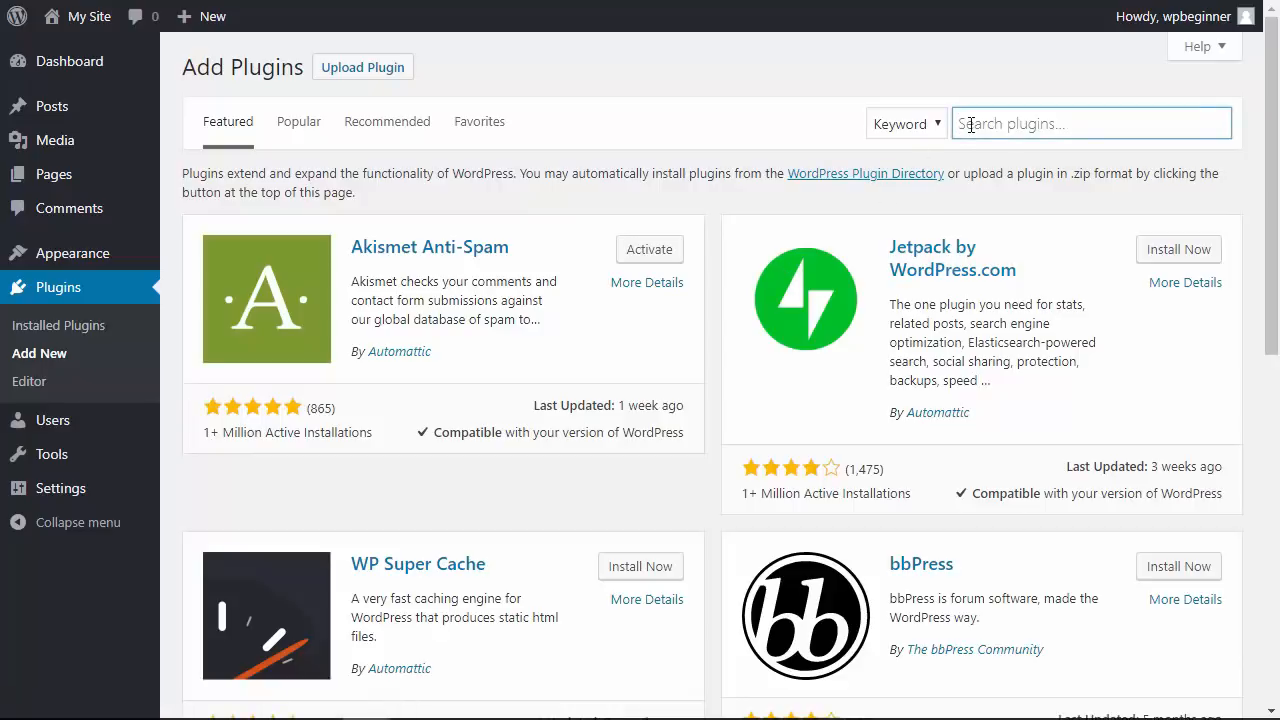
pyautogui.write('insert headers footers')
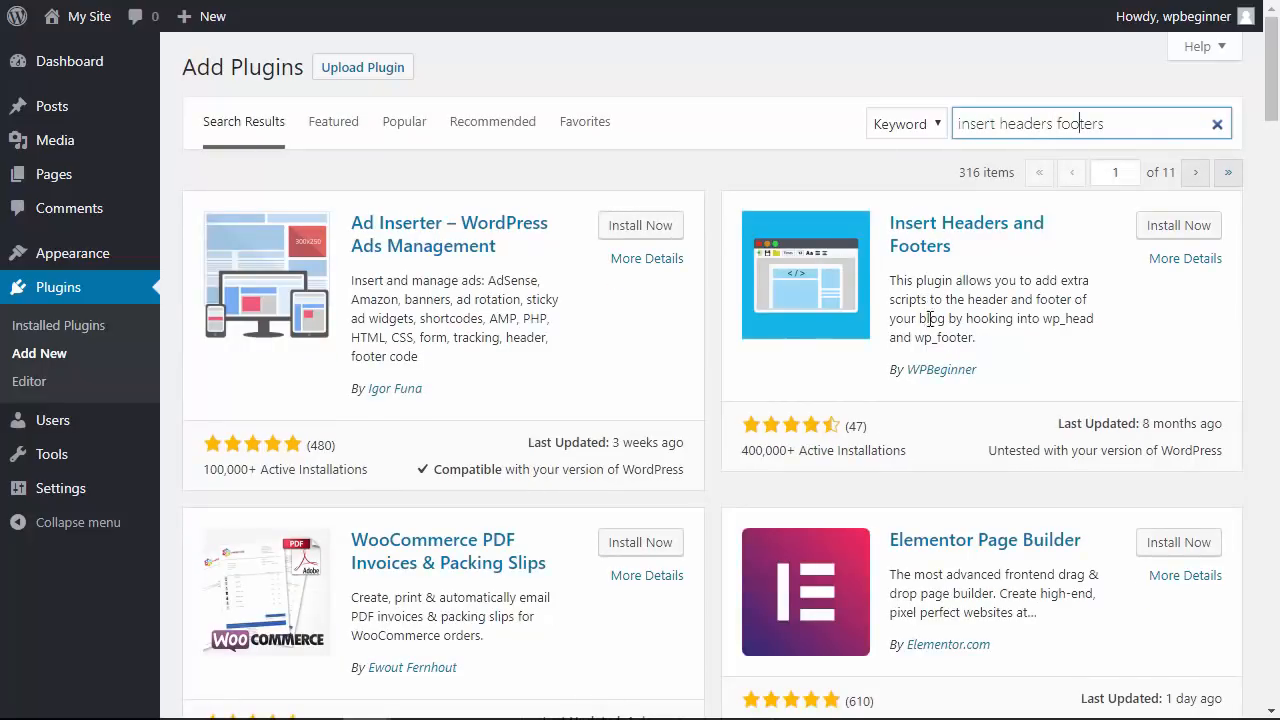
pyautogui.moveTo(1015, 372)
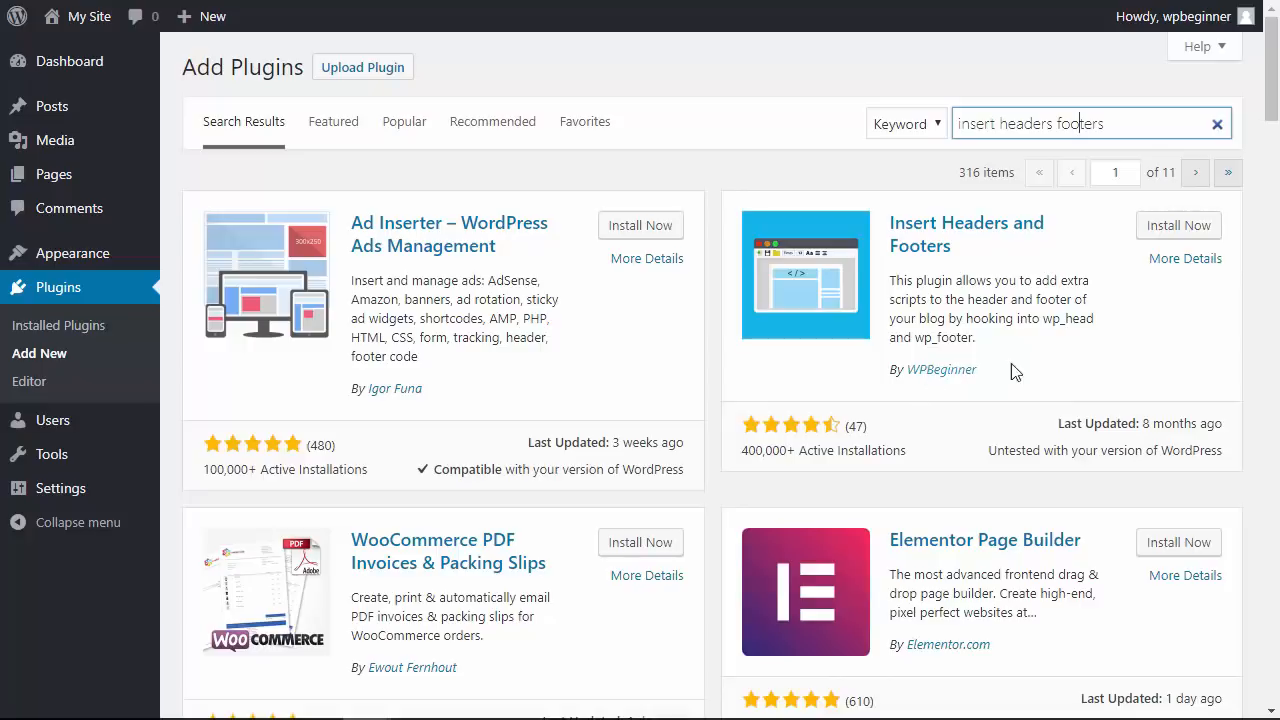
pyautogui.moveTo(1179, 225)
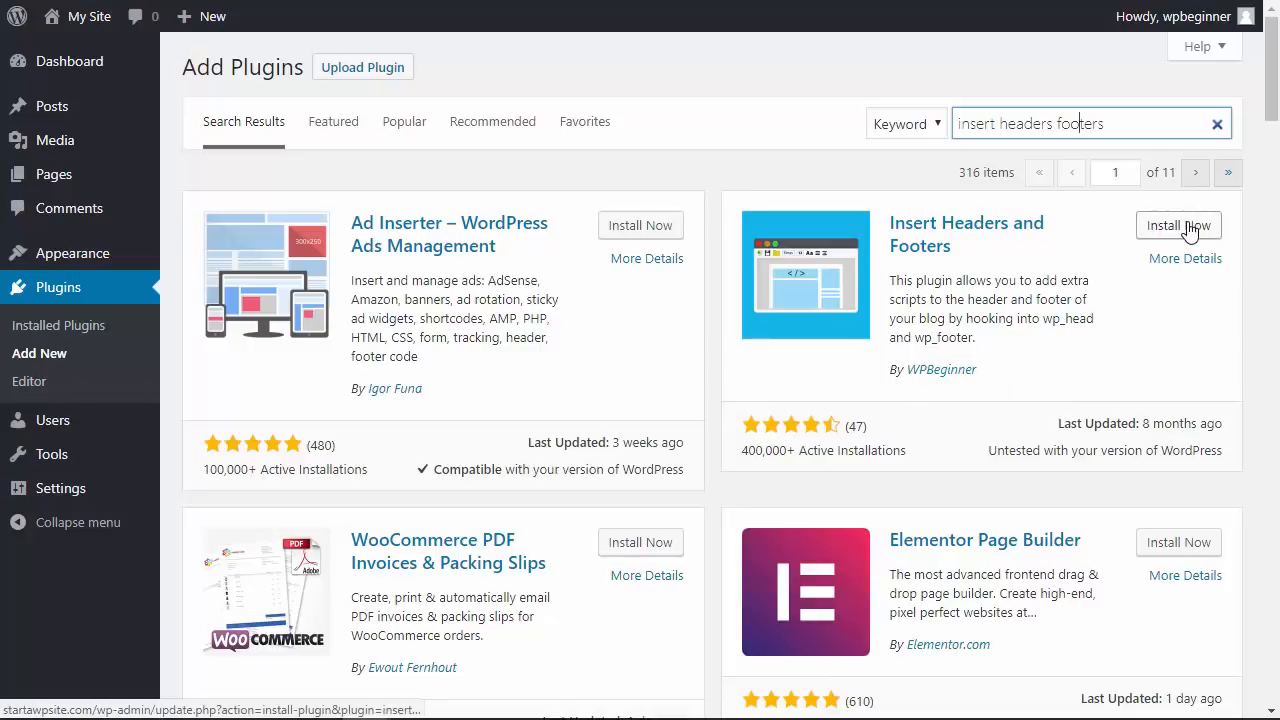
pyautogui.click(1178, 225)
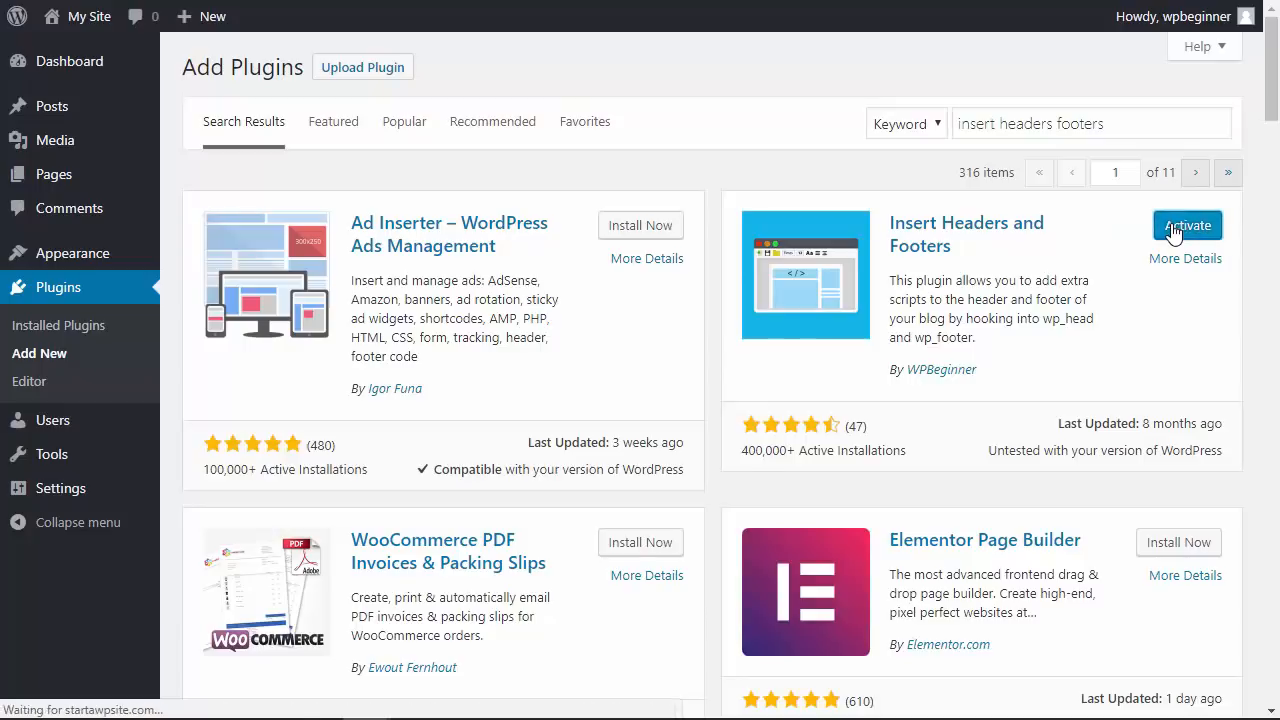
# Activate the plugin, save the Lora|Open+Sans link in Header scripts, and add CSS rules
pyautogui.click(1187, 225)
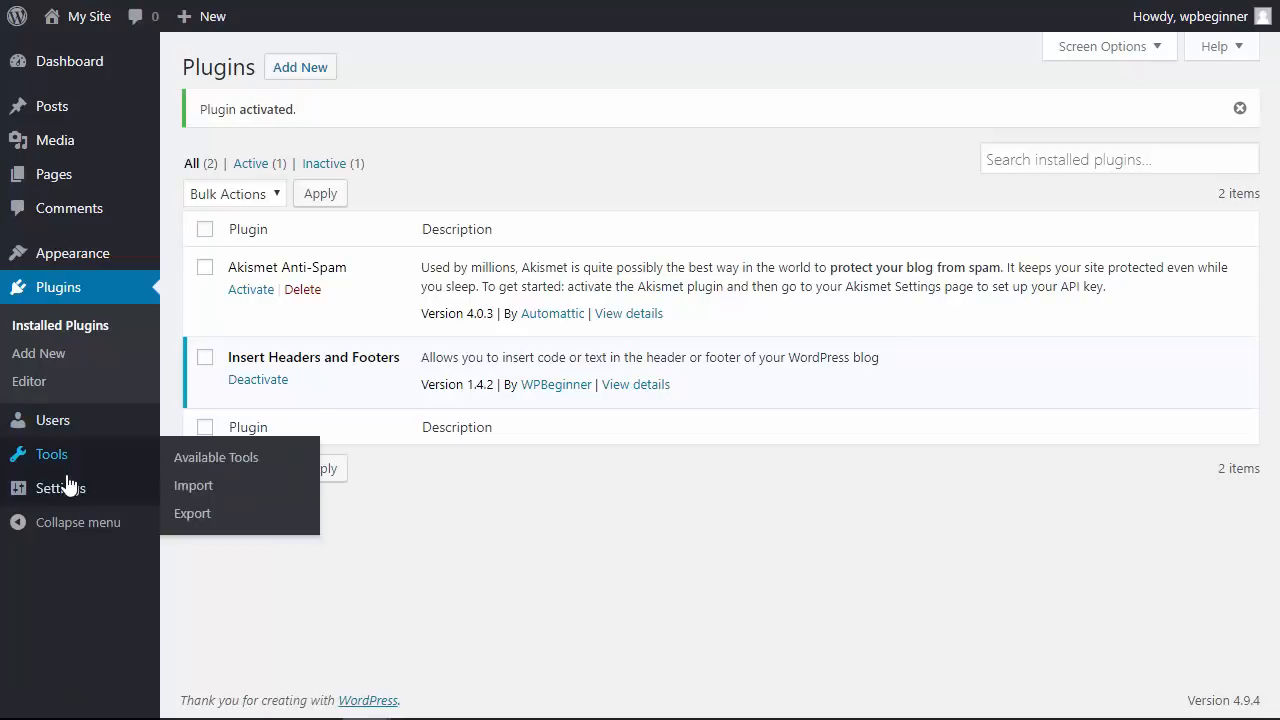
pyautogui.moveTo(60, 488)
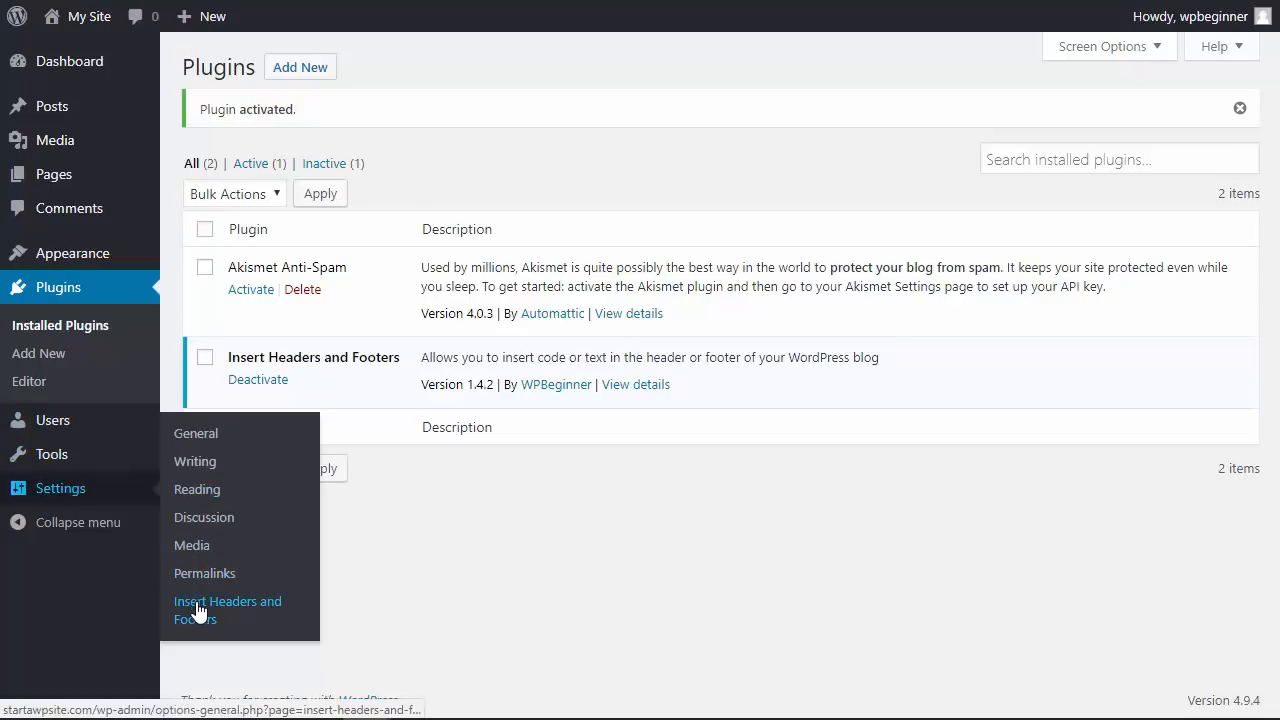
pyautogui.click(227, 609)
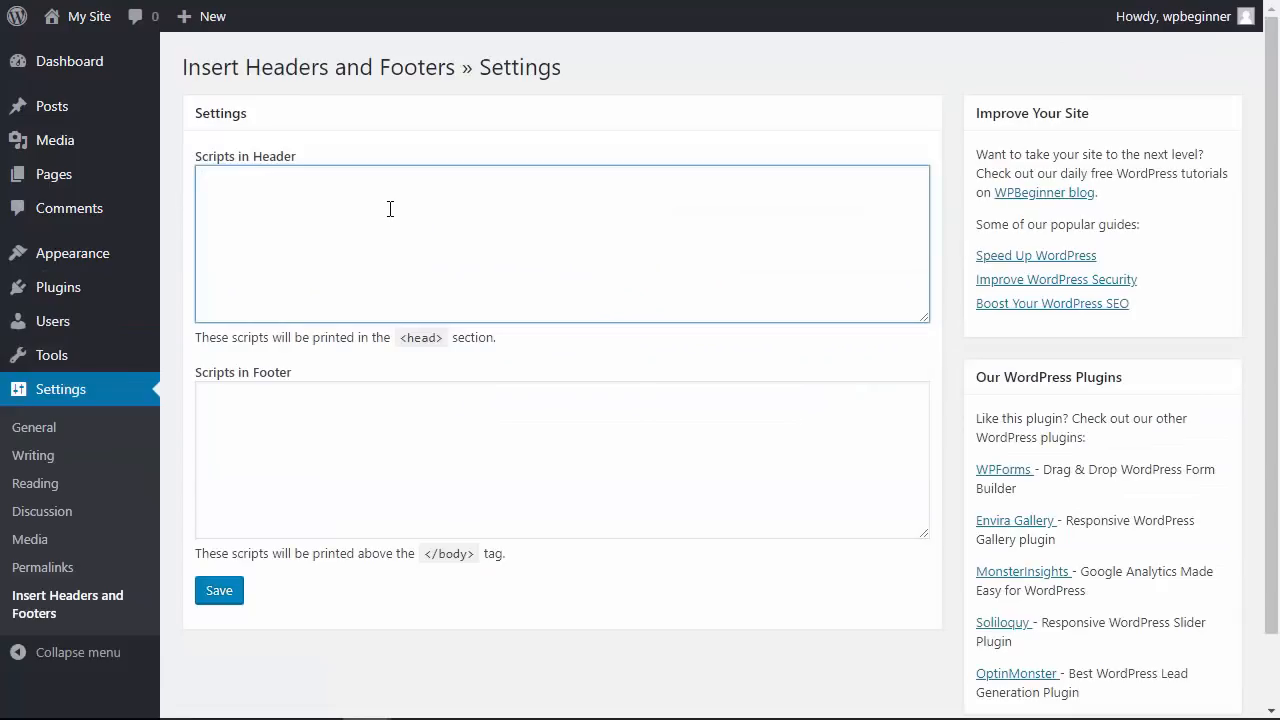
pyautogui.write('<link href="https://fonts.googleapis.com/css?family=Lora|Open+Sans" rel="stylesheet">')
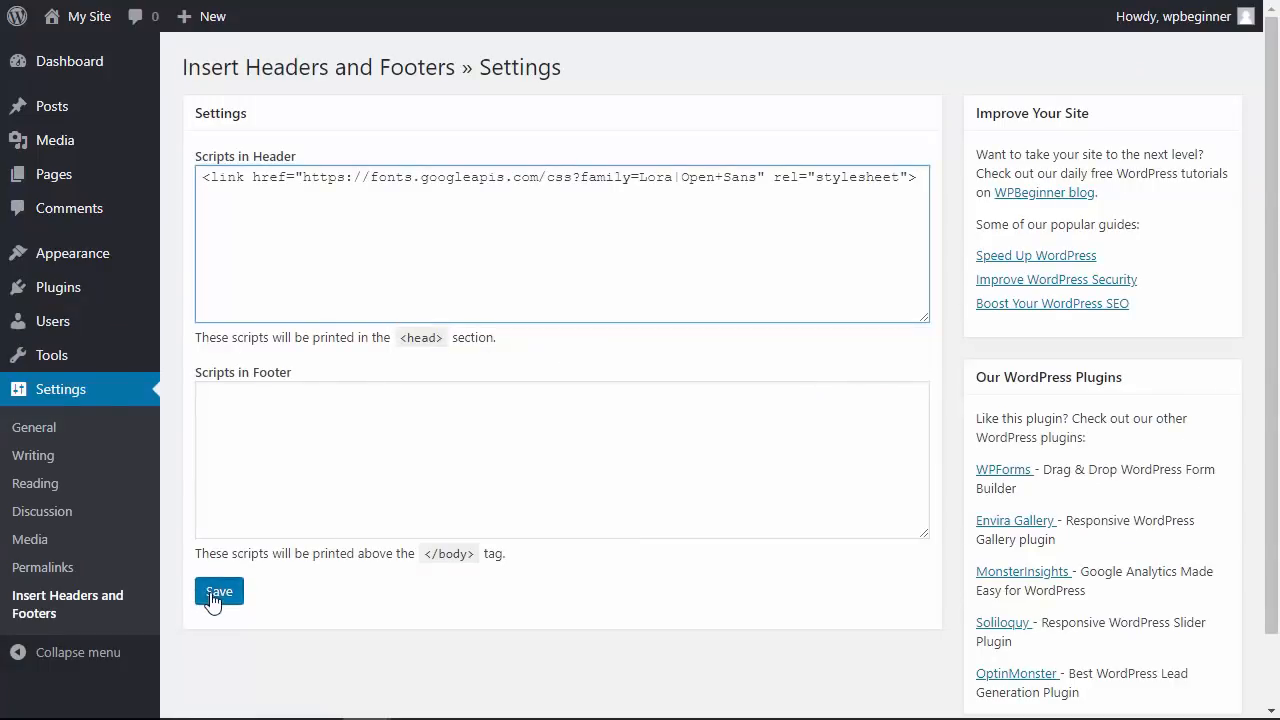
pyautogui.click(218, 591)
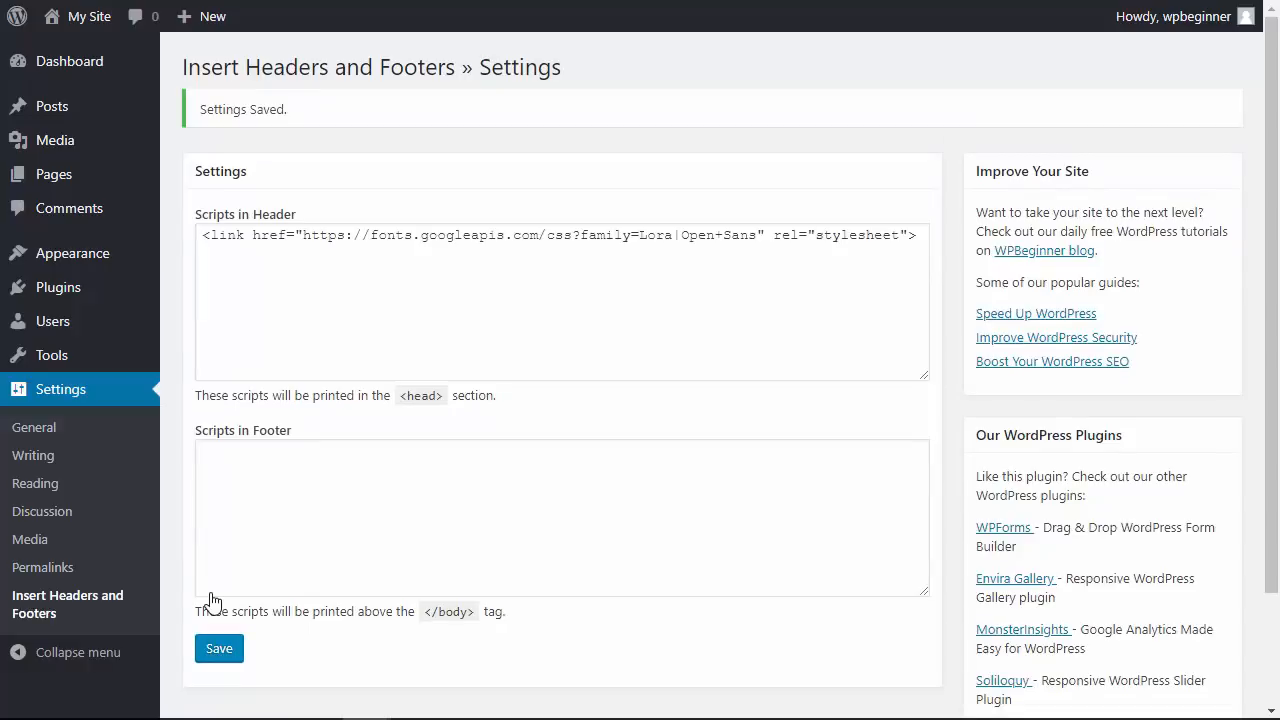
pyautogui.moveTo(72, 252)
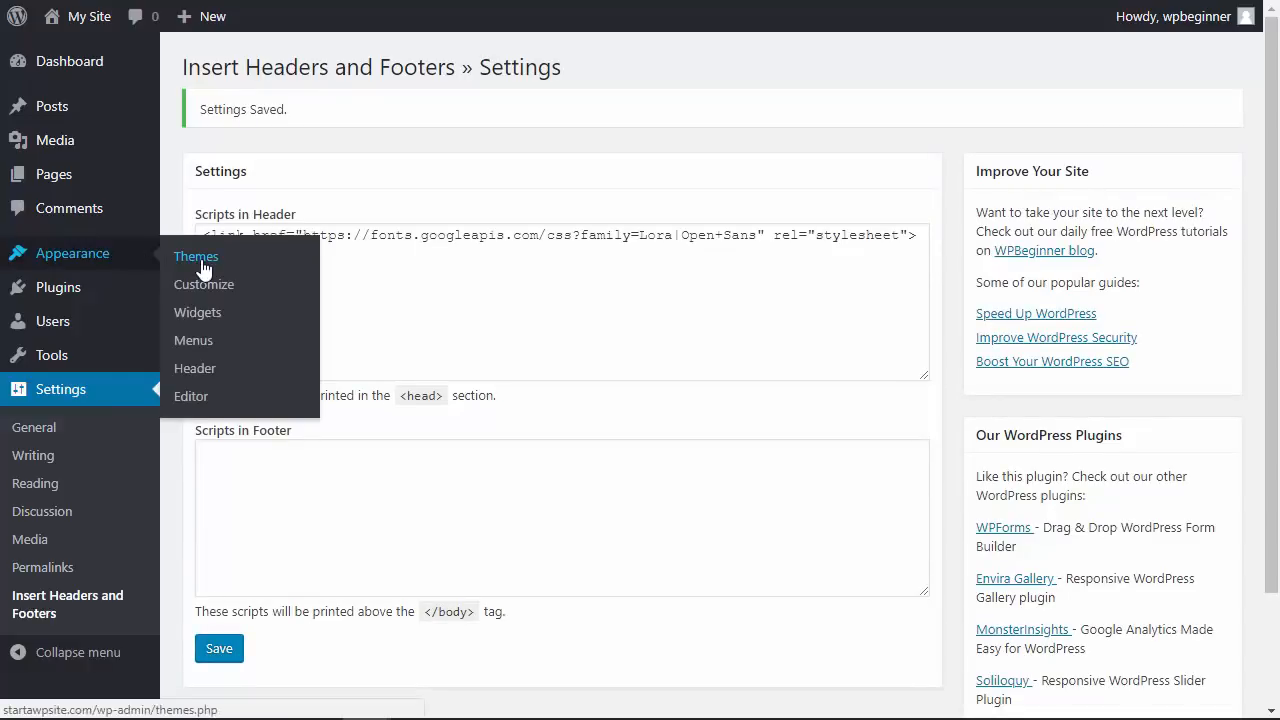
pyautogui.click(204, 284)
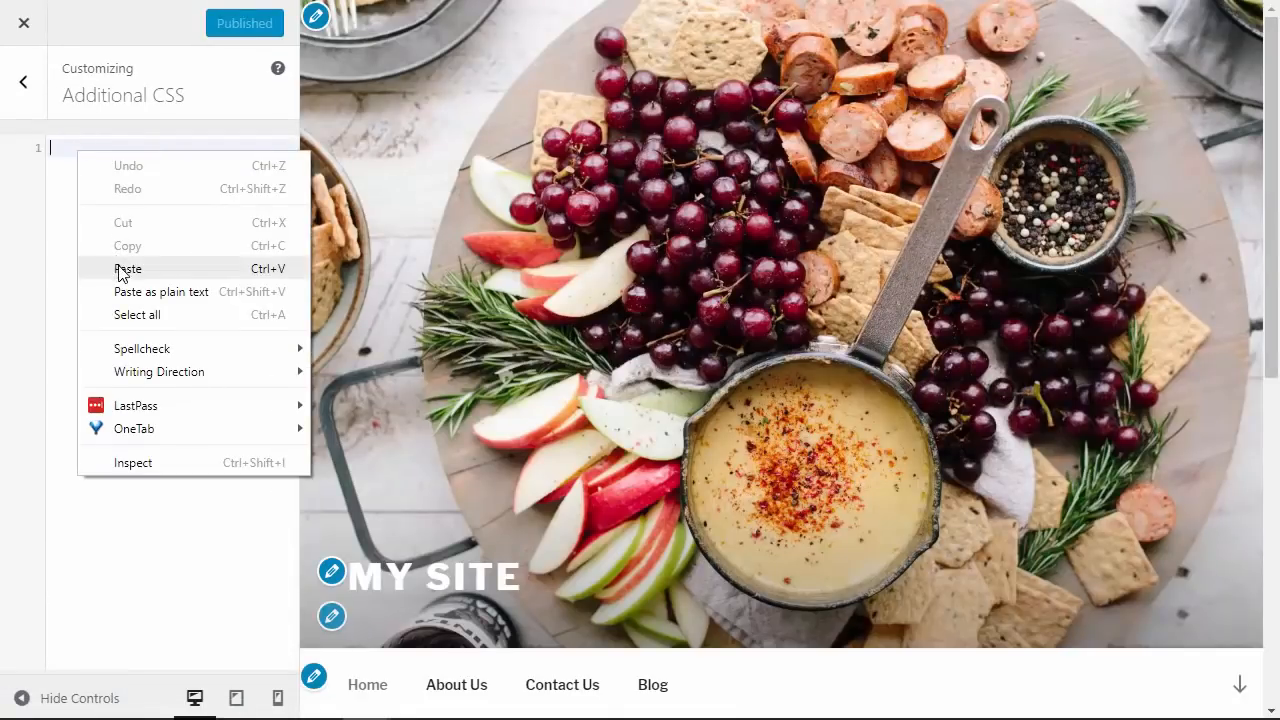
pyautogui.click(128, 268)
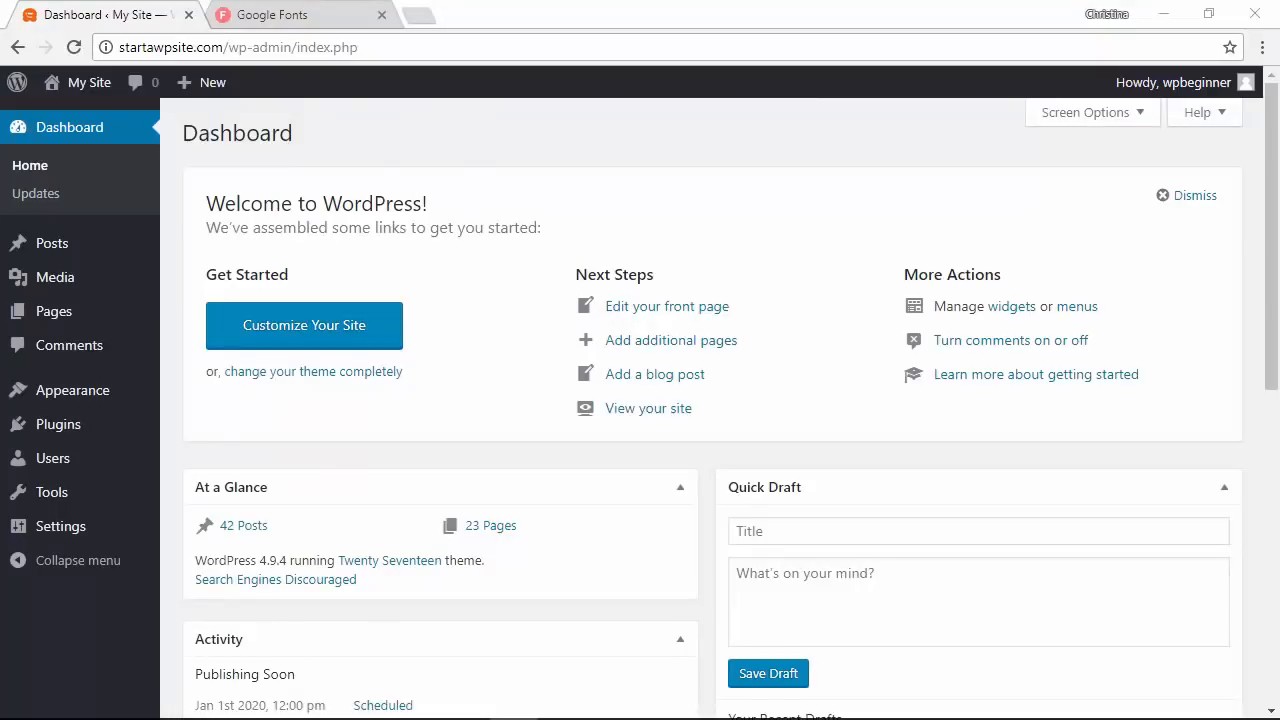
pyautogui.moveTo(369, 163)
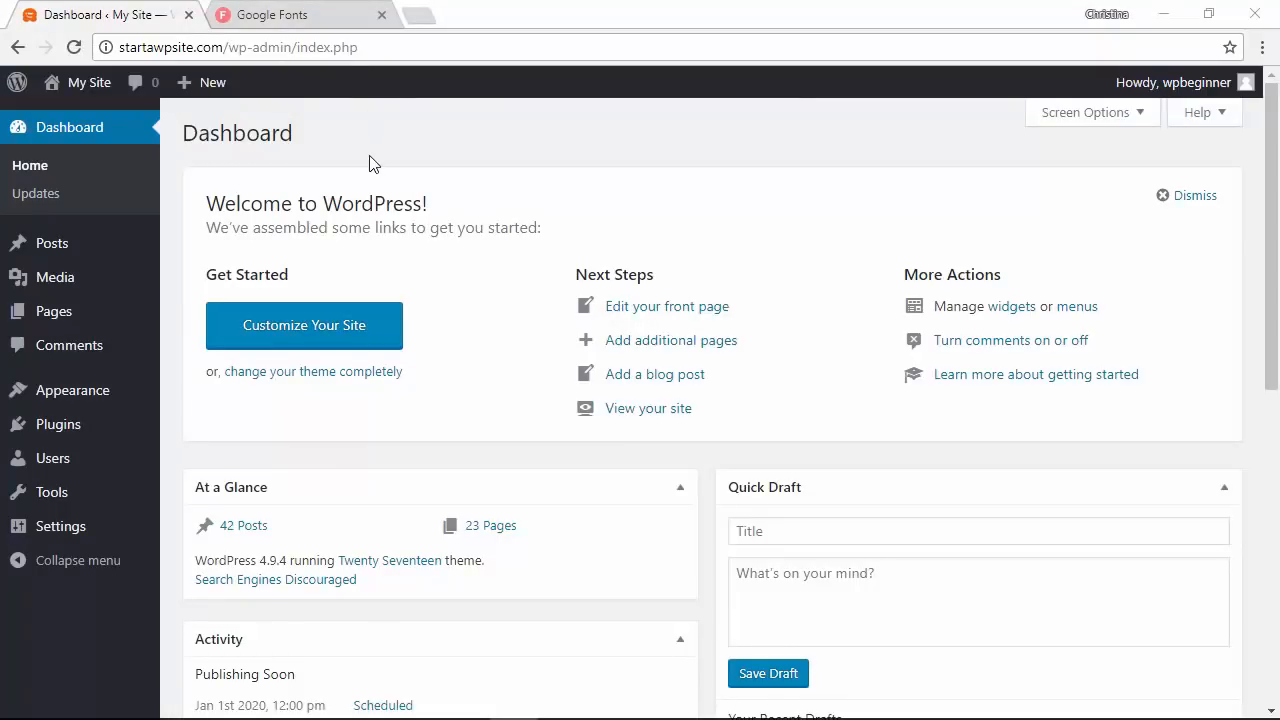
pyautogui.moveTo(356, 158)
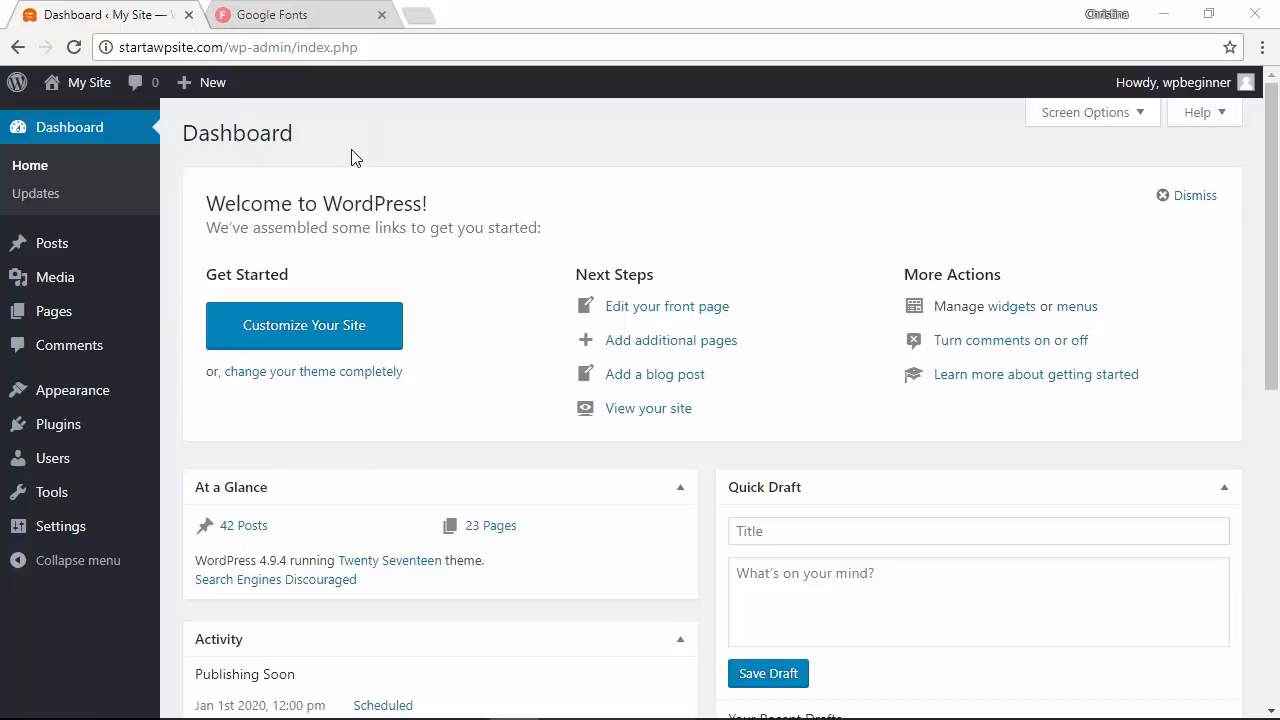
pyautogui.click(271, 14)
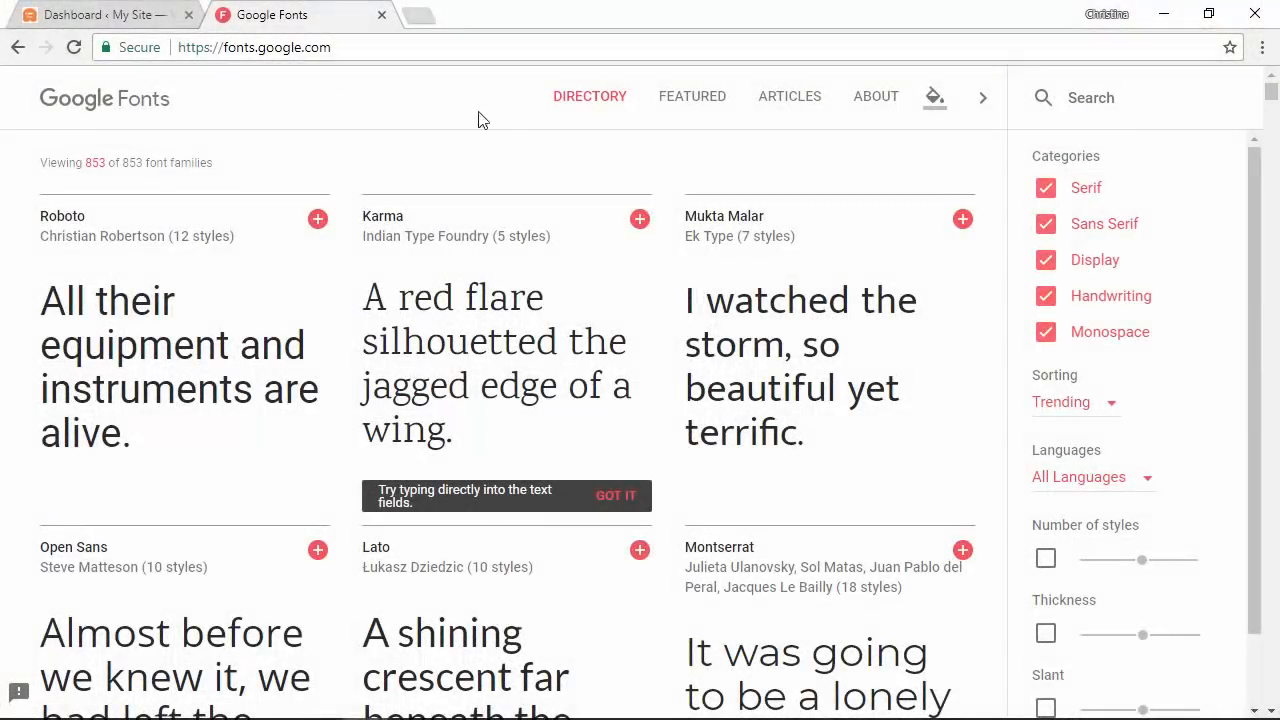
pyautogui.moveTo(350, 158)
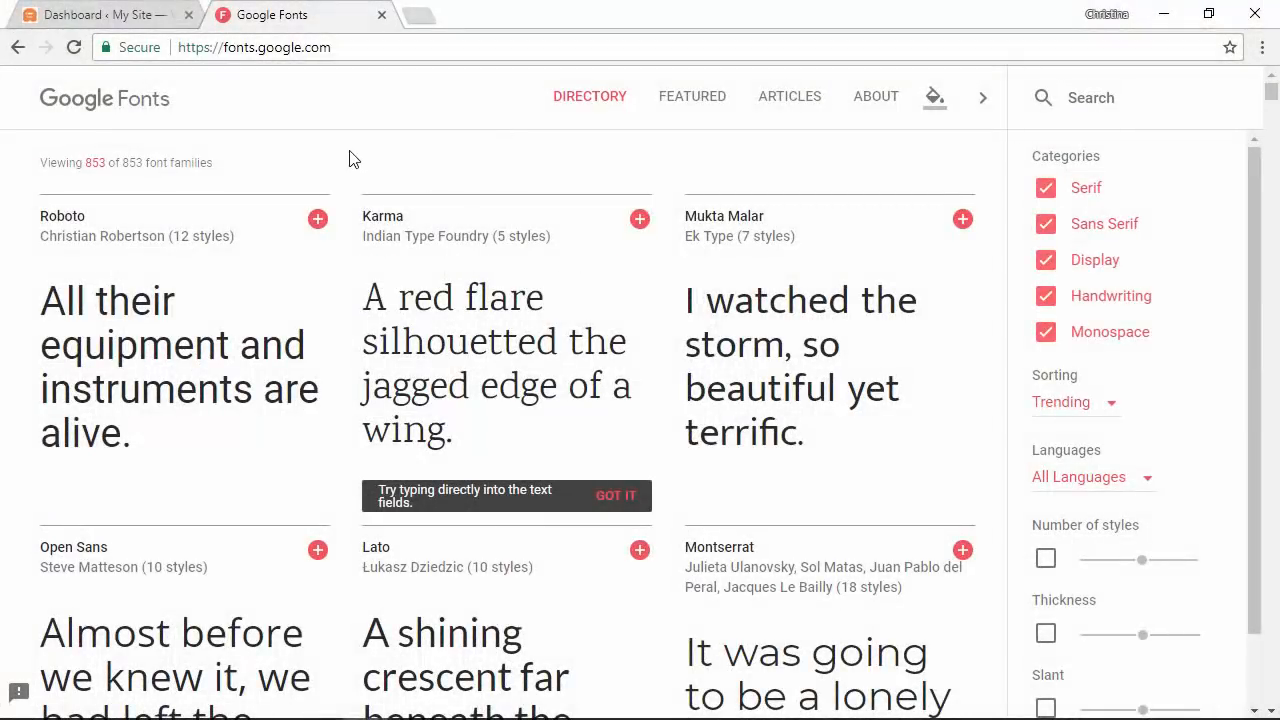
pyautogui.scroll(-3)
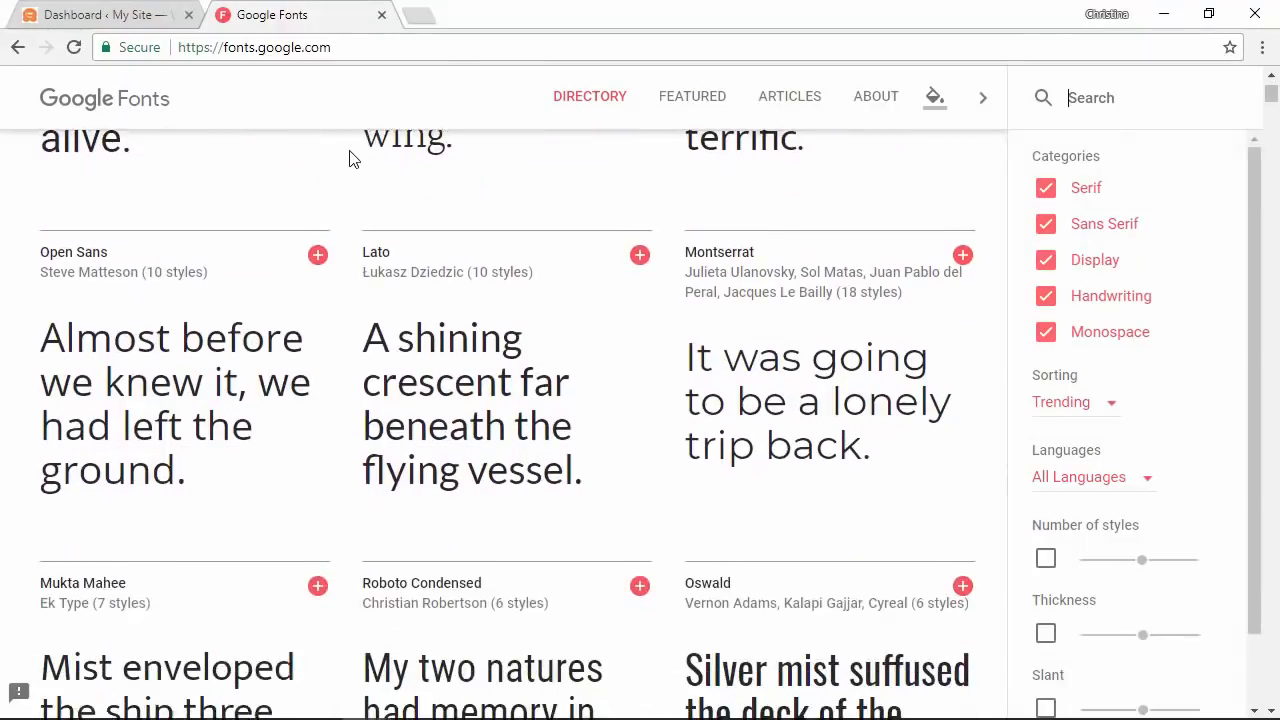
pyautogui.scroll(-3)
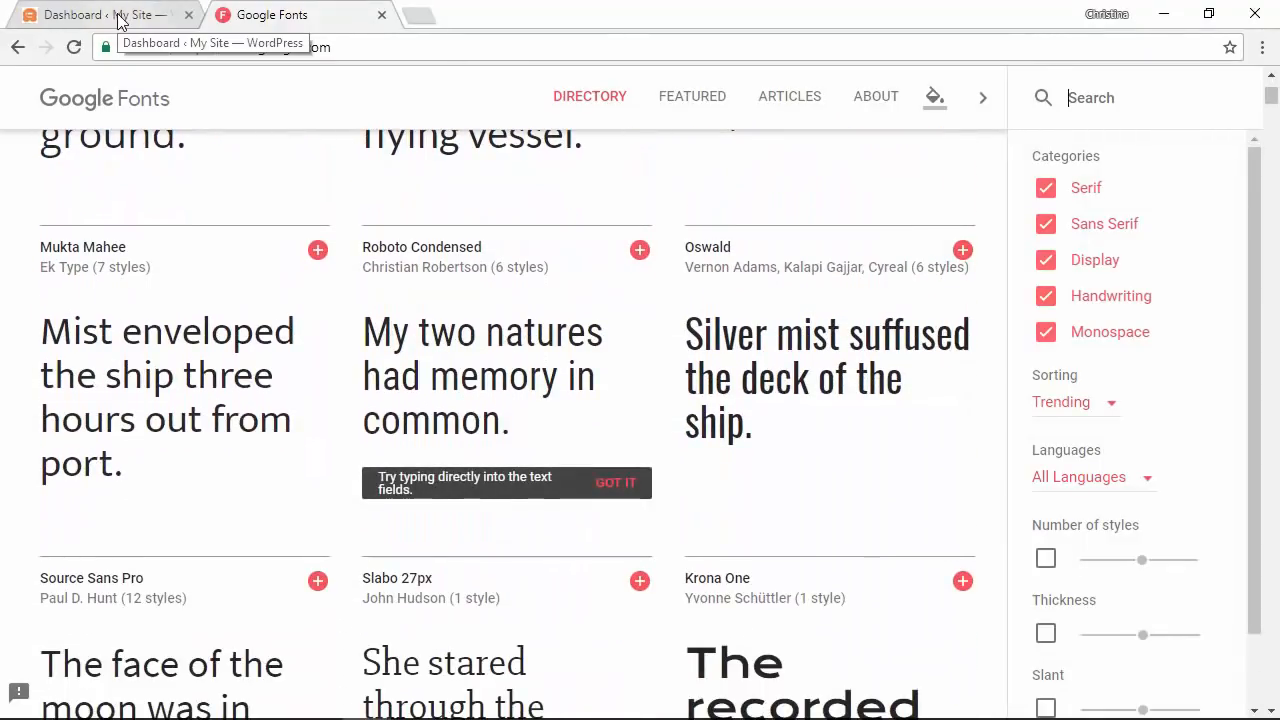
pyautogui.click(95, 14)
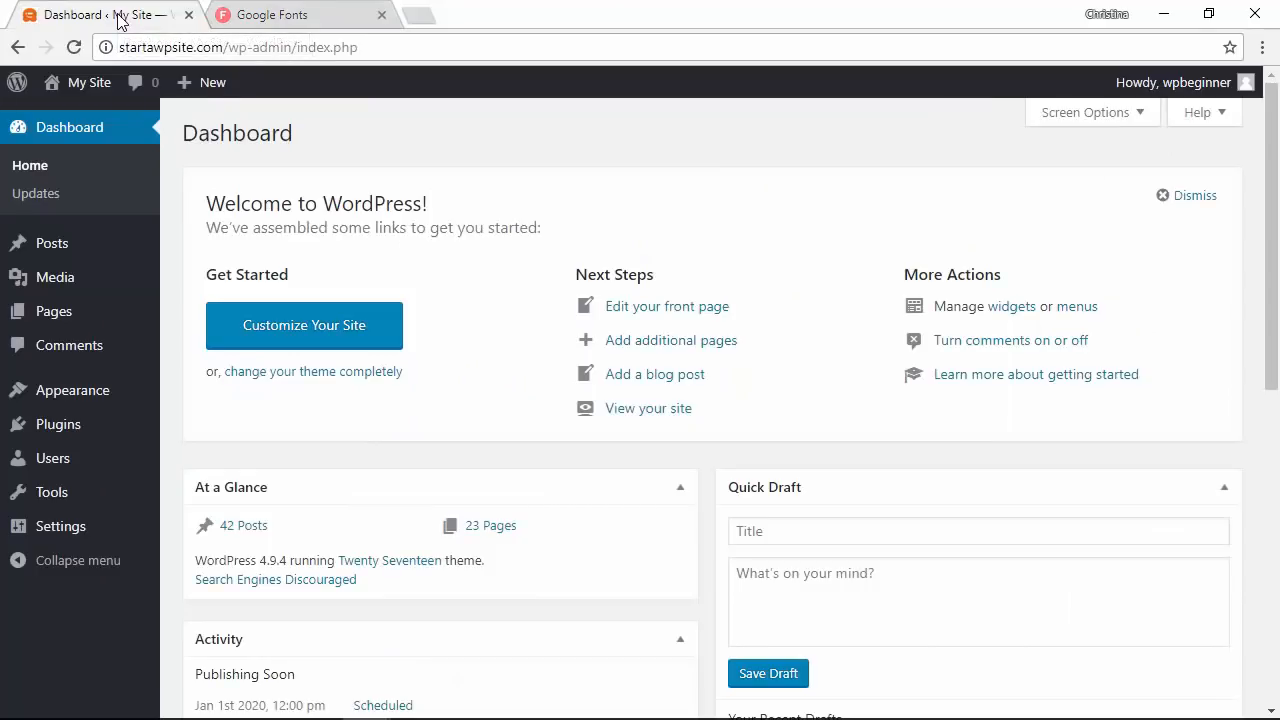
pyautogui.moveTo(57, 424)
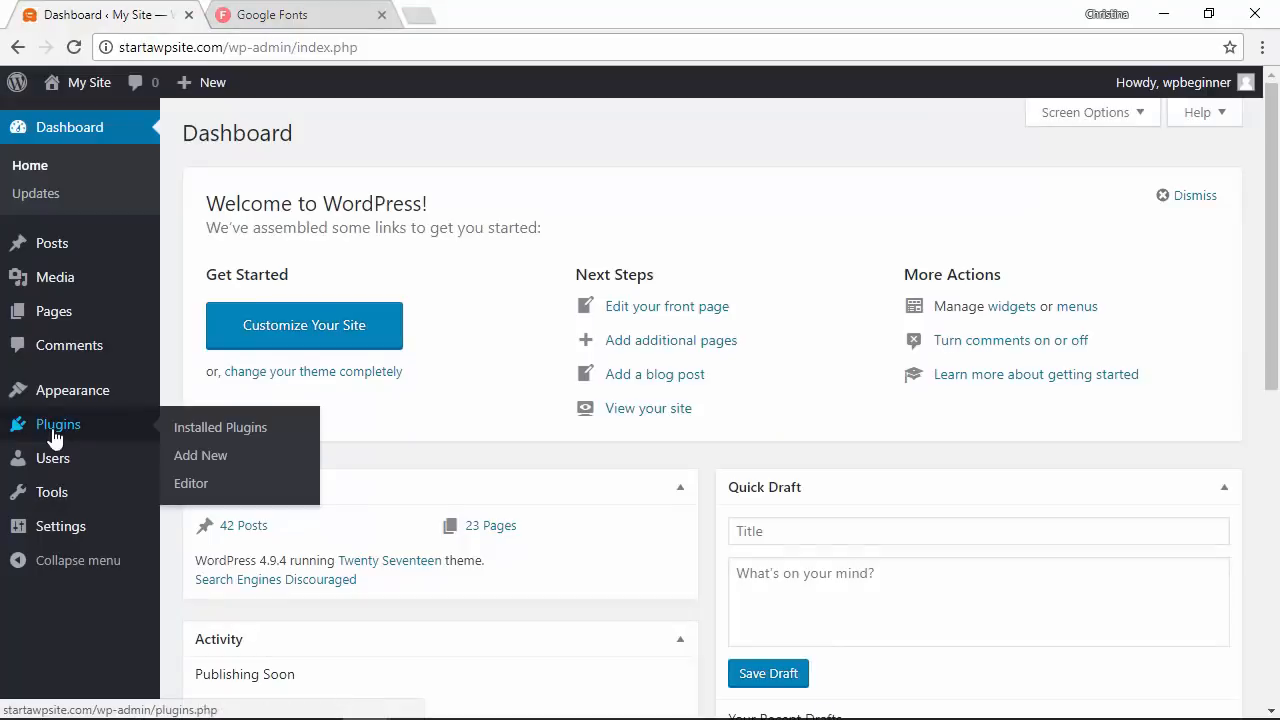
# Search Plugins > Add New for 'easy google fonts', then install and activate it
pyautogui.click(200, 455)
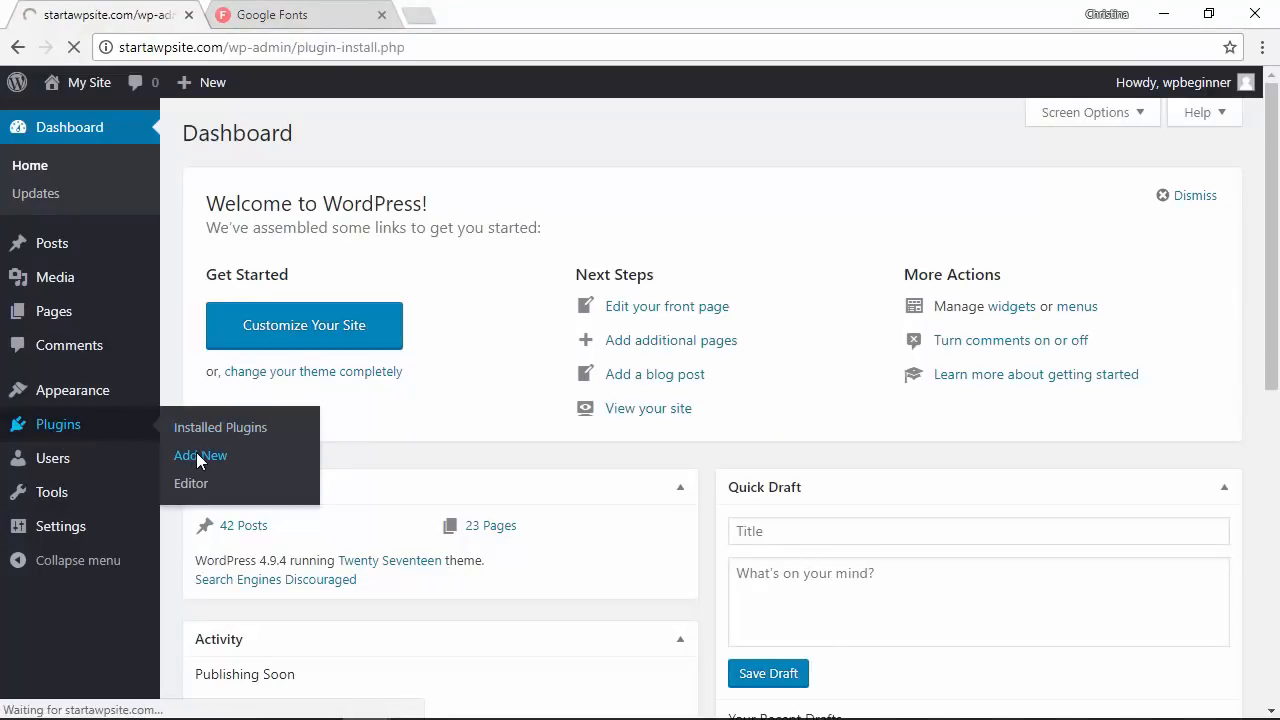
pyautogui.click(200, 455)
pyautogui.write('easy g')
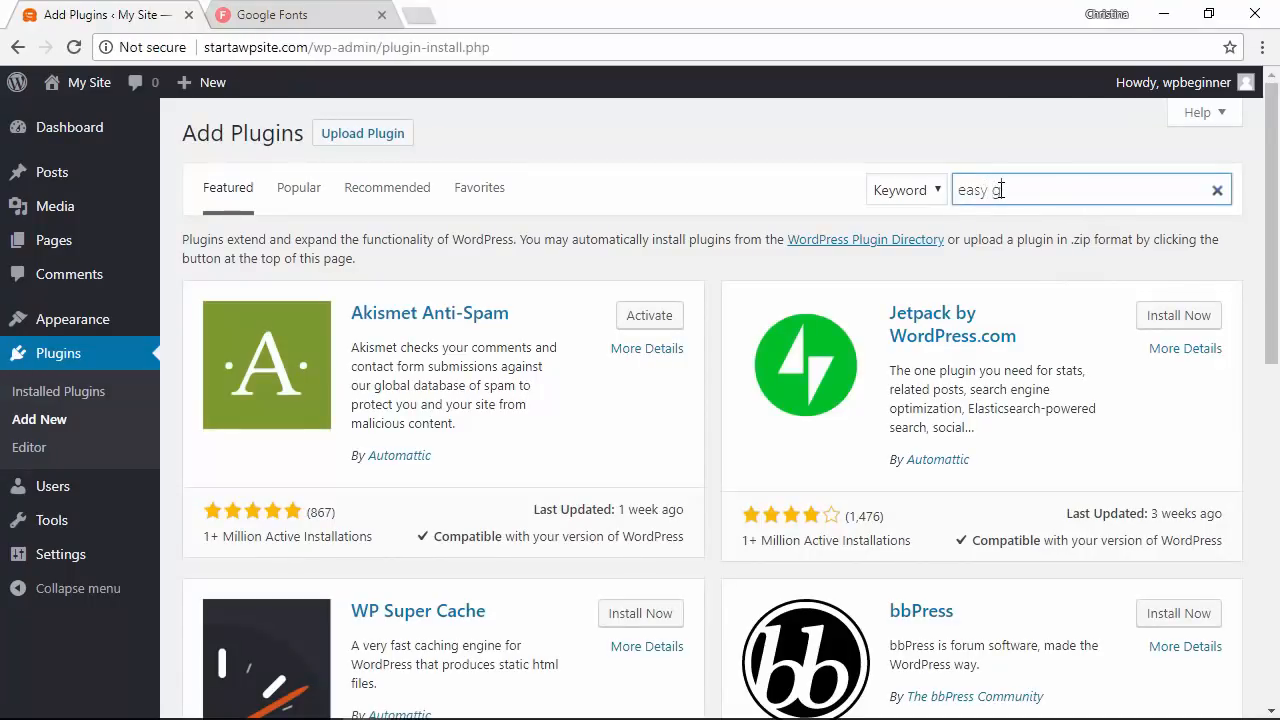
pyautogui.write('oogle fonts')
pyautogui.press('Enter')
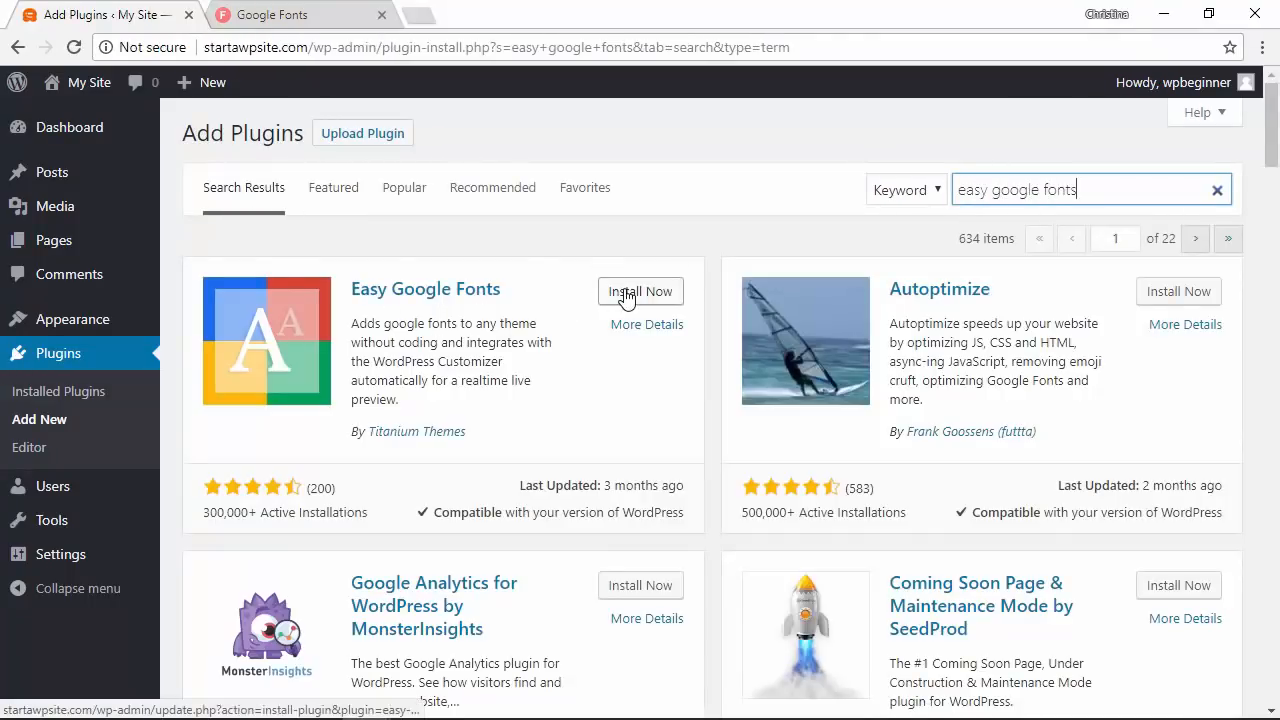
pyautogui.click(640, 291)
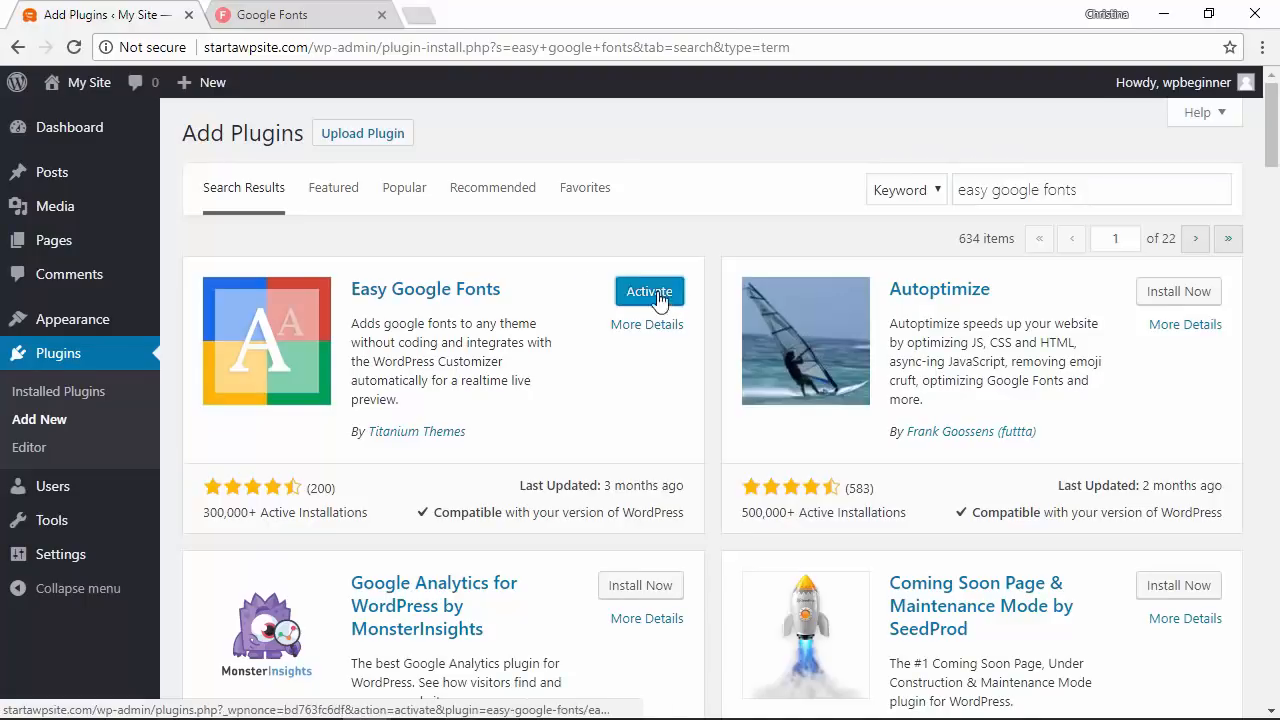
pyautogui.click(648, 291)
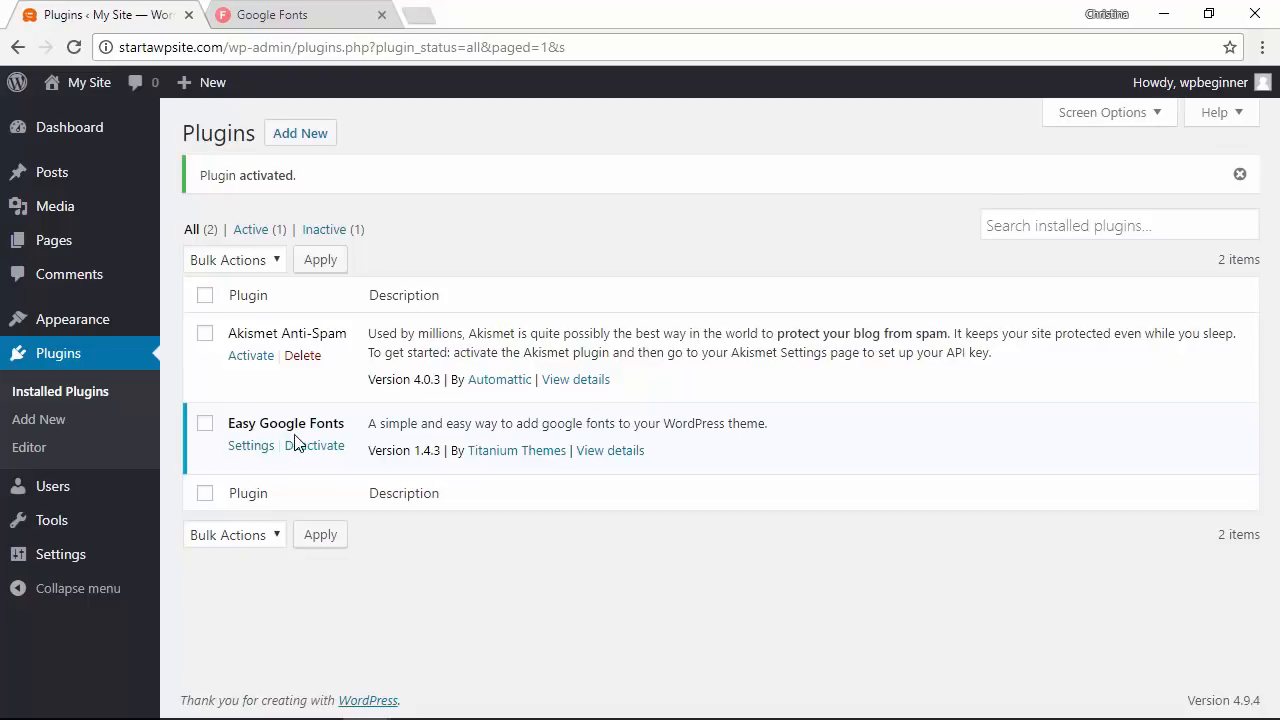
pyautogui.moveTo(71, 319)
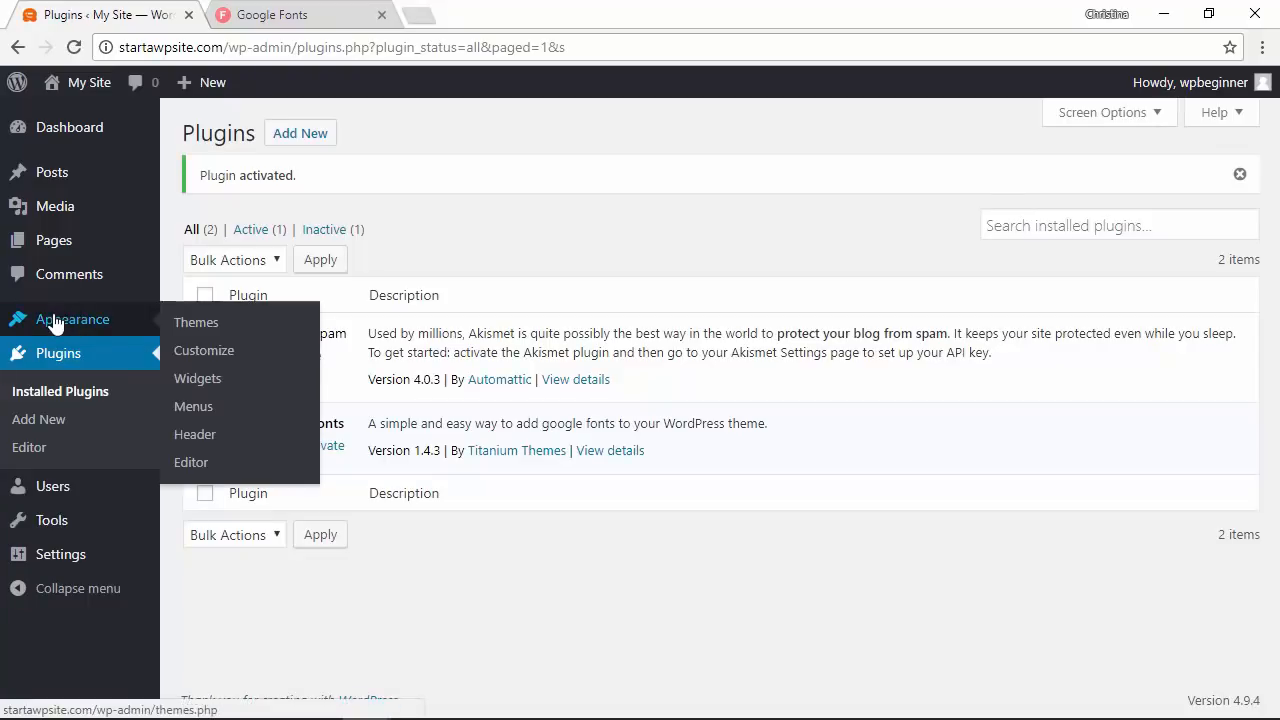
# Open Appearance > Customize and go to Typography > Default Typography
pyautogui.click(204, 350)
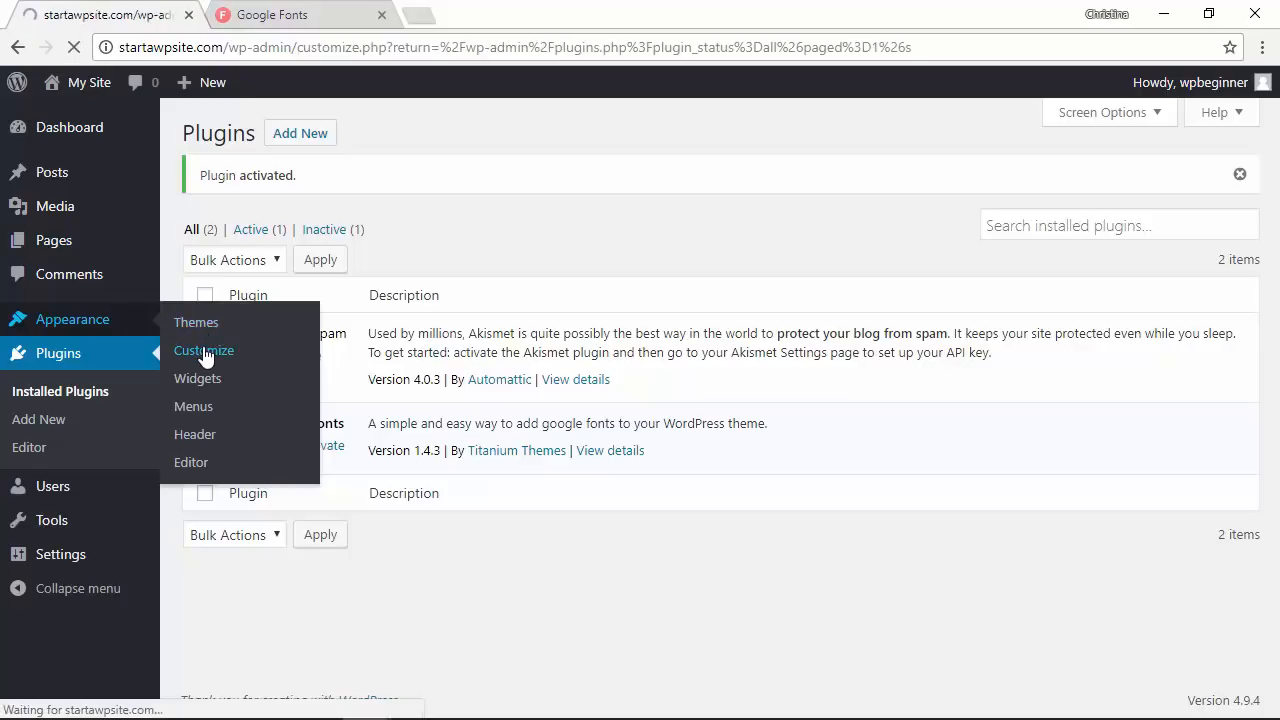
pyautogui.click(203, 350)
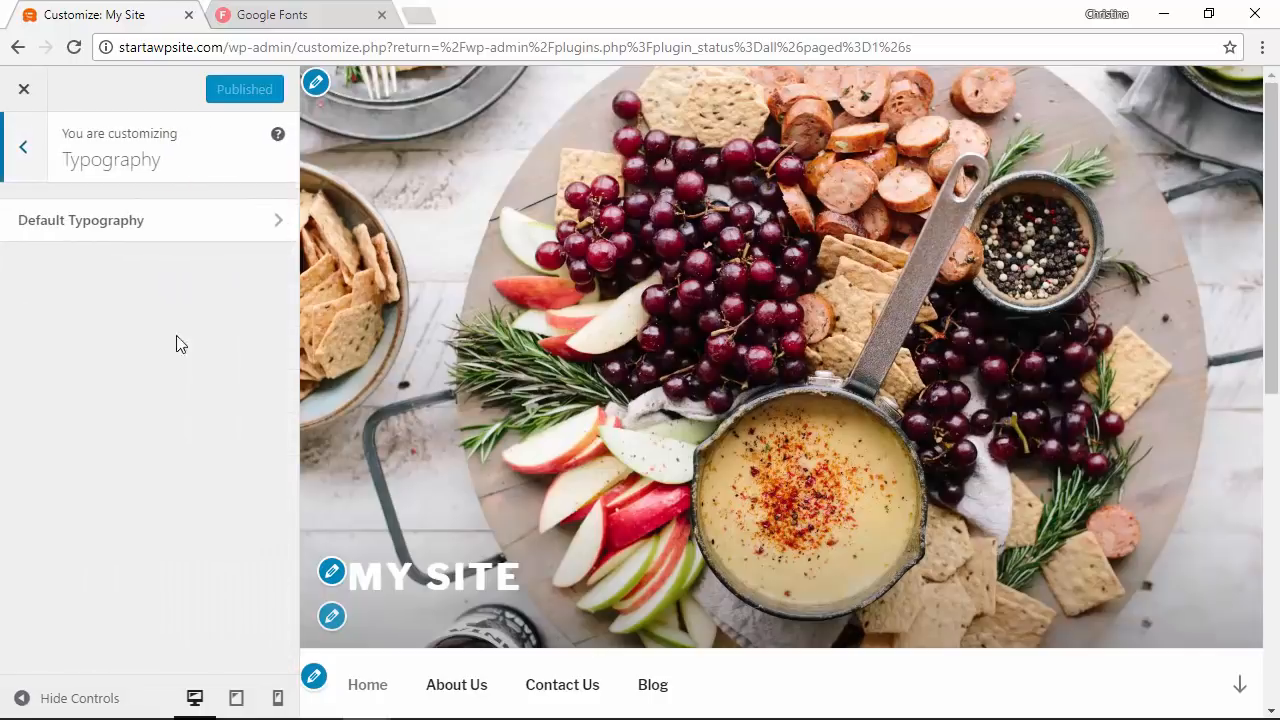
pyautogui.click(80, 220)
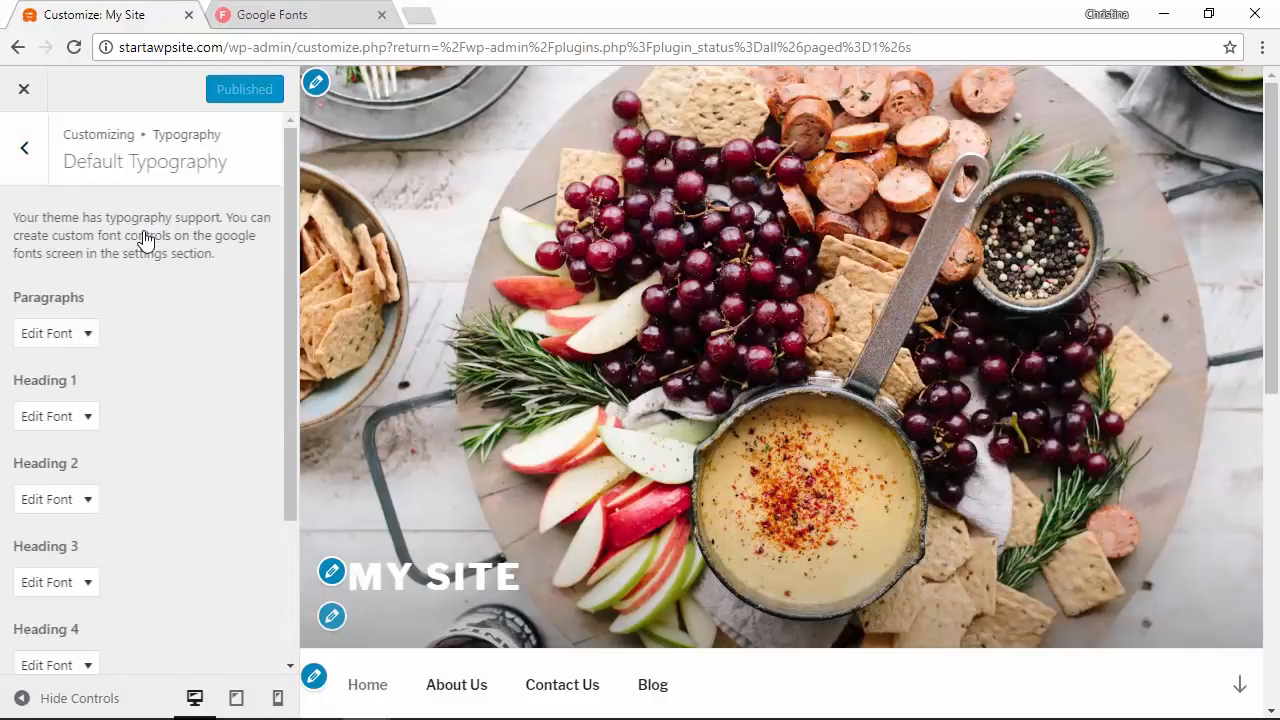
pyautogui.moveTo(157, 467)
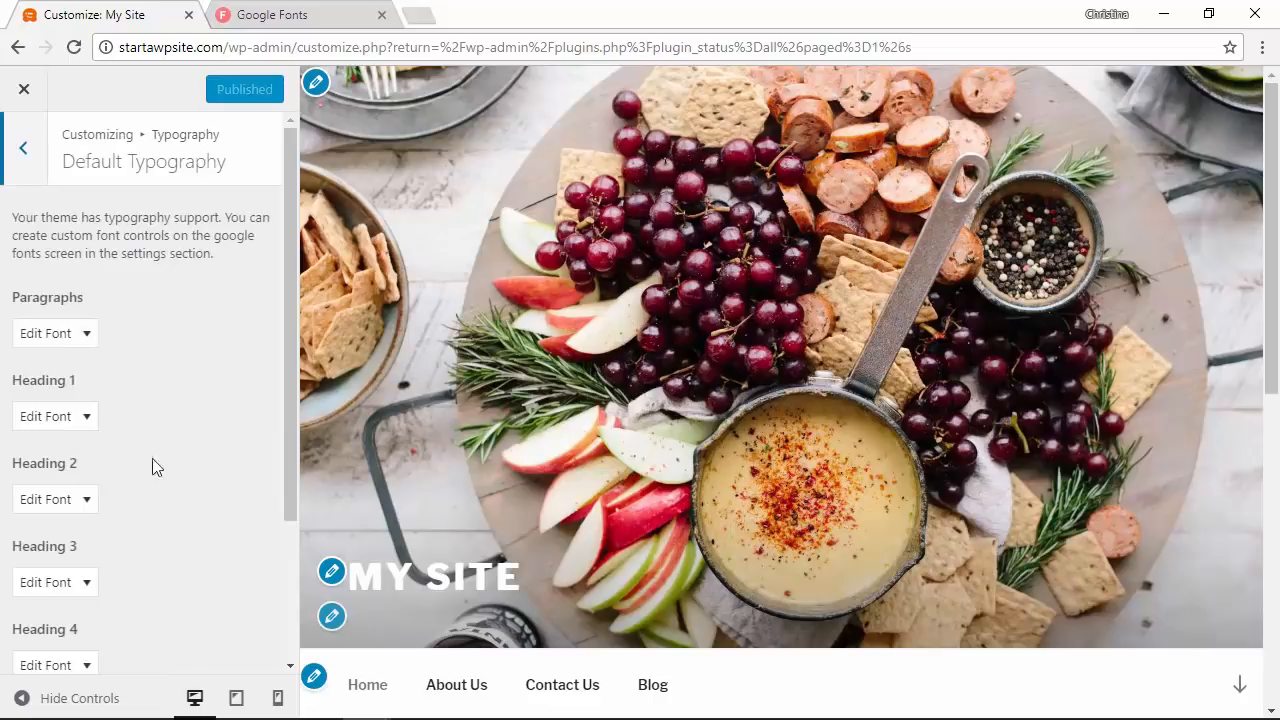
pyautogui.moveTo(113, 301)
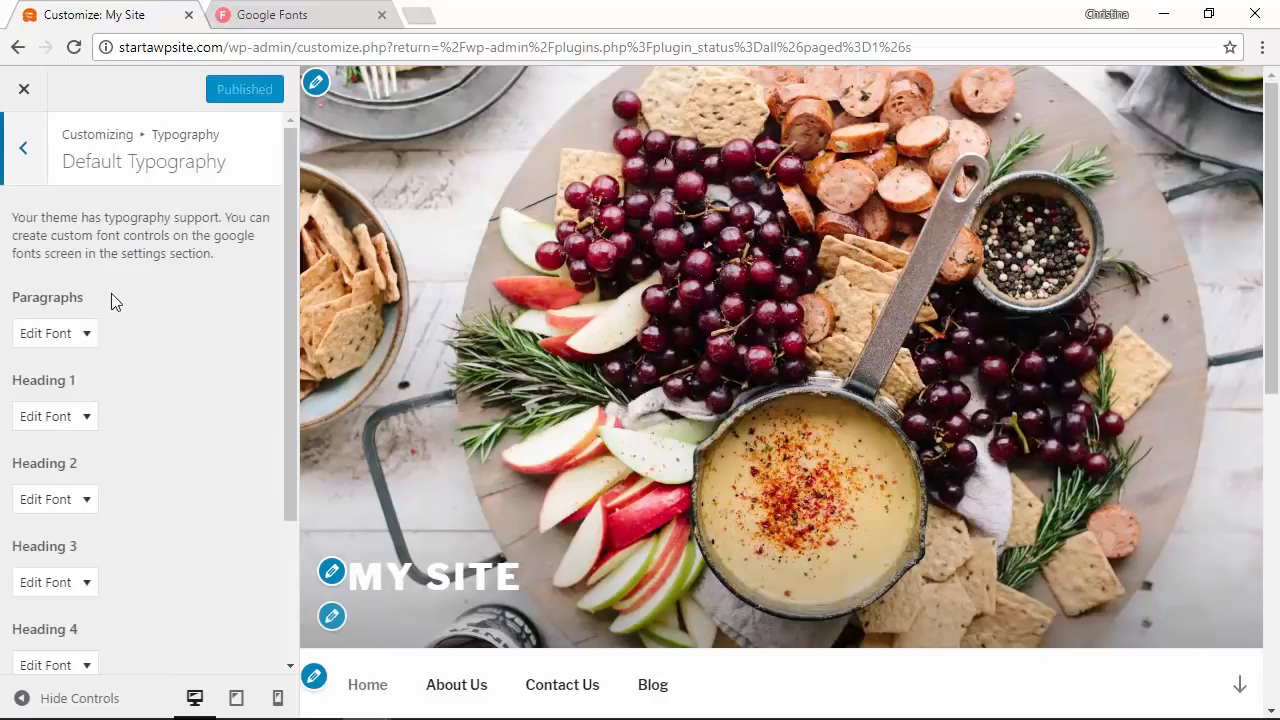
pyautogui.moveTo(225, 355)
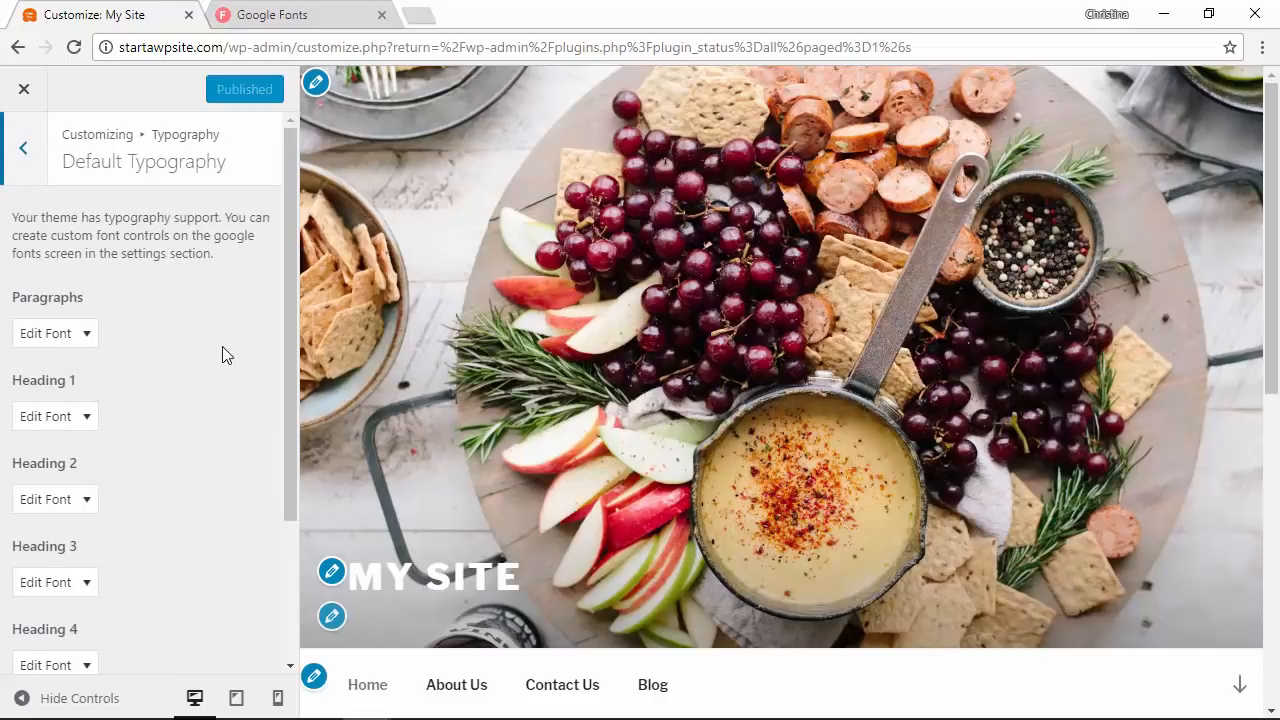
pyautogui.moveTo(520, 360)
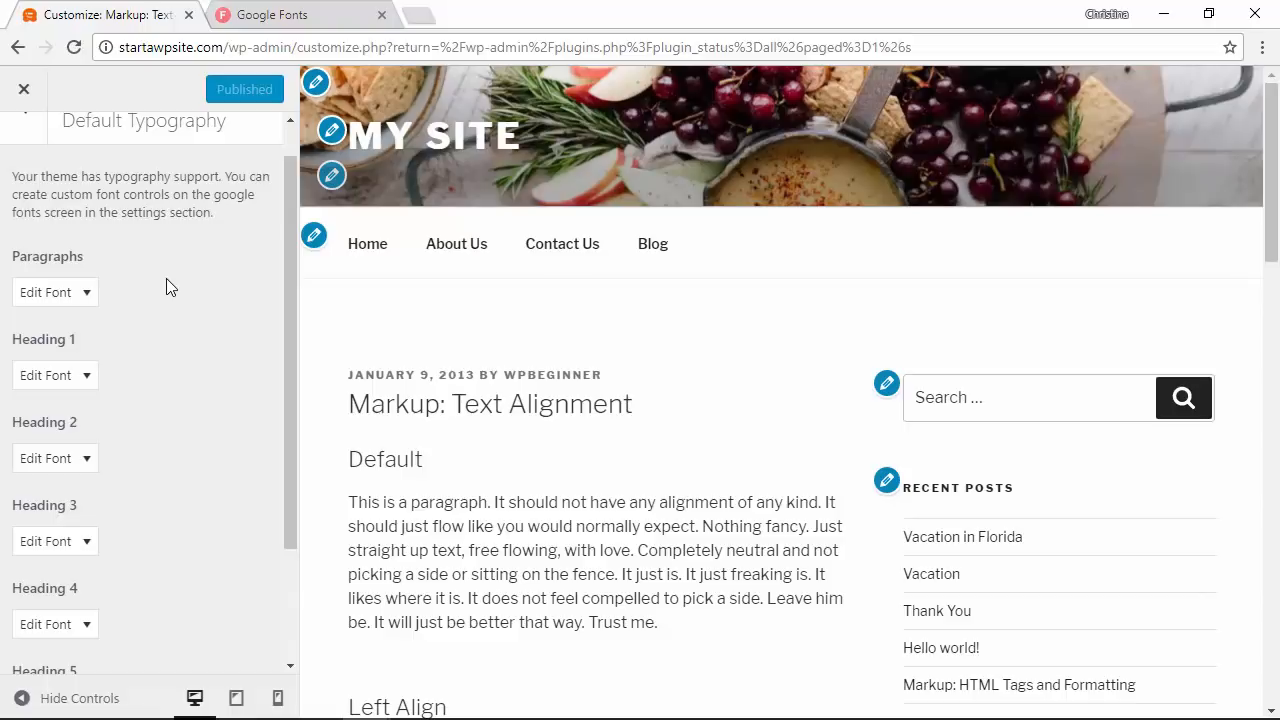
pyautogui.moveTo(158, 282)
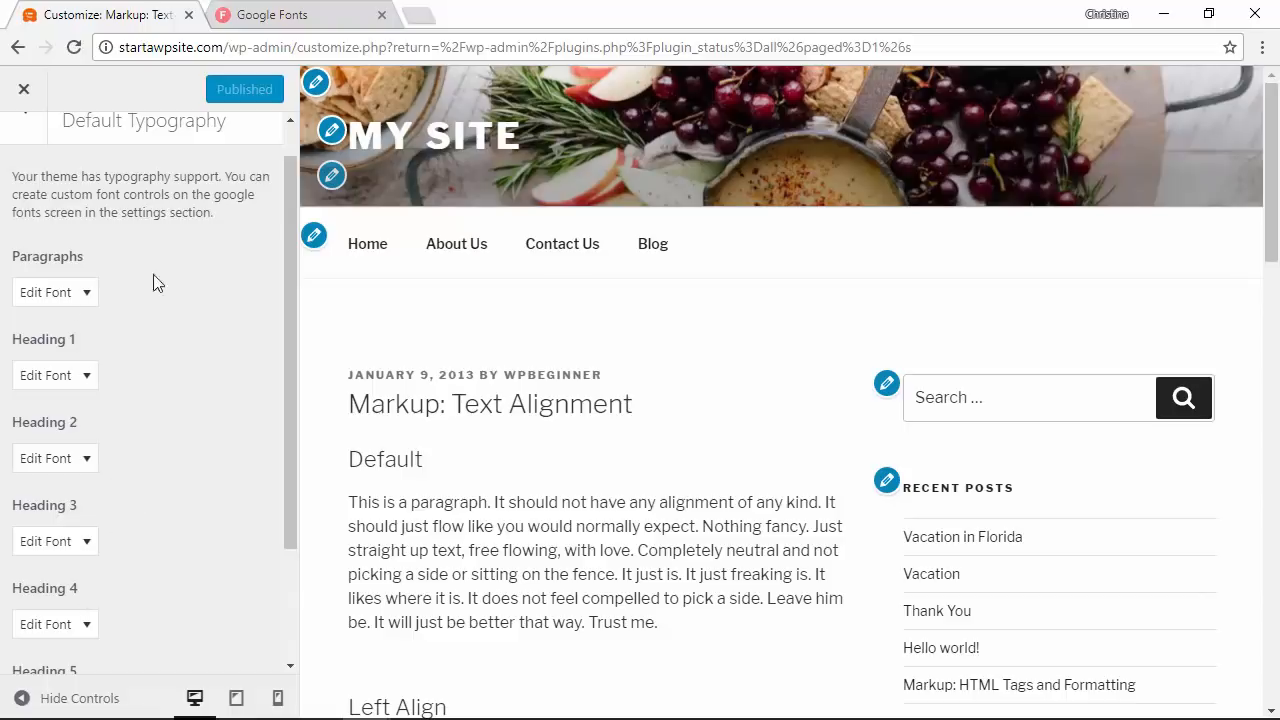
pyautogui.moveTo(458, 518)
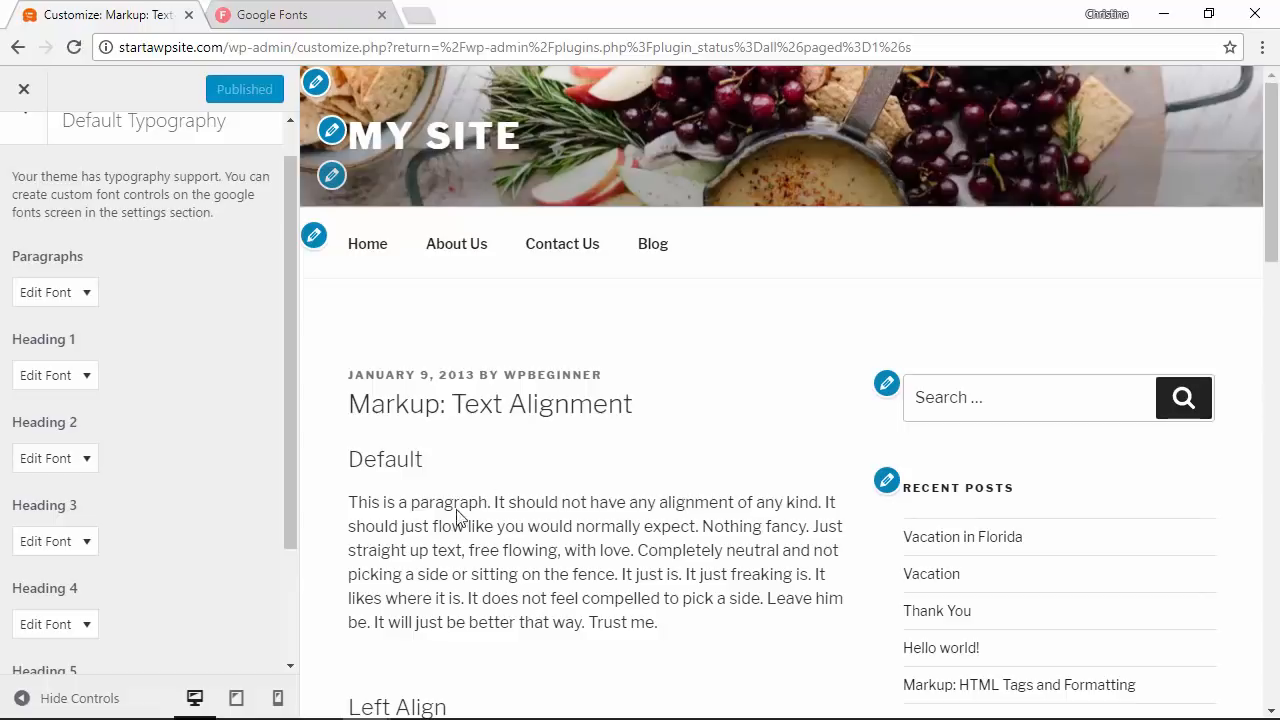
pyautogui.moveTo(516, 548)
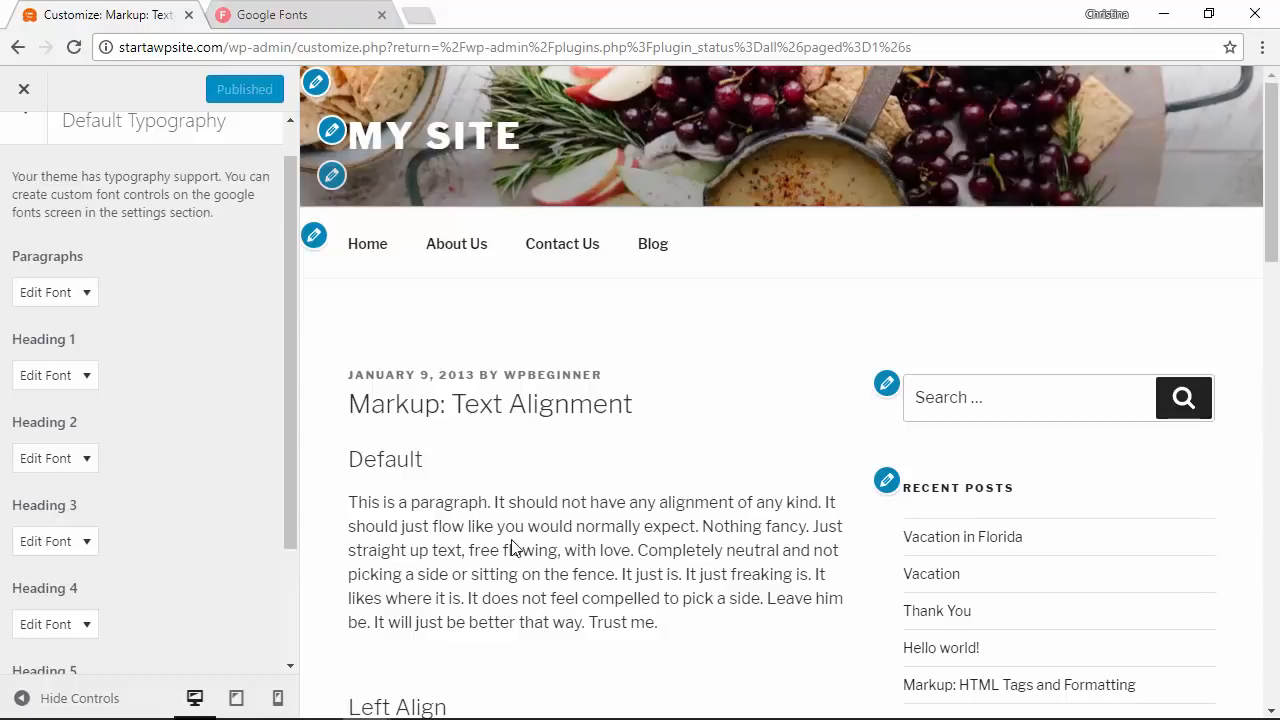
pyautogui.moveTo(410, 408)
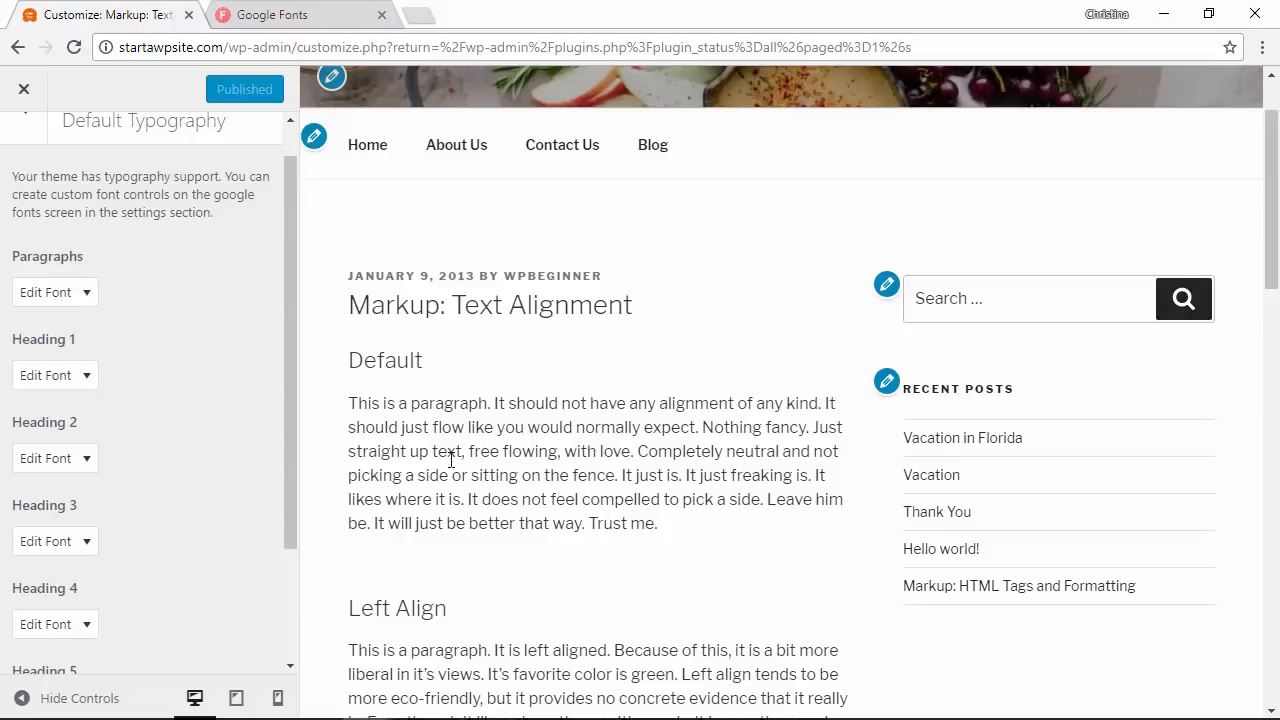
pyautogui.moveTo(35, 305)
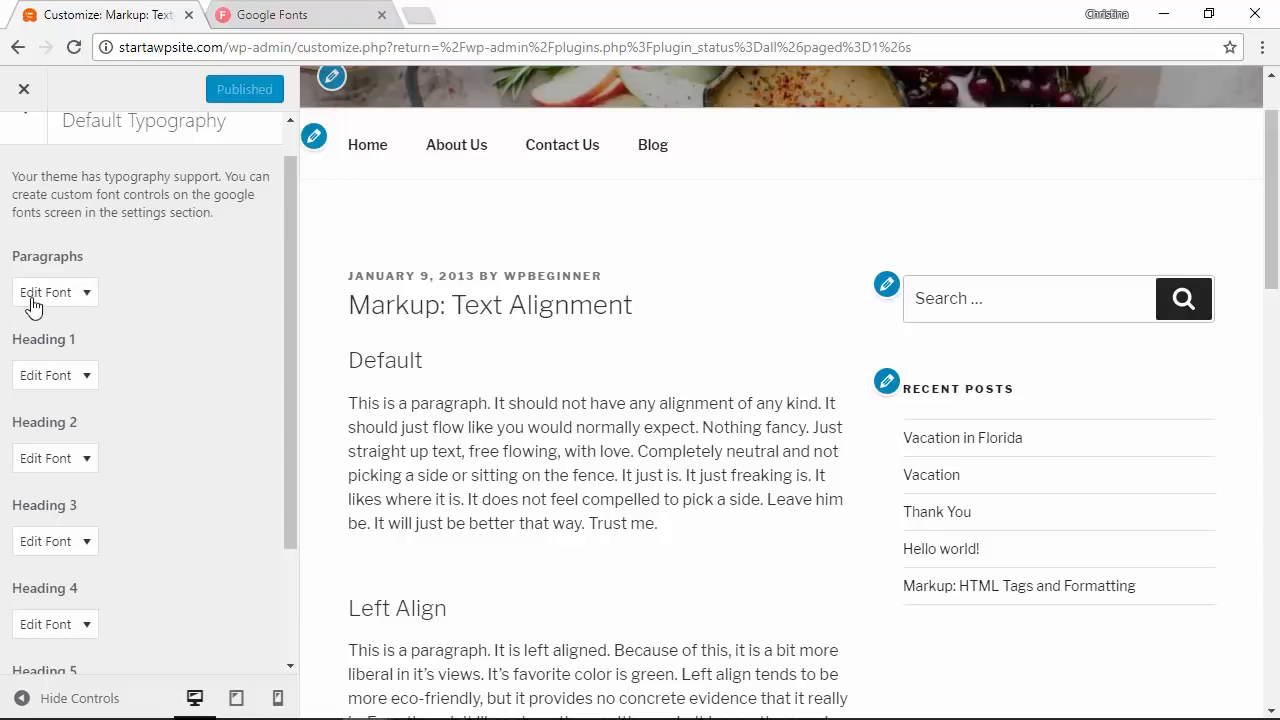
# Set the paragraph font family to Lora under Paragraphs > Edit Font
pyautogui.click(55, 292)
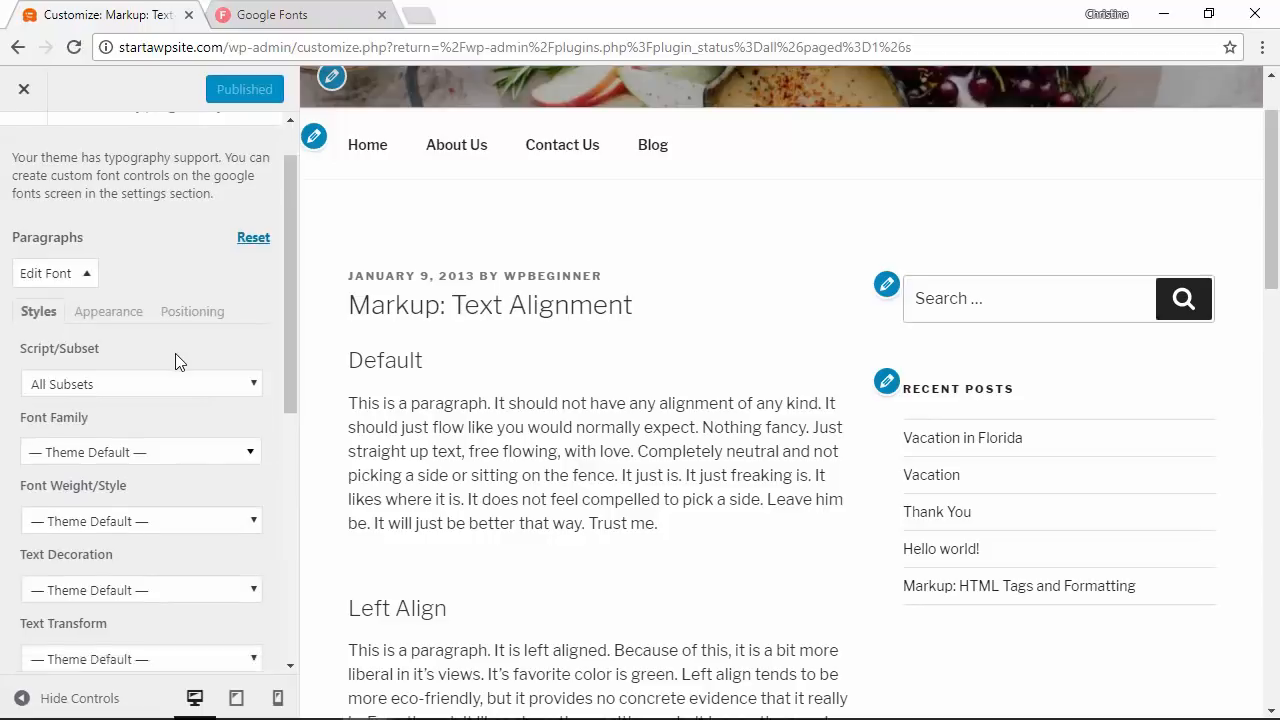
pyautogui.scroll(-3)
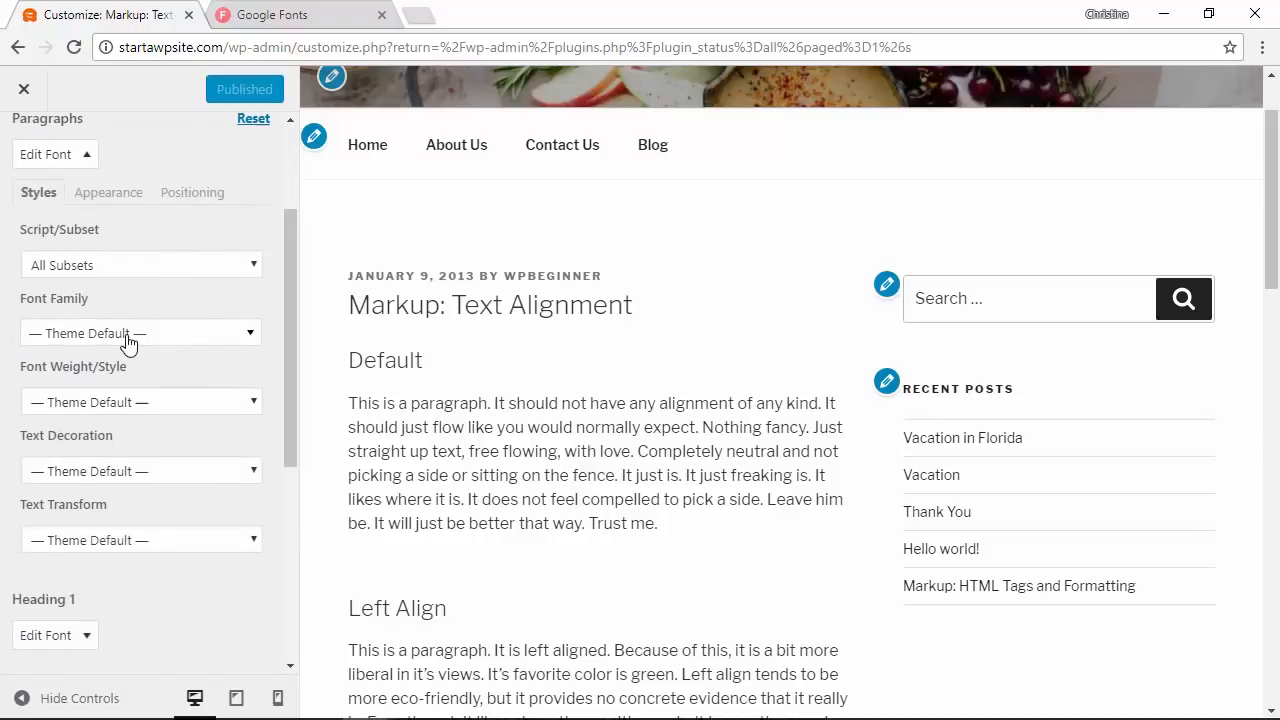
pyautogui.click(140, 333)
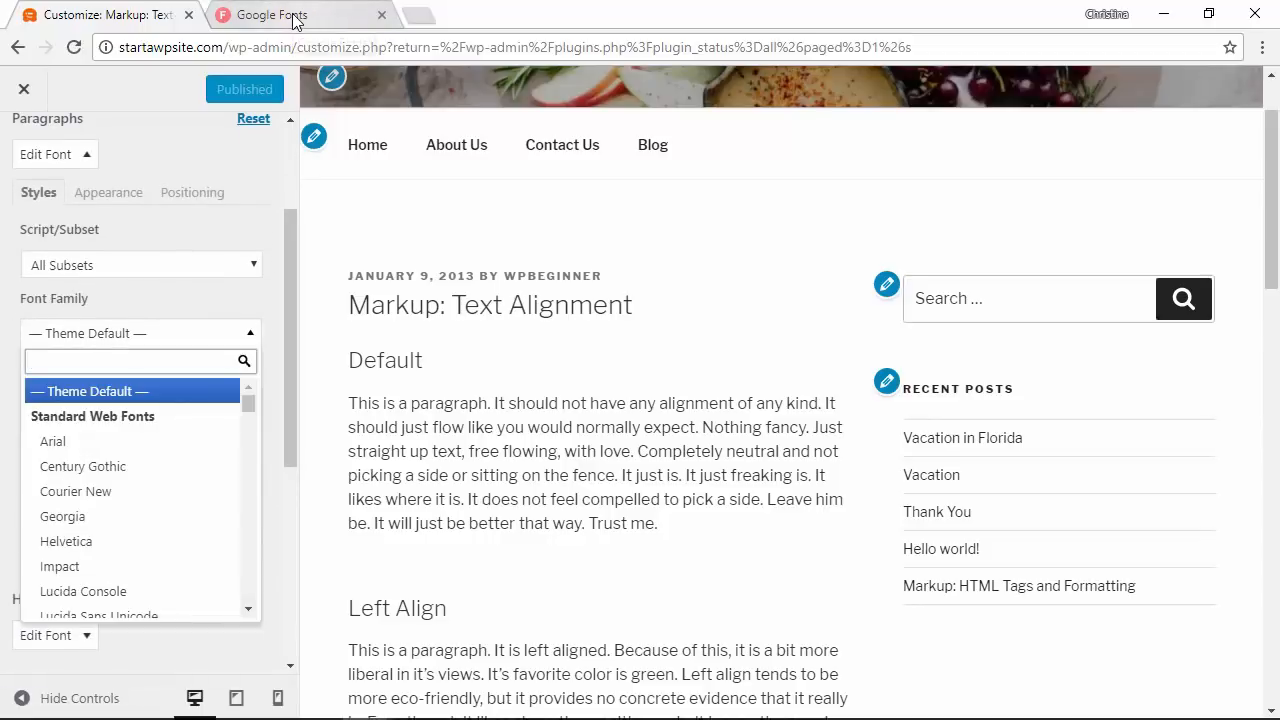
pyautogui.click(265, 14)
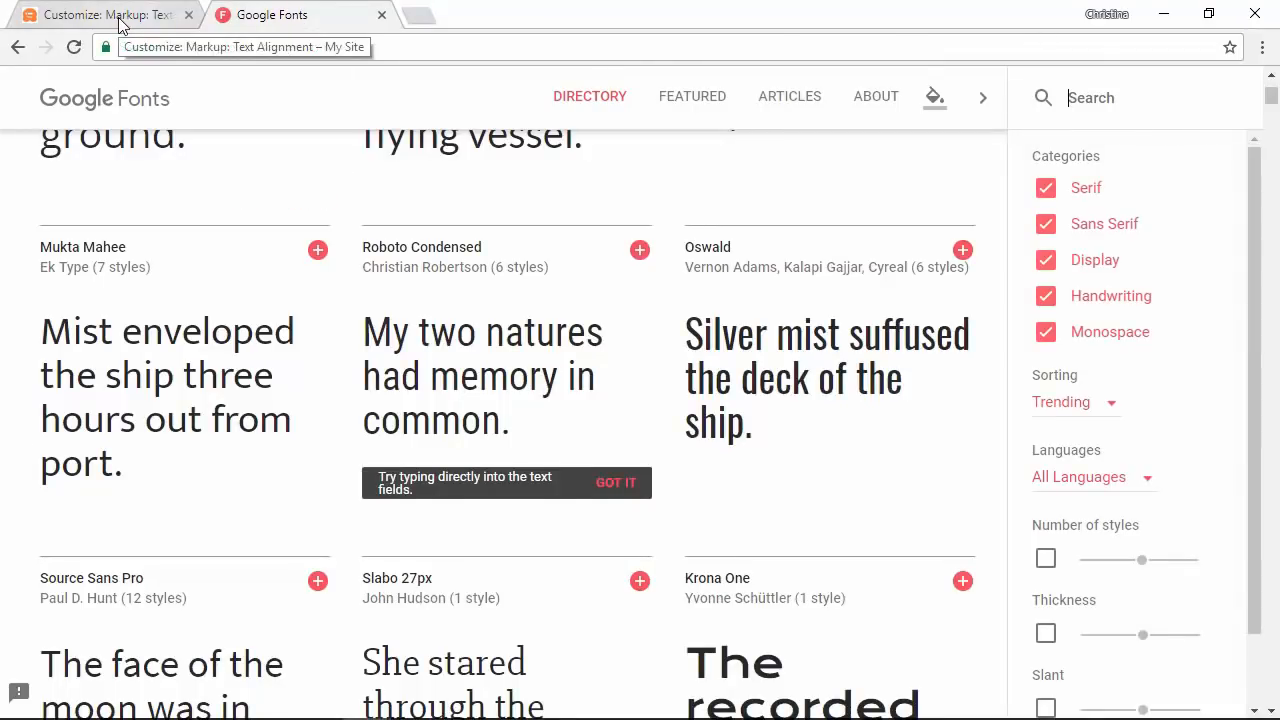
pyautogui.click(100, 14)
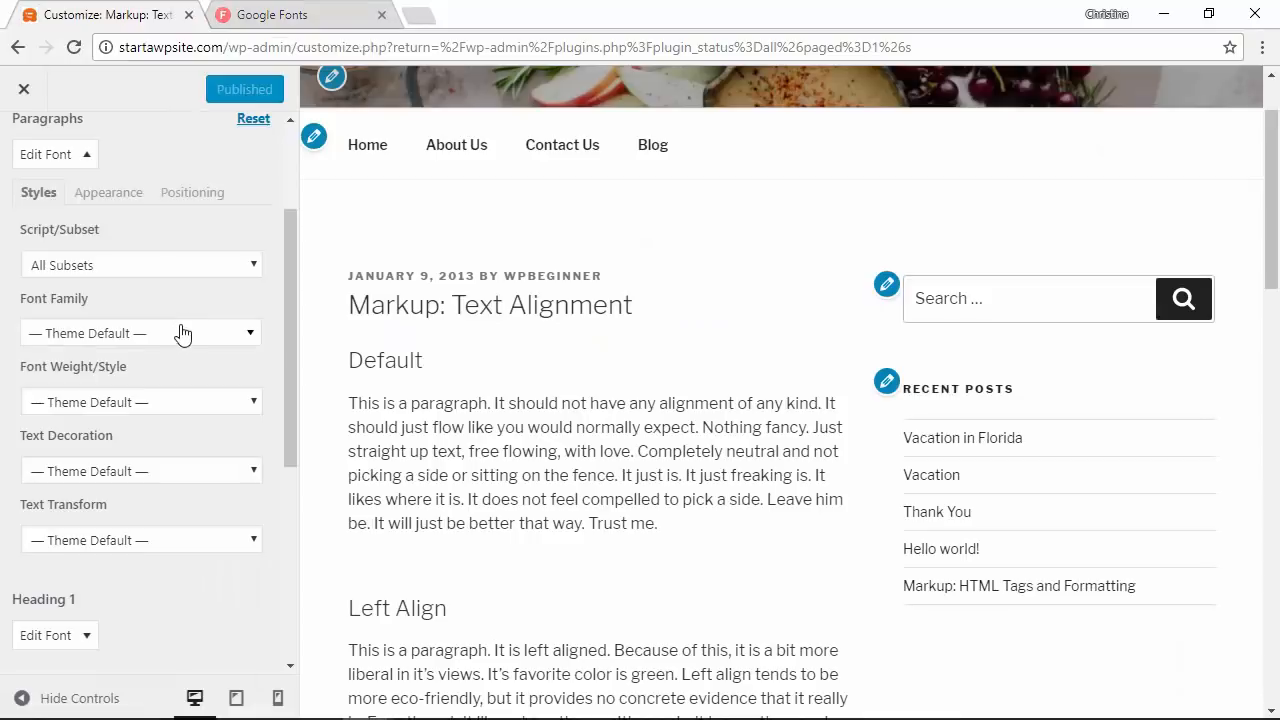
pyautogui.click(140, 333)
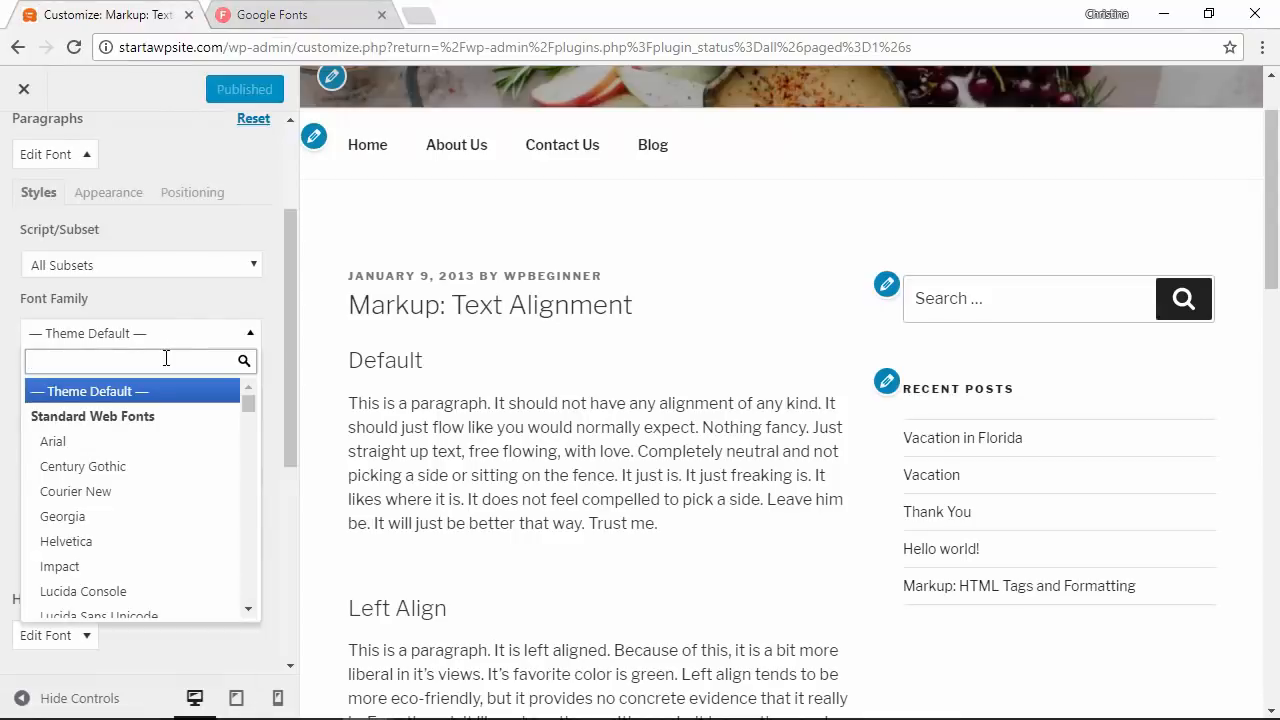
pyautogui.write('lora')
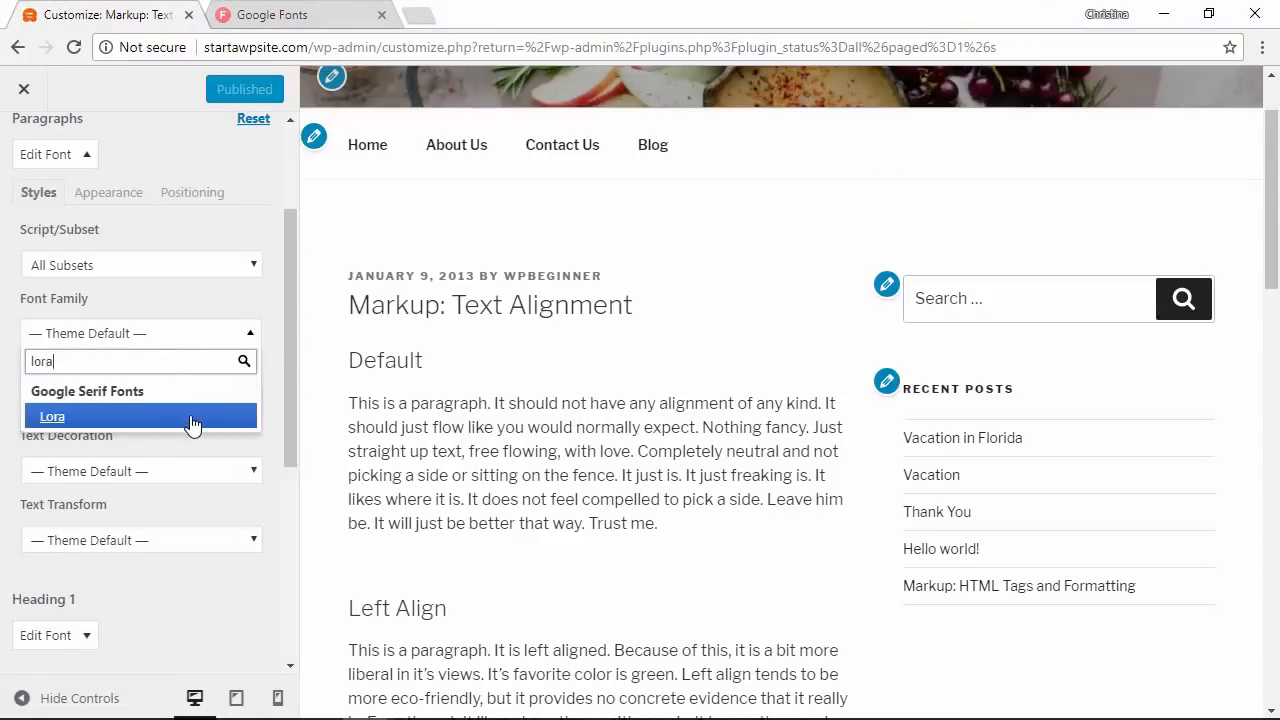
pyautogui.click(51, 416)
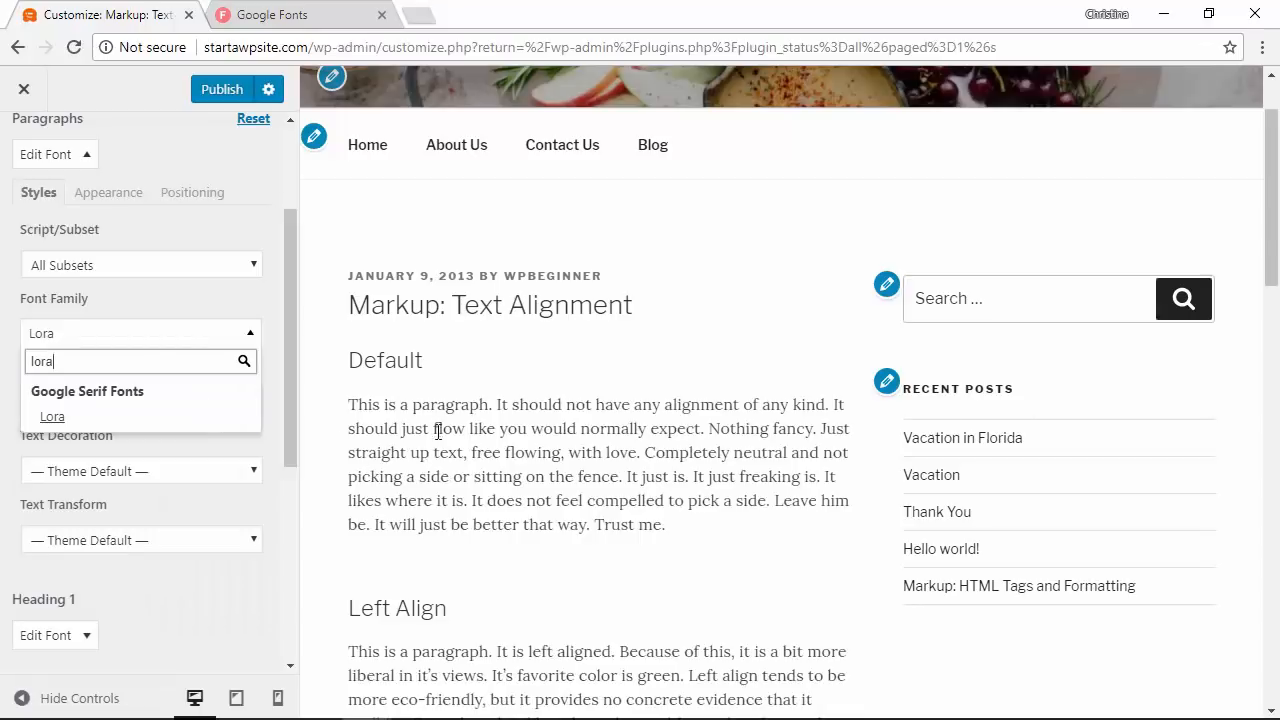
pyautogui.click(51, 416)
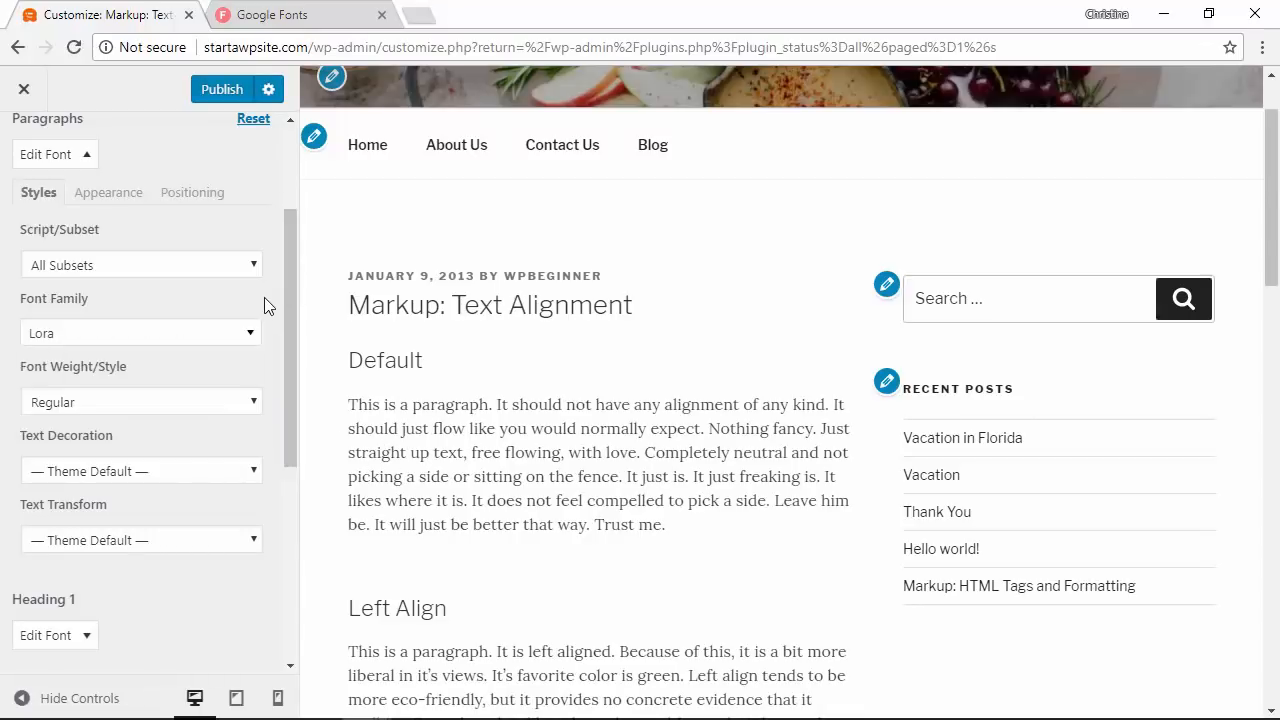
# Set the paragraph font weight to 700 and adjust text decoration
pyautogui.click(140, 401)
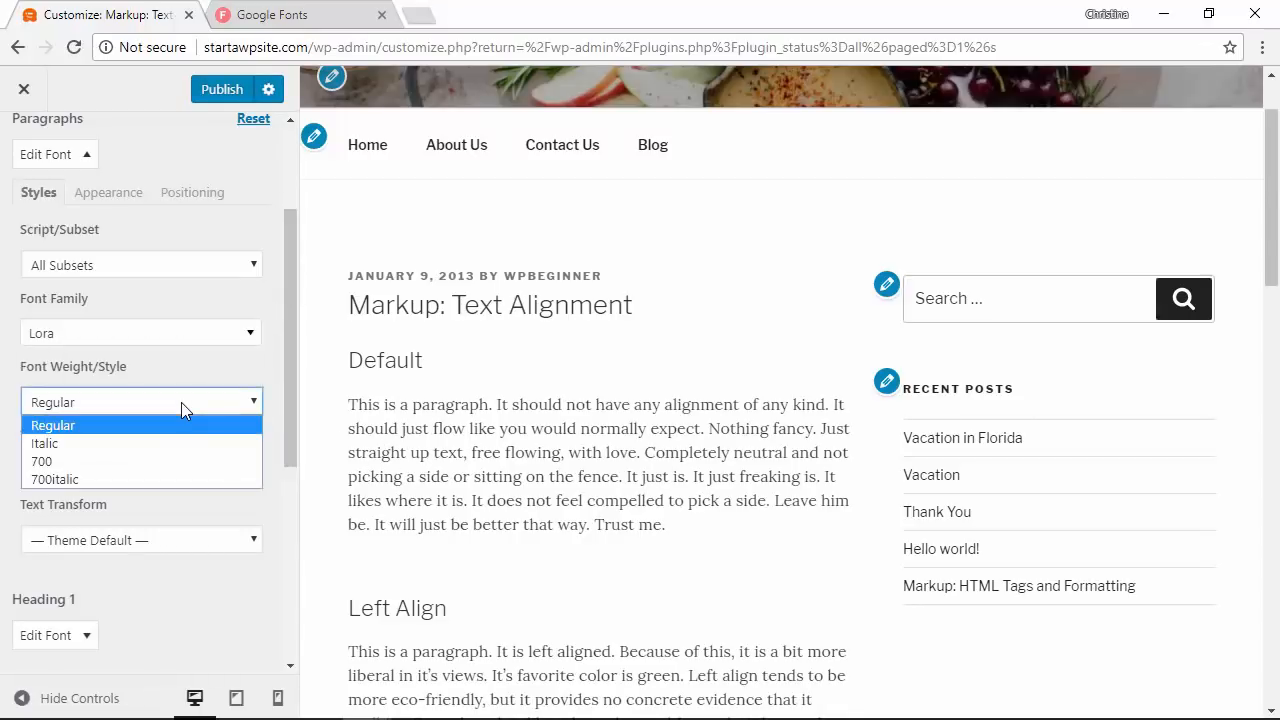
pyautogui.click(42, 461)
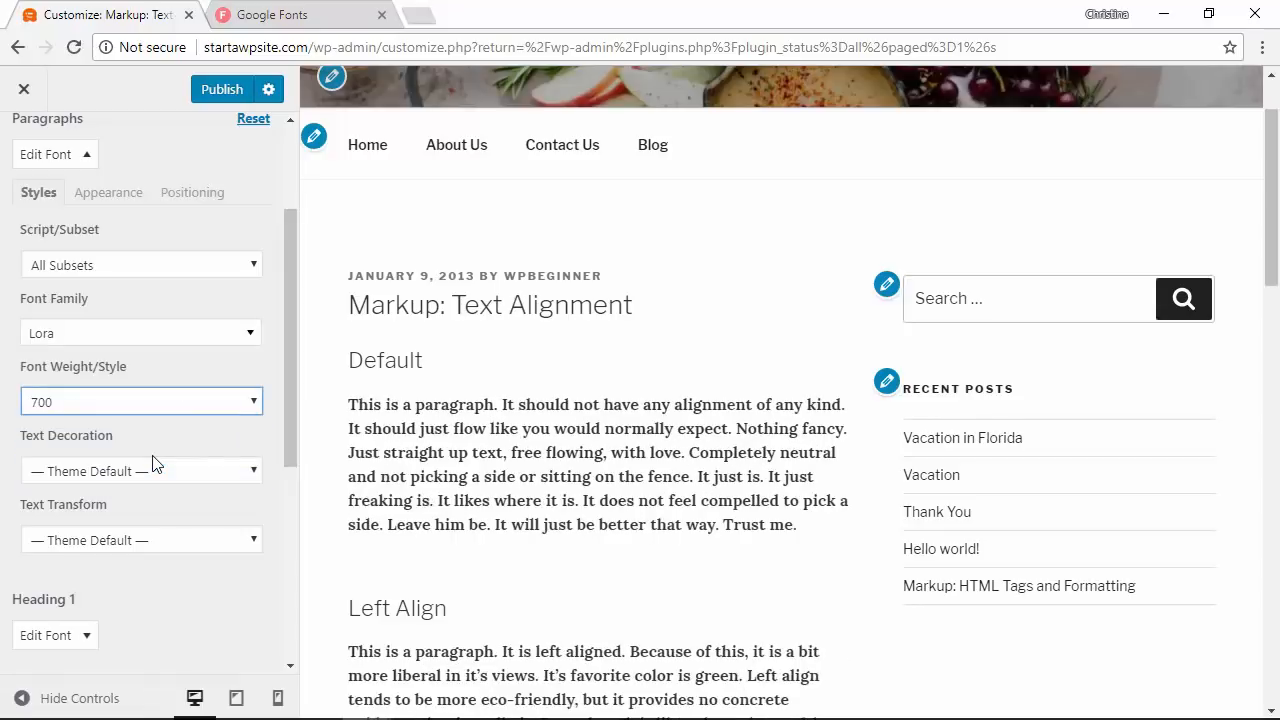
pyautogui.click(140, 401)
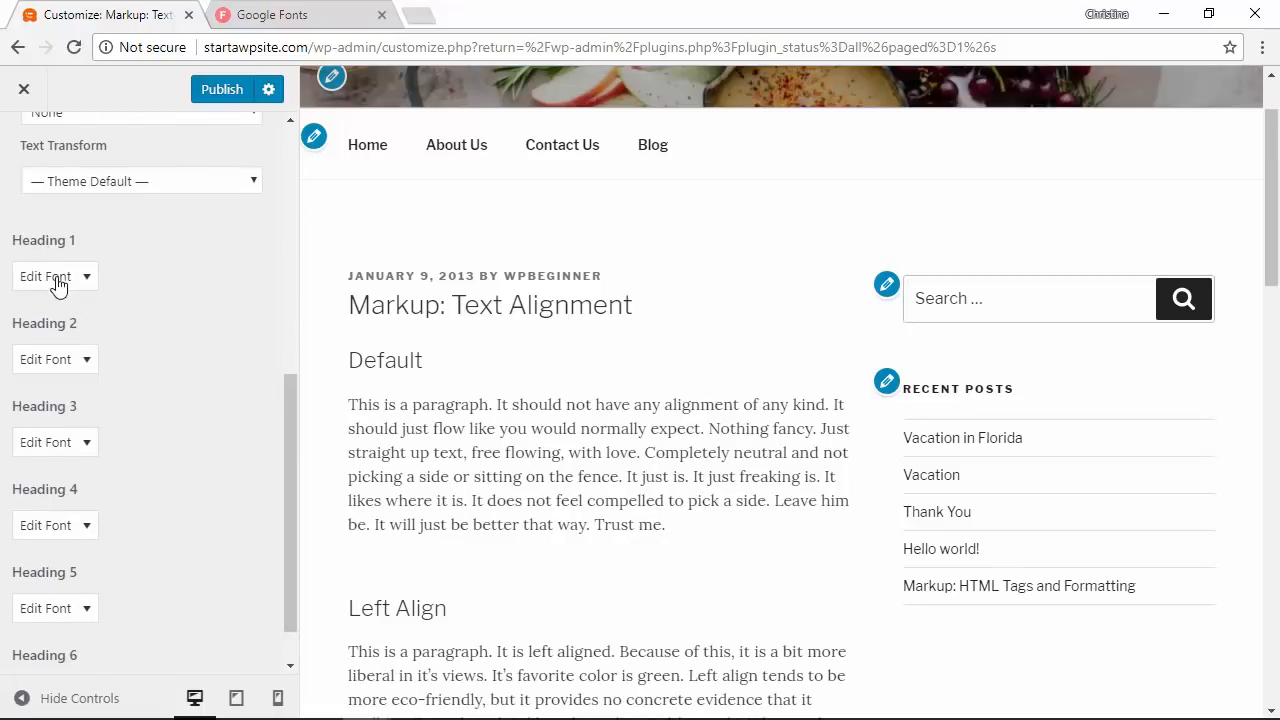
# Set Heading 1's font family to Open Sans with weight 300
pyautogui.click(54, 276)
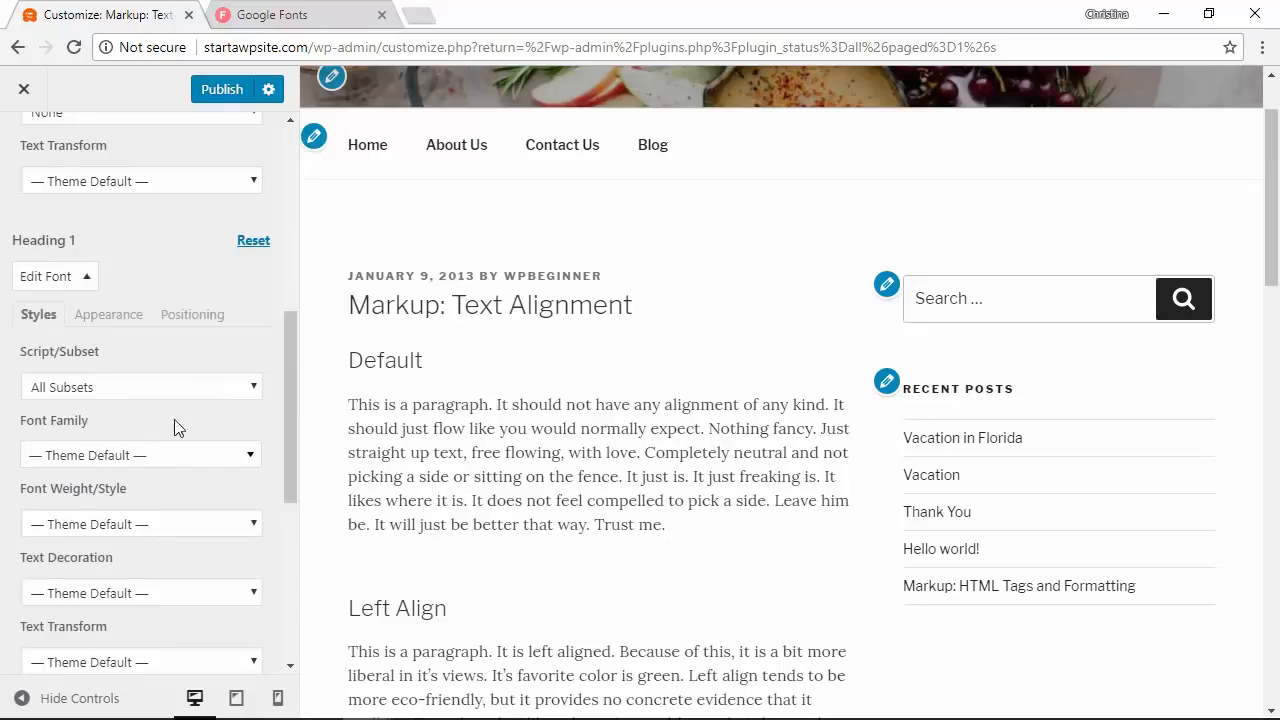
pyautogui.click(140, 455)
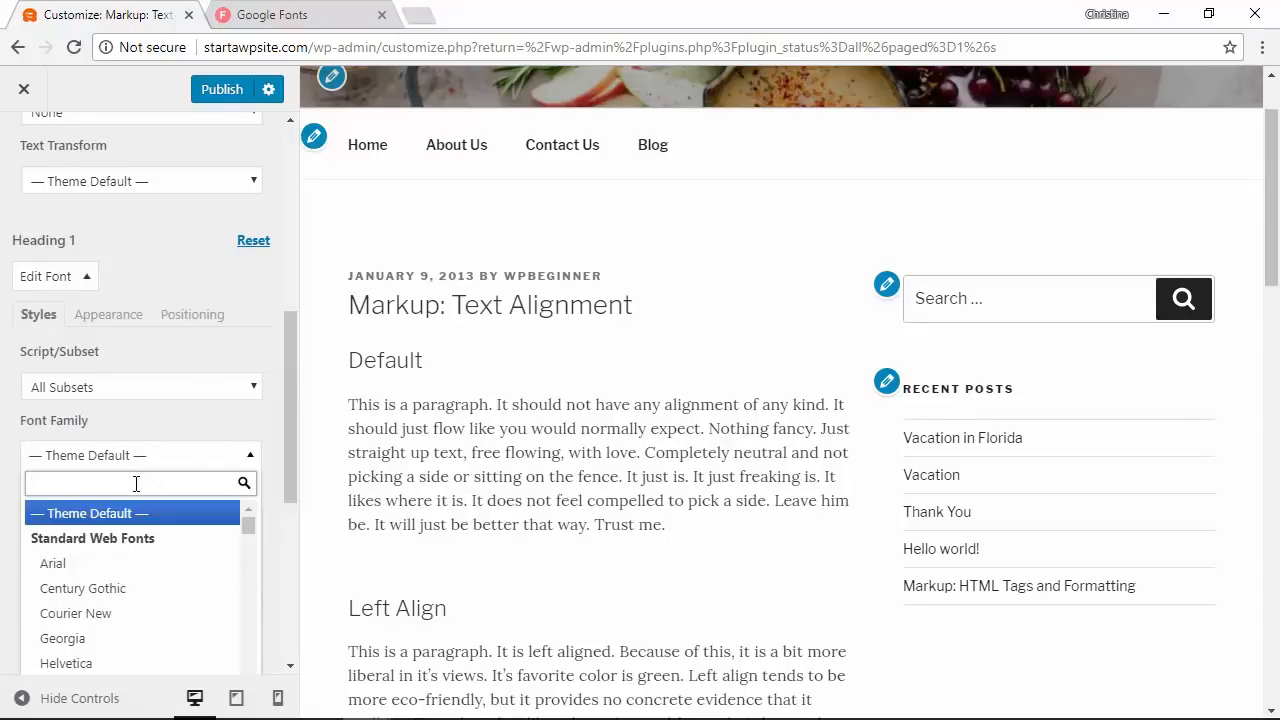
pyautogui.write('open')
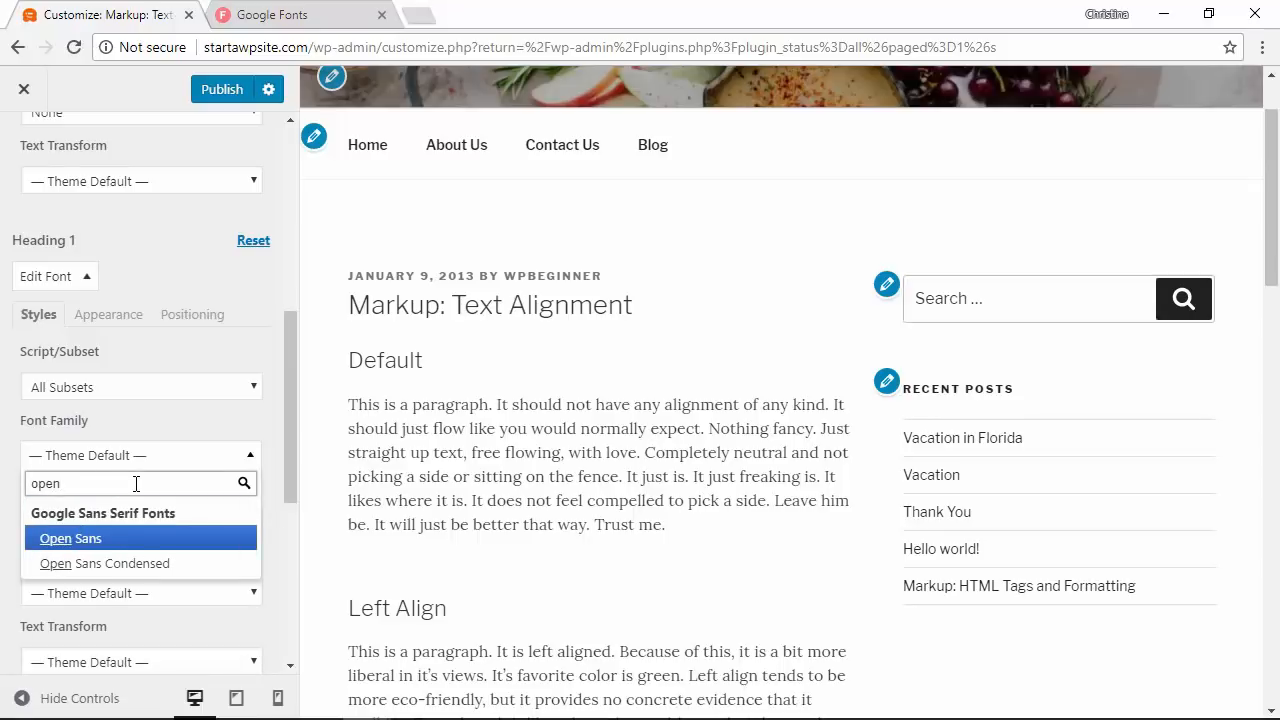
pyautogui.click(70, 538)
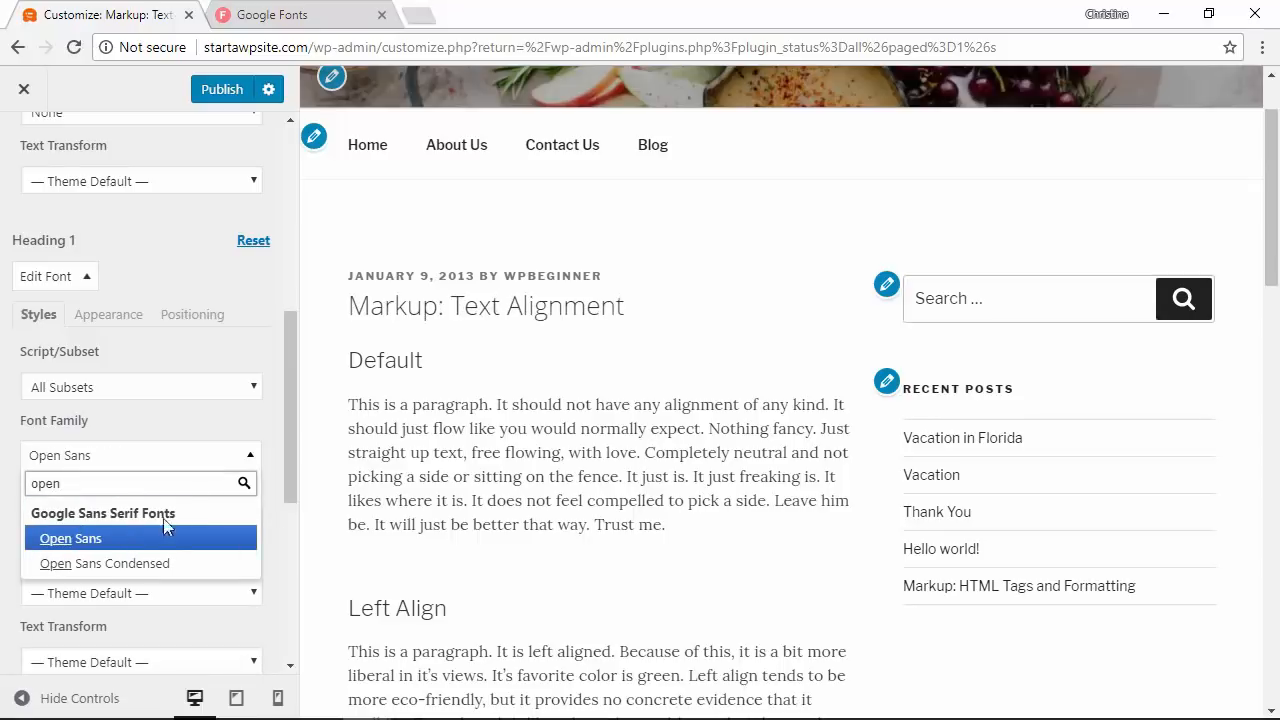
pyautogui.click(70, 538)
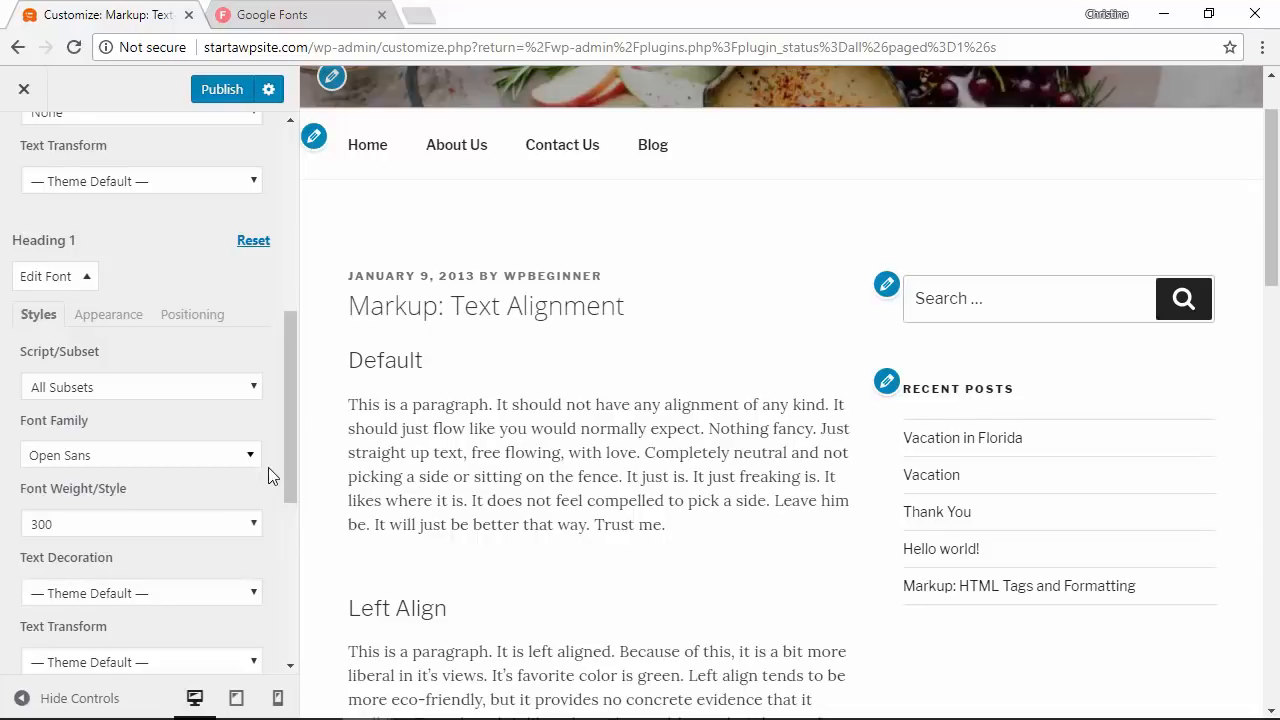
pyautogui.click(140, 523)
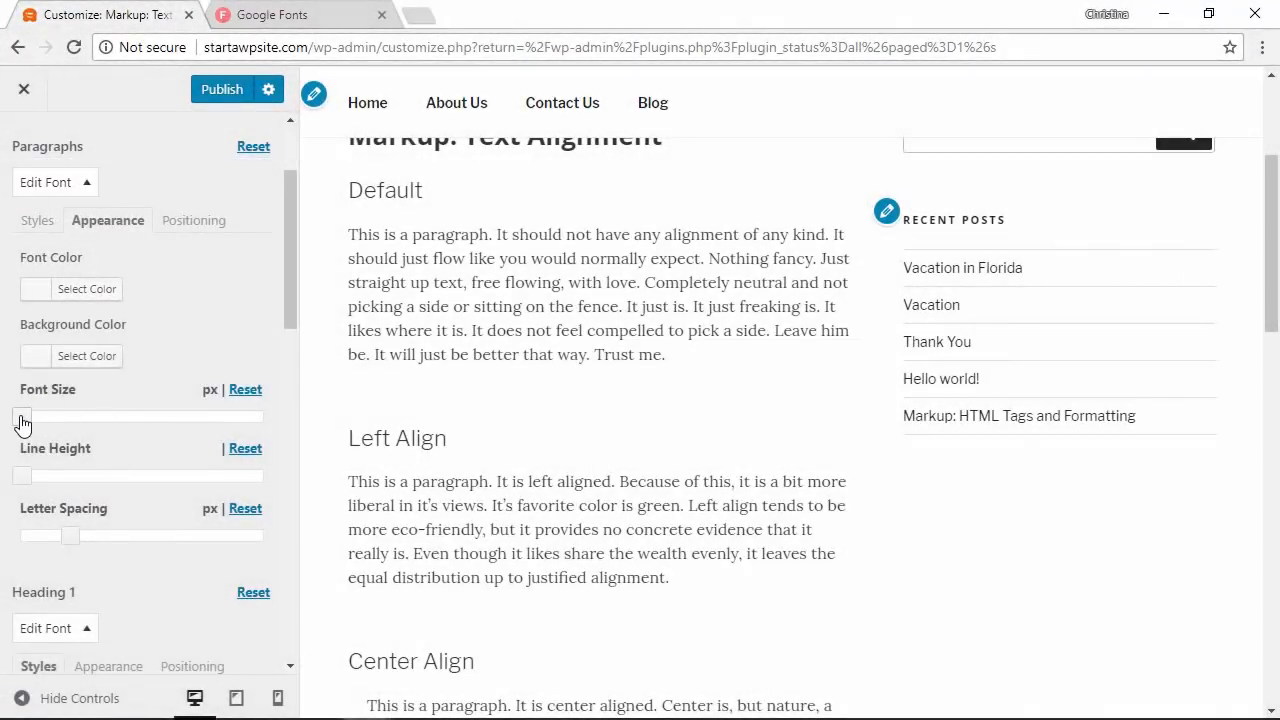
# Drag the paragraph sliders to 18px font size and 1.7 line height, then publish
pyautogui.moveTo(22, 415); pyautogui.dragTo(44, 415)
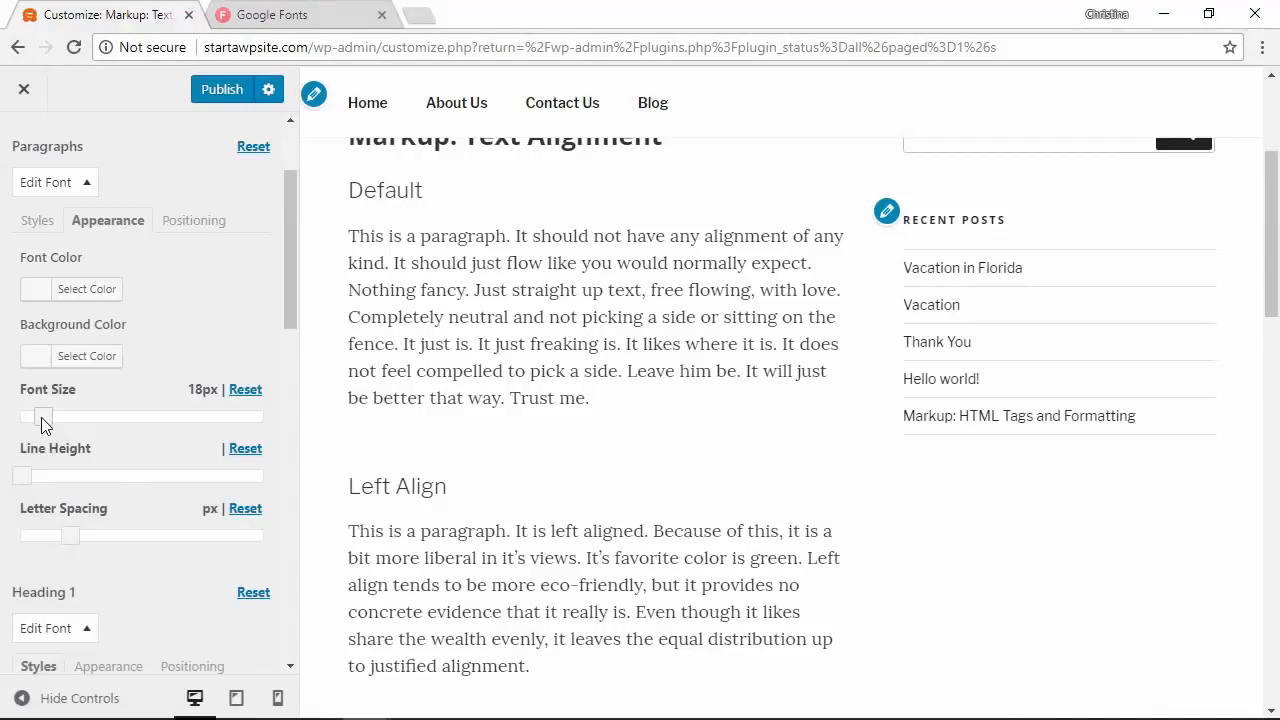
pyautogui.moveTo(70, 475)
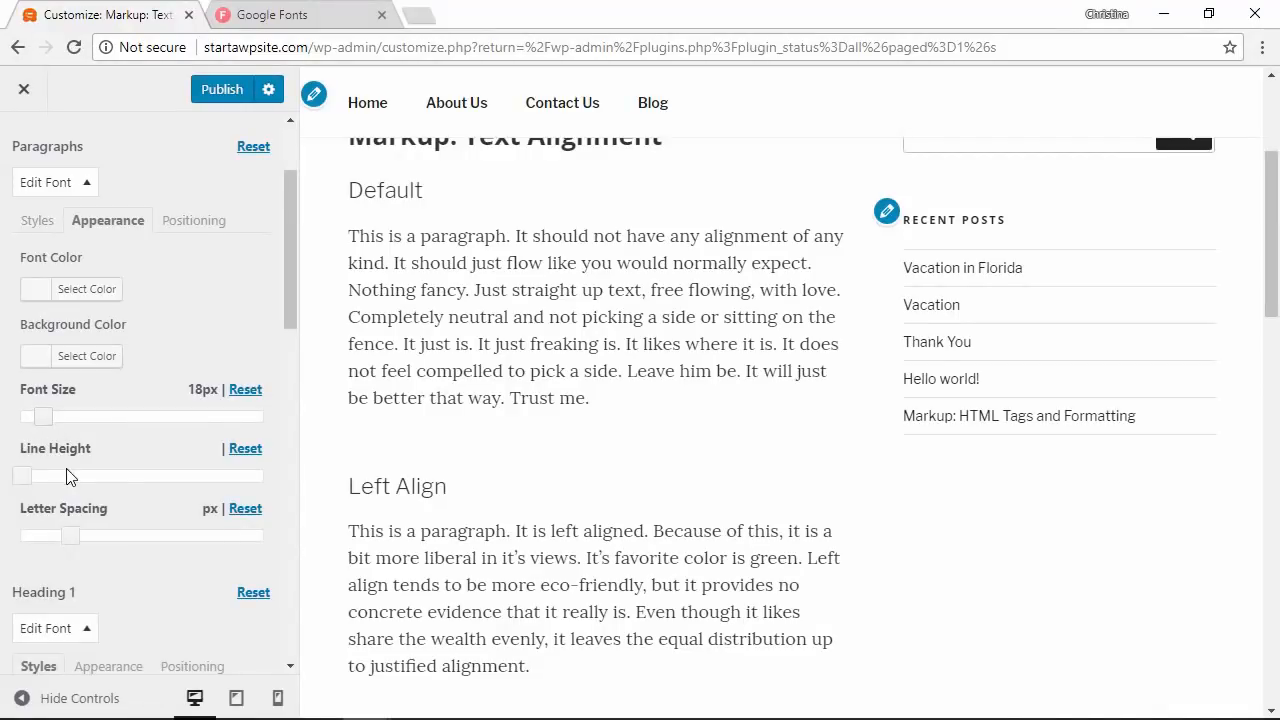
pyautogui.moveTo(22, 477)
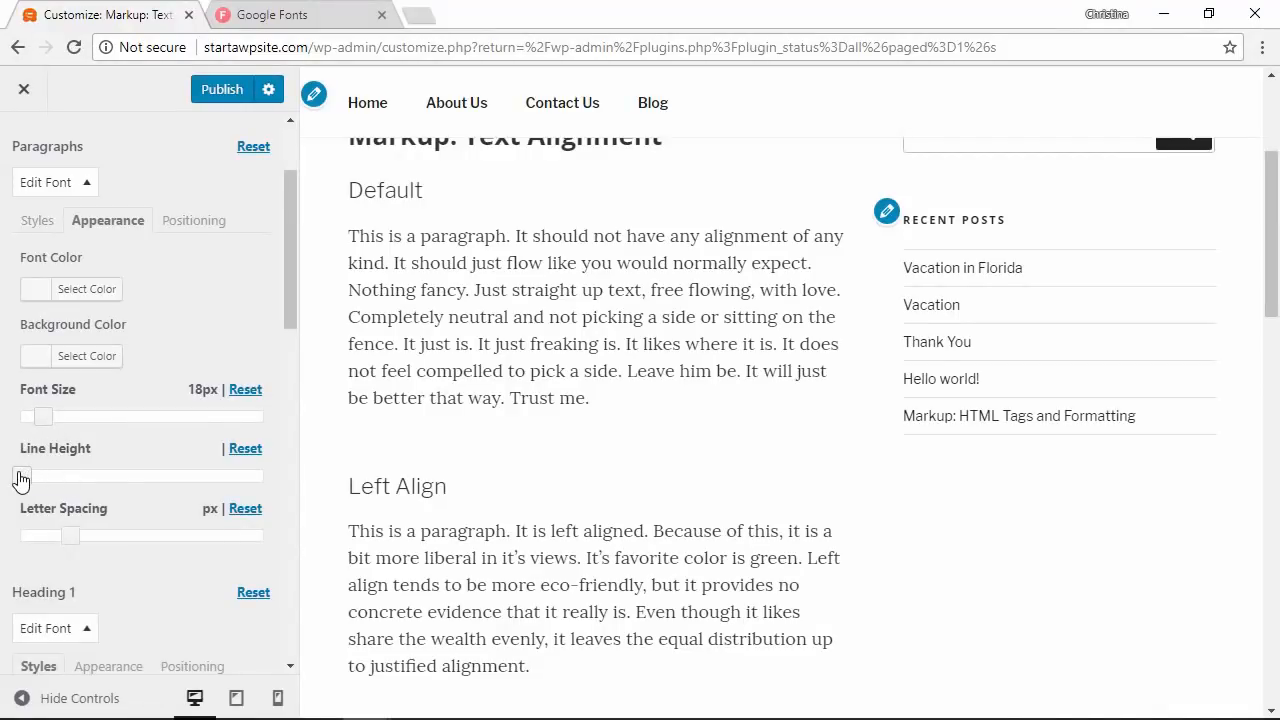
pyautogui.moveTo(22, 476); pyautogui.dragTo(58, 476)
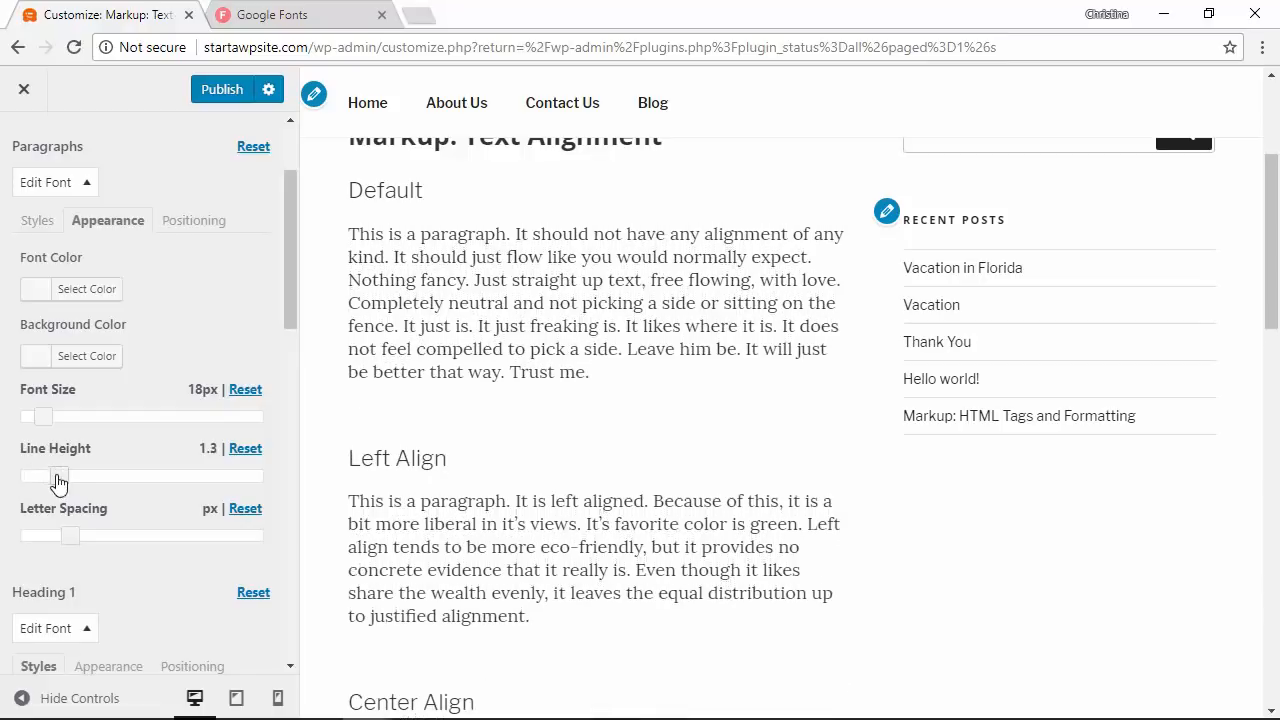
pyautogui.moveTo(58, 476); pyautogui.dragTo(80, 476)
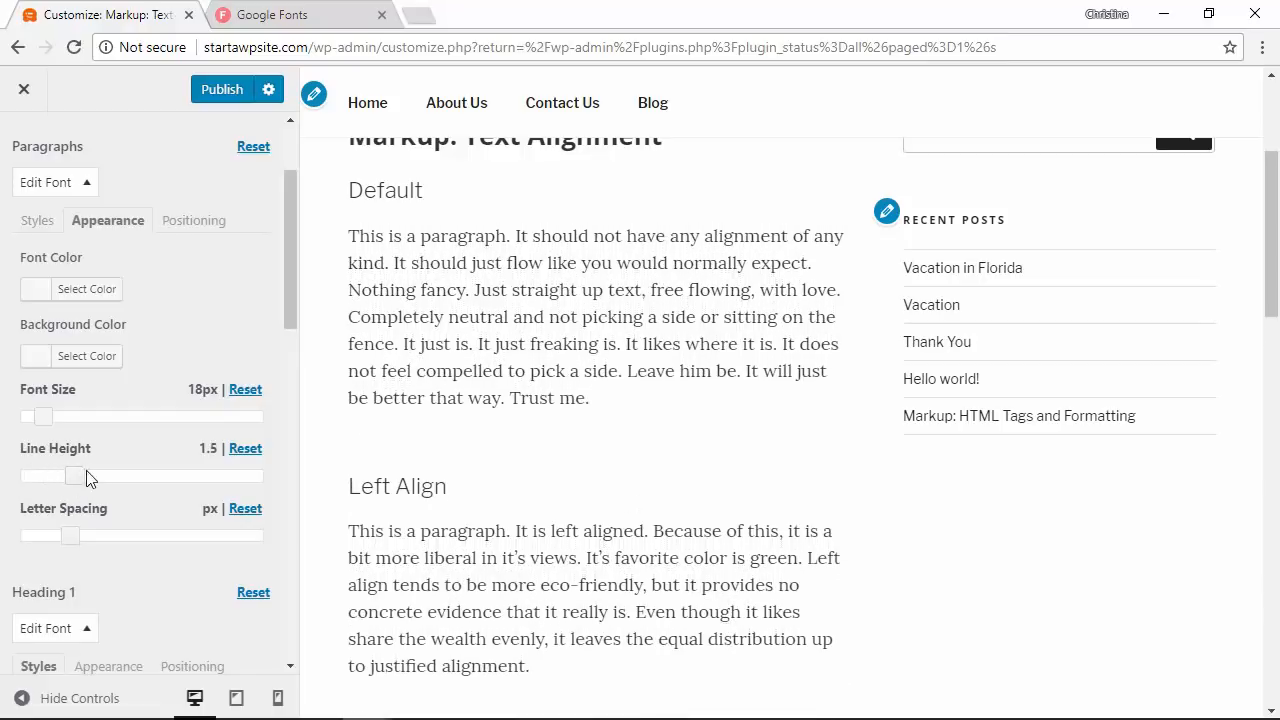
pyautogui.moveTo(72, 476); pyautogui.dragTo(90, 476)
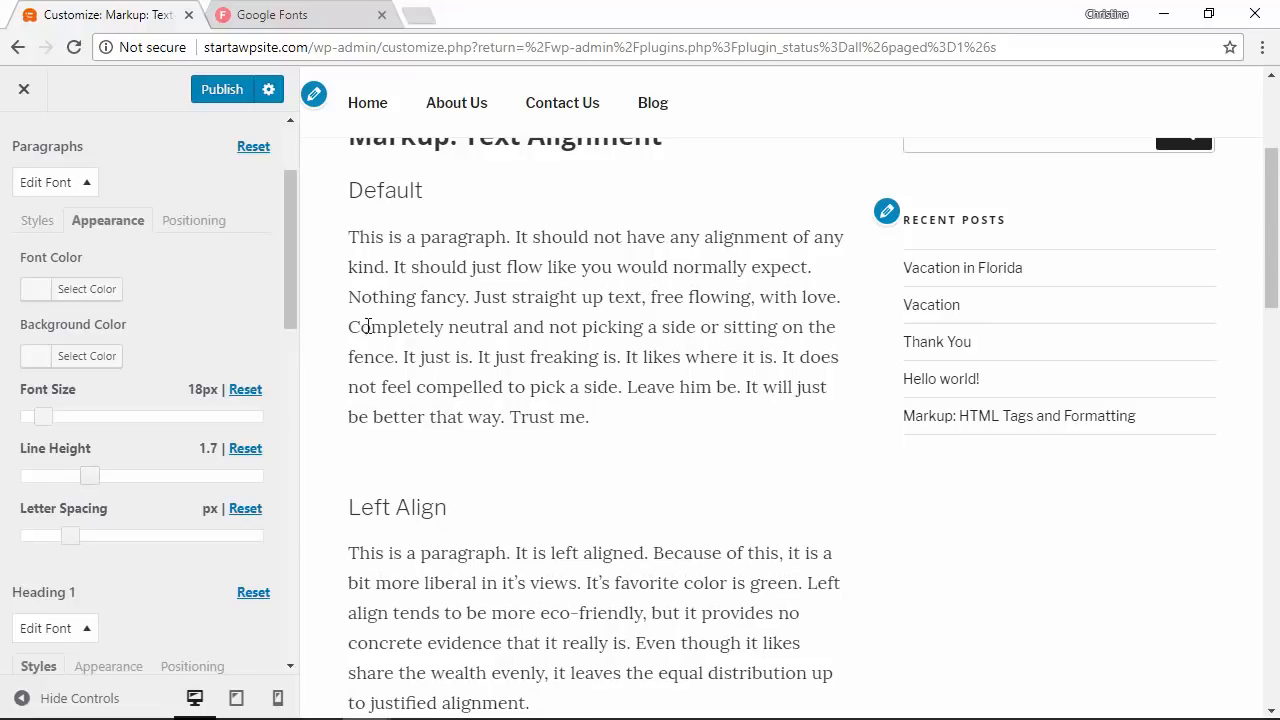
pyautogui.moveTo(480, 353)
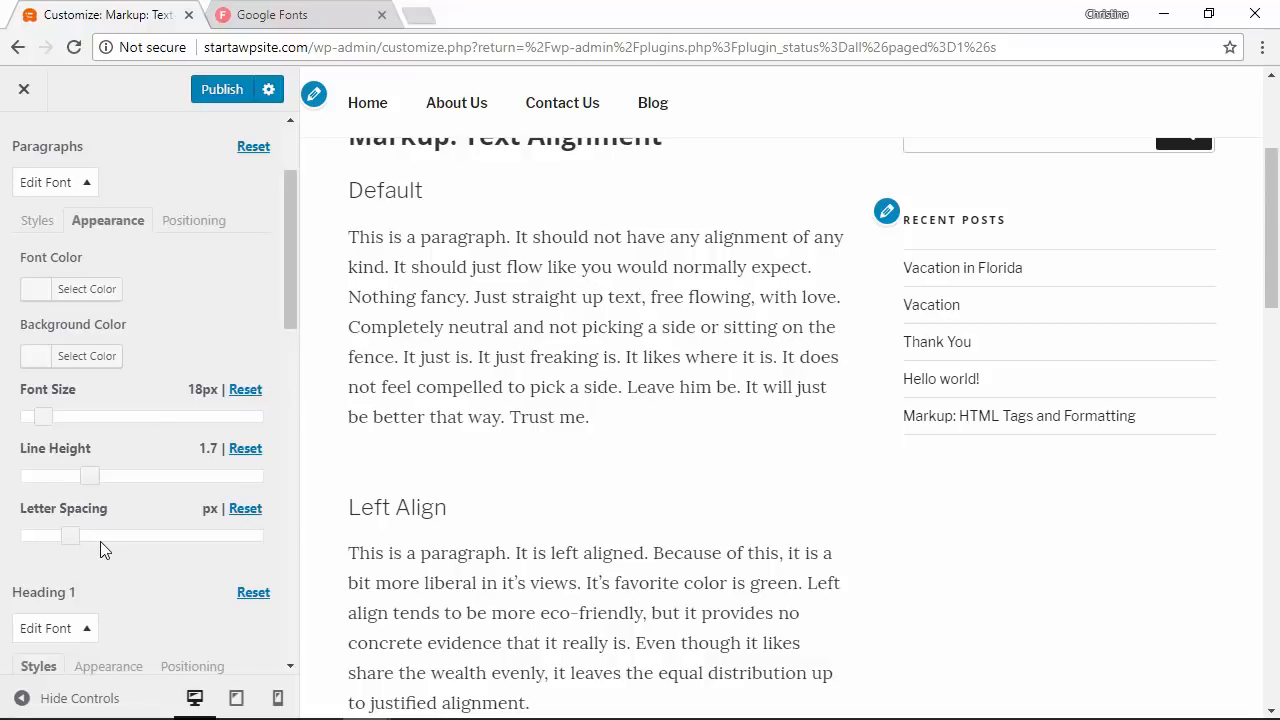
pyautogui.scroll(-3)
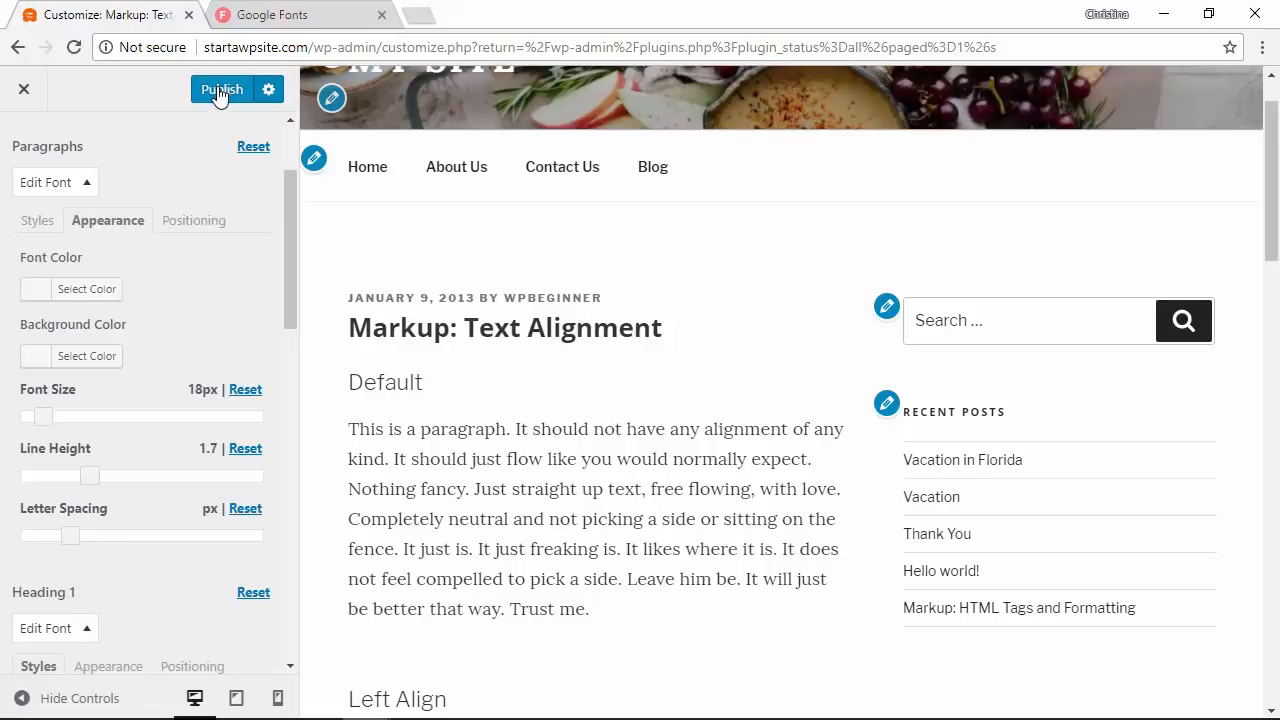
pyautogui.click(221, 89)
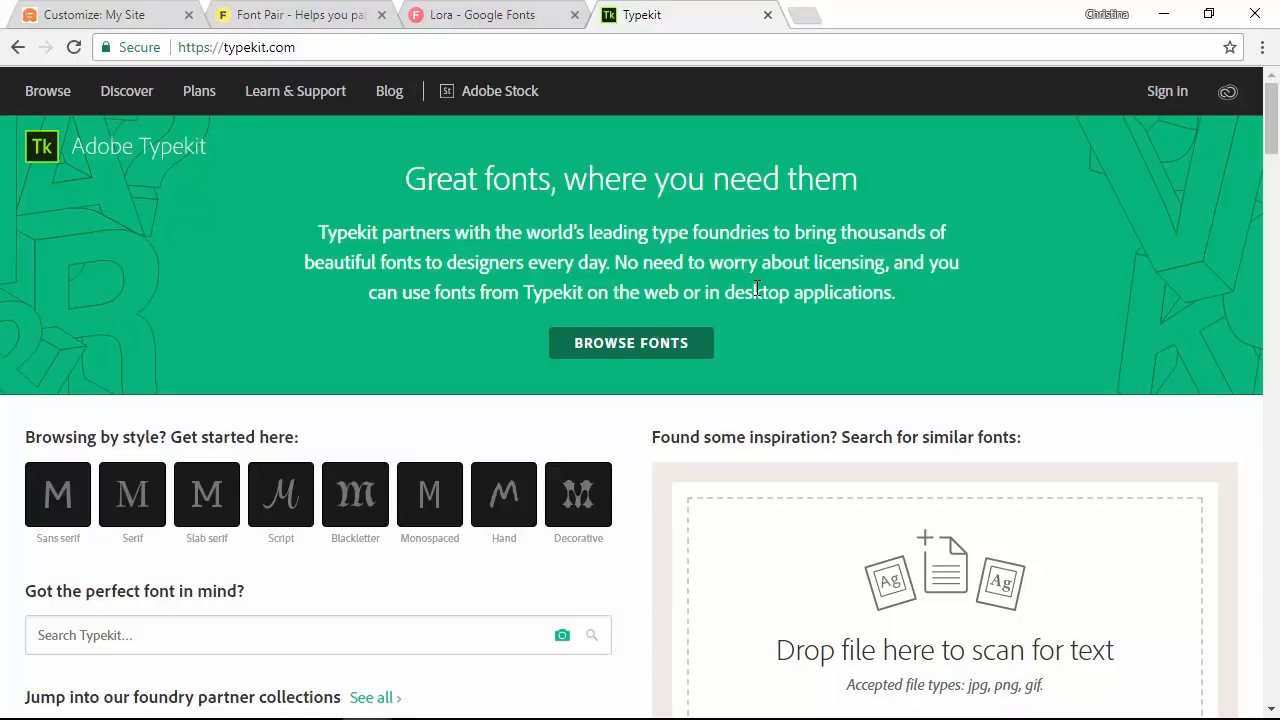
pyautogui.moveTo(820, 321)
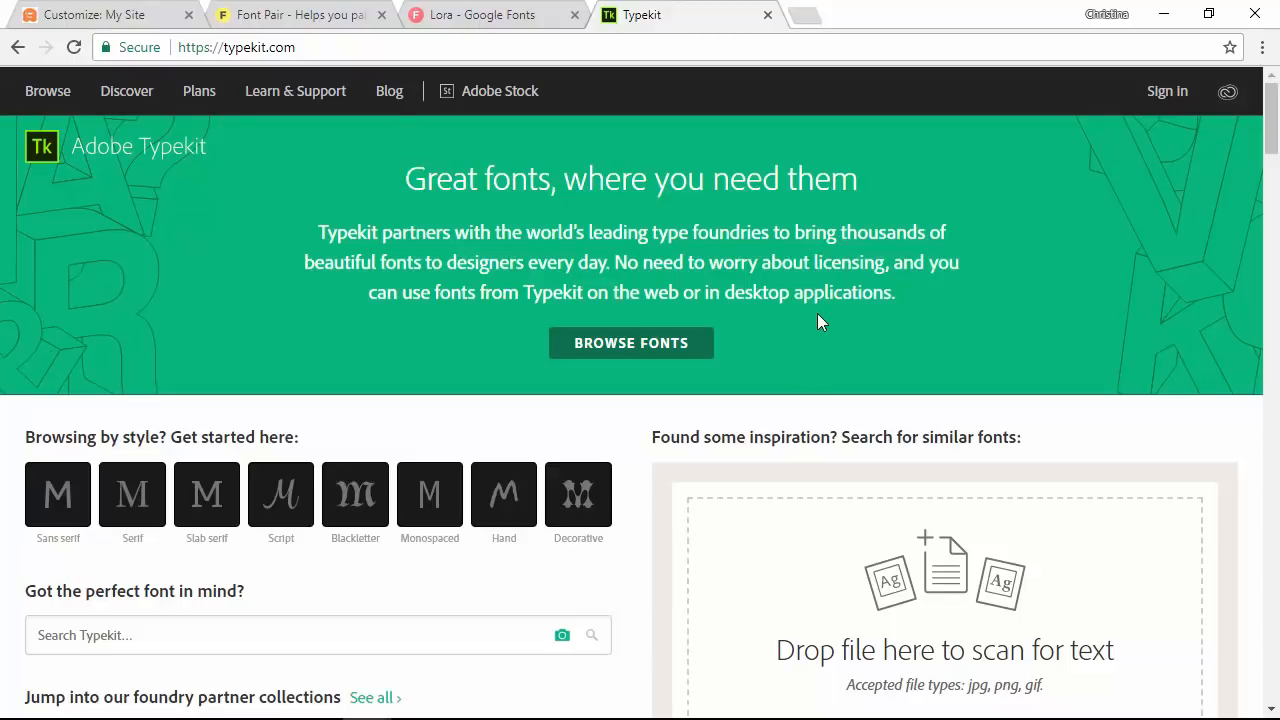
# Browse Typekit font families and filter the list to fonts in My Library
pyautogui.click(631, 342)
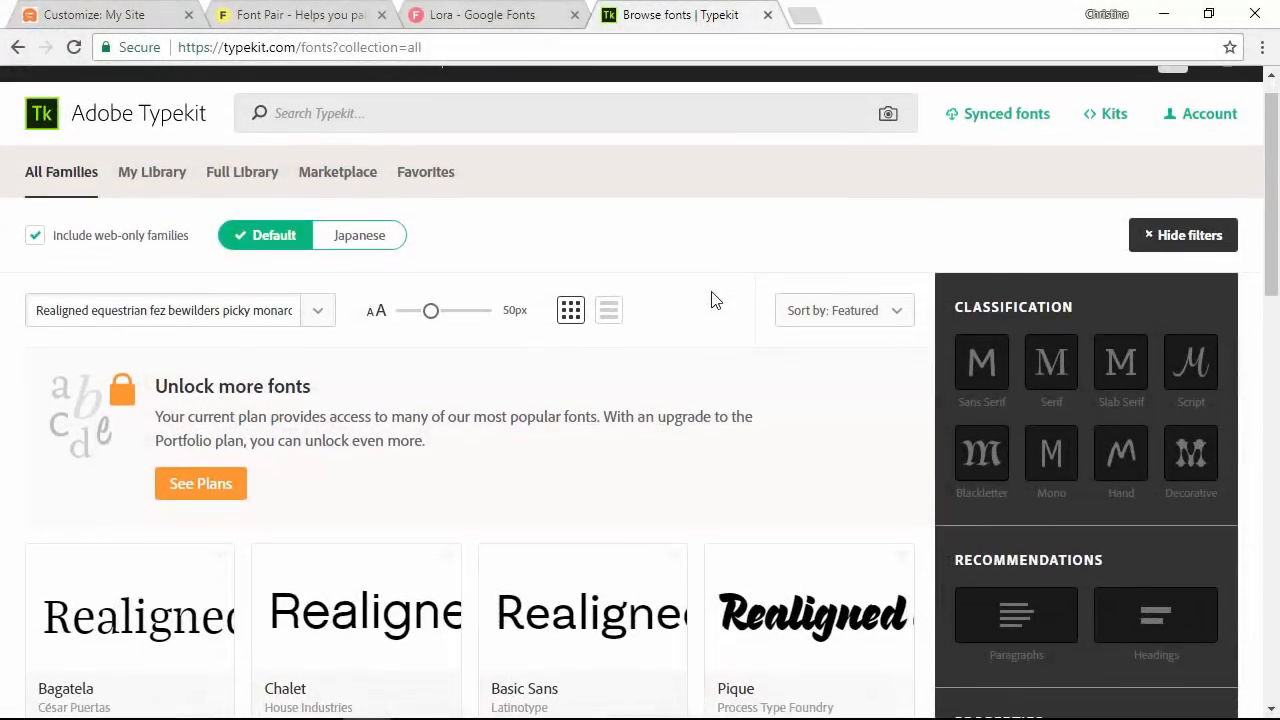
pyautogui.scroll(-3)
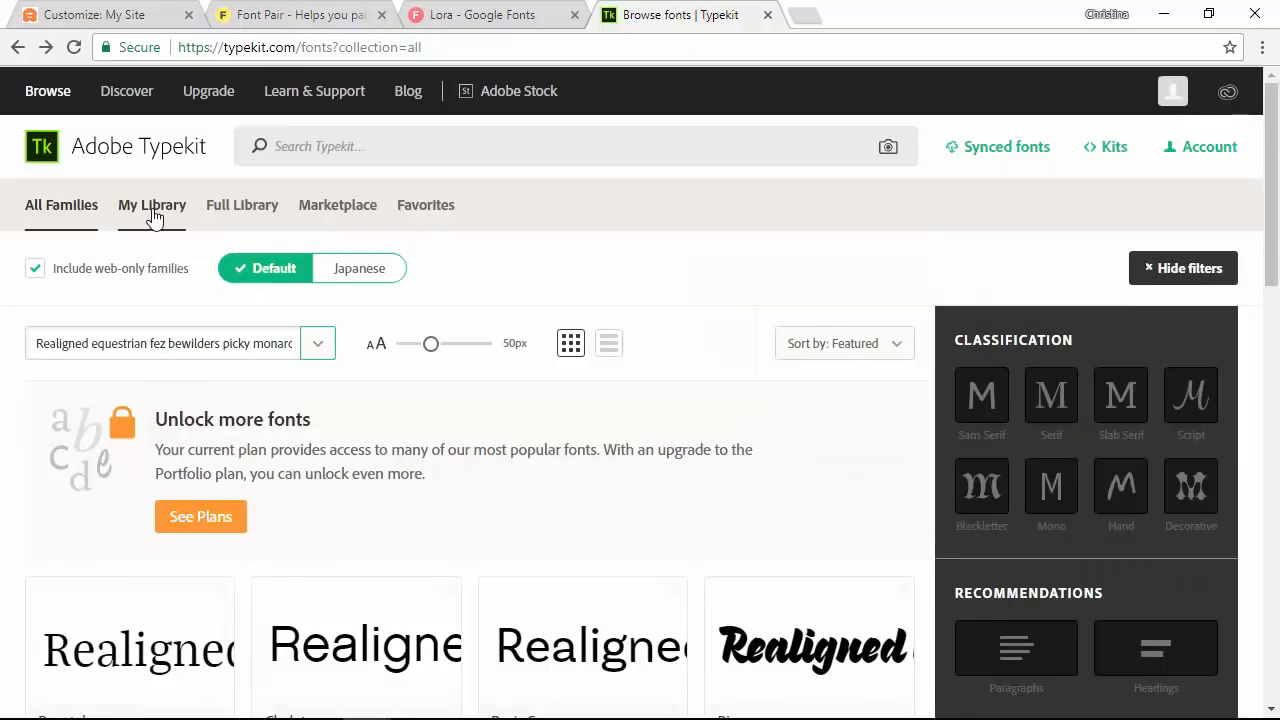
pyautogui.click(152, 205)
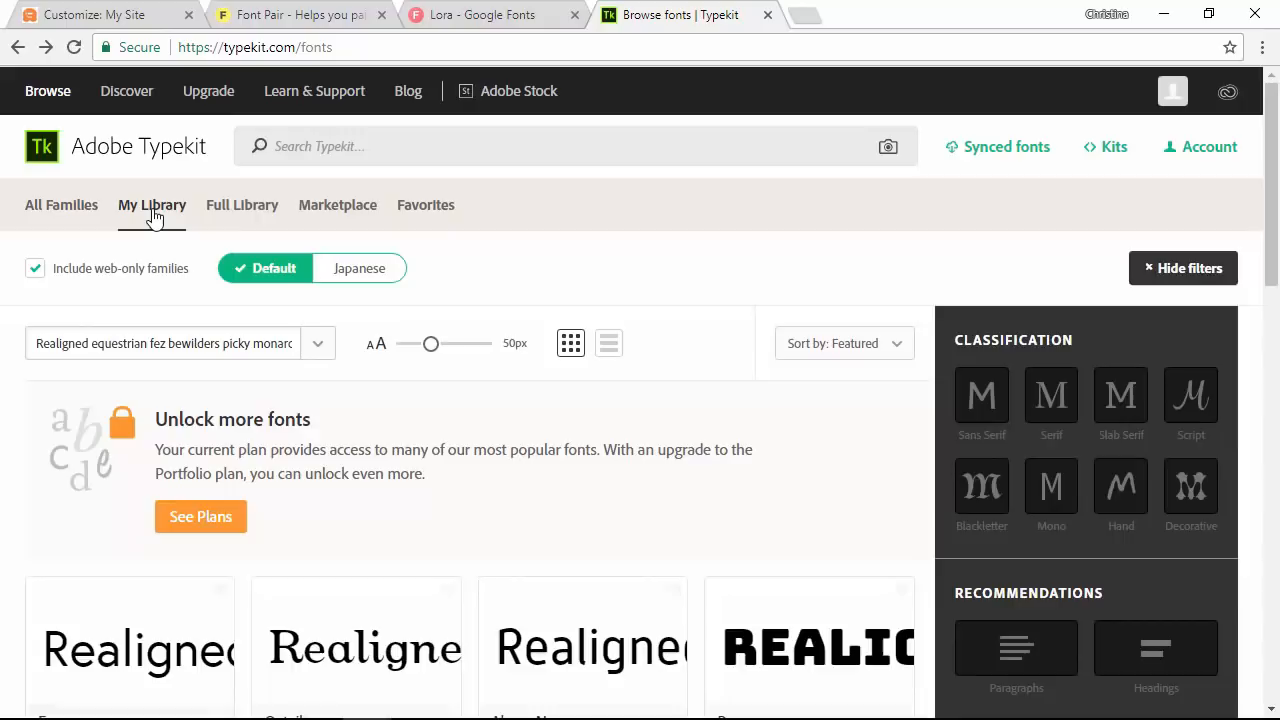
pyautogui.scroll(-3)
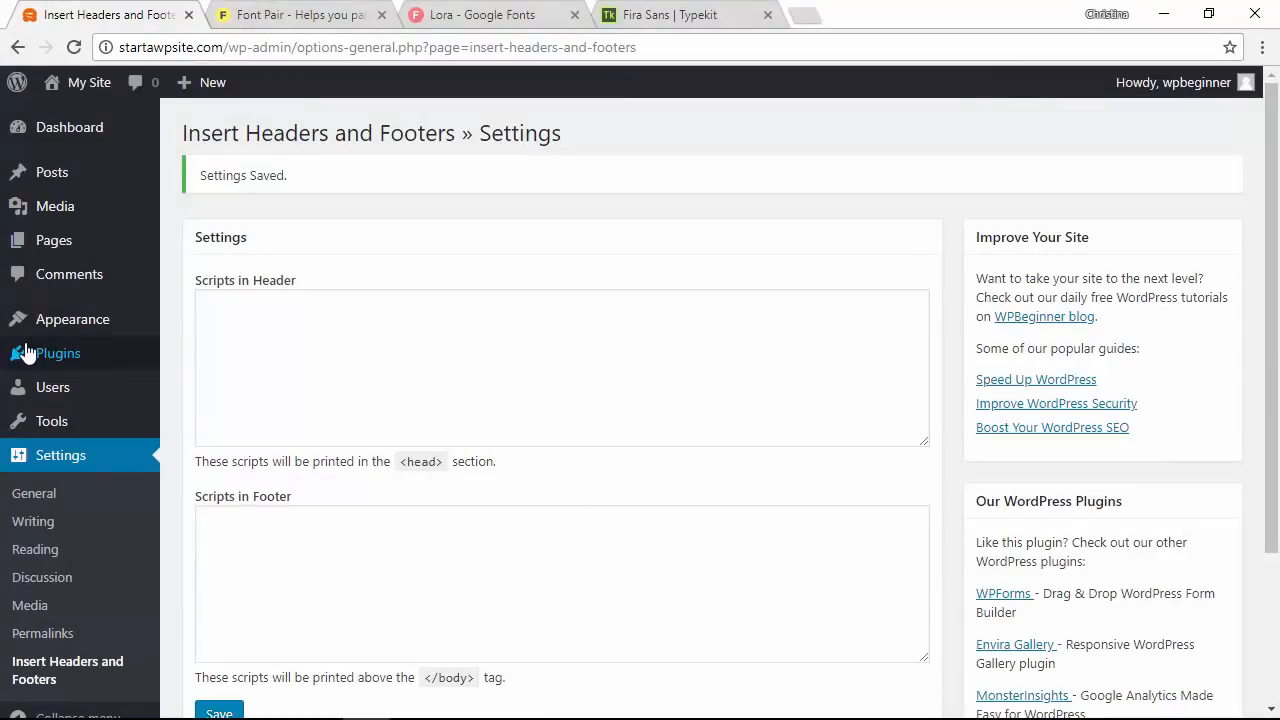
pyautogui.moveTo(57, 353)
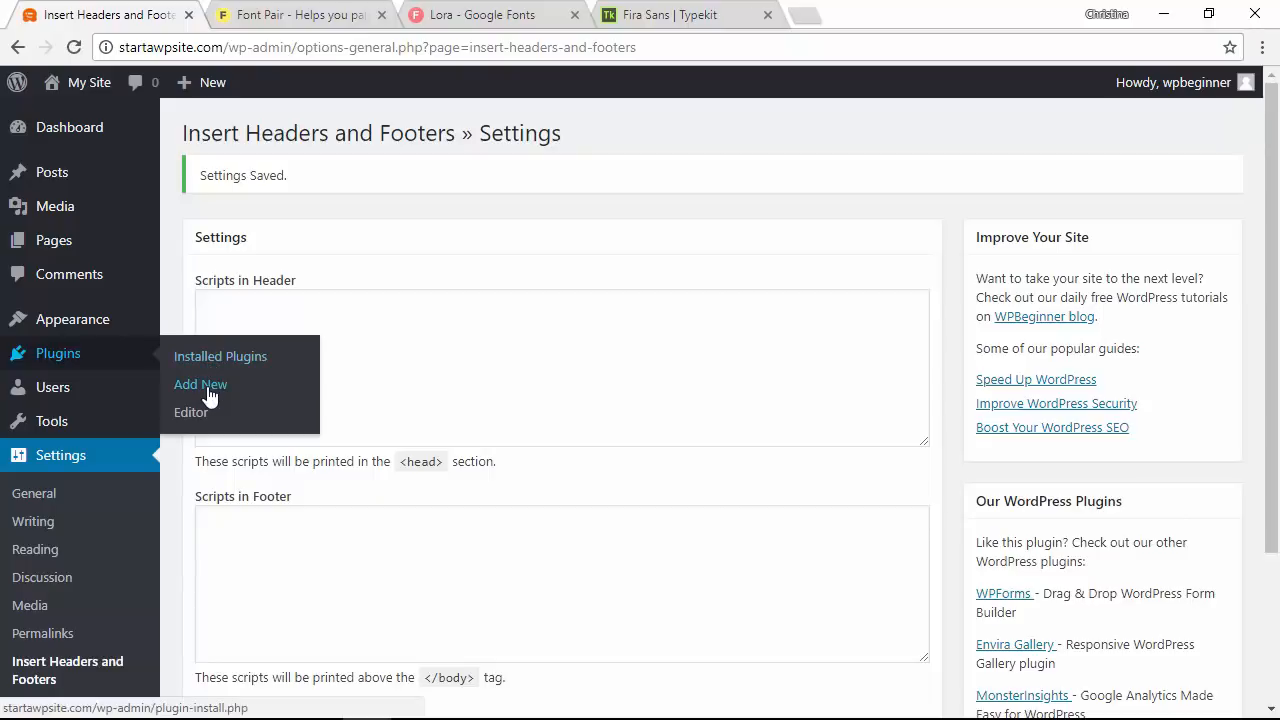
# Search new plugins for 'typekit fonts', then install and activate Typekit Fonts for WordPress
pyautogui.click(200, 384)
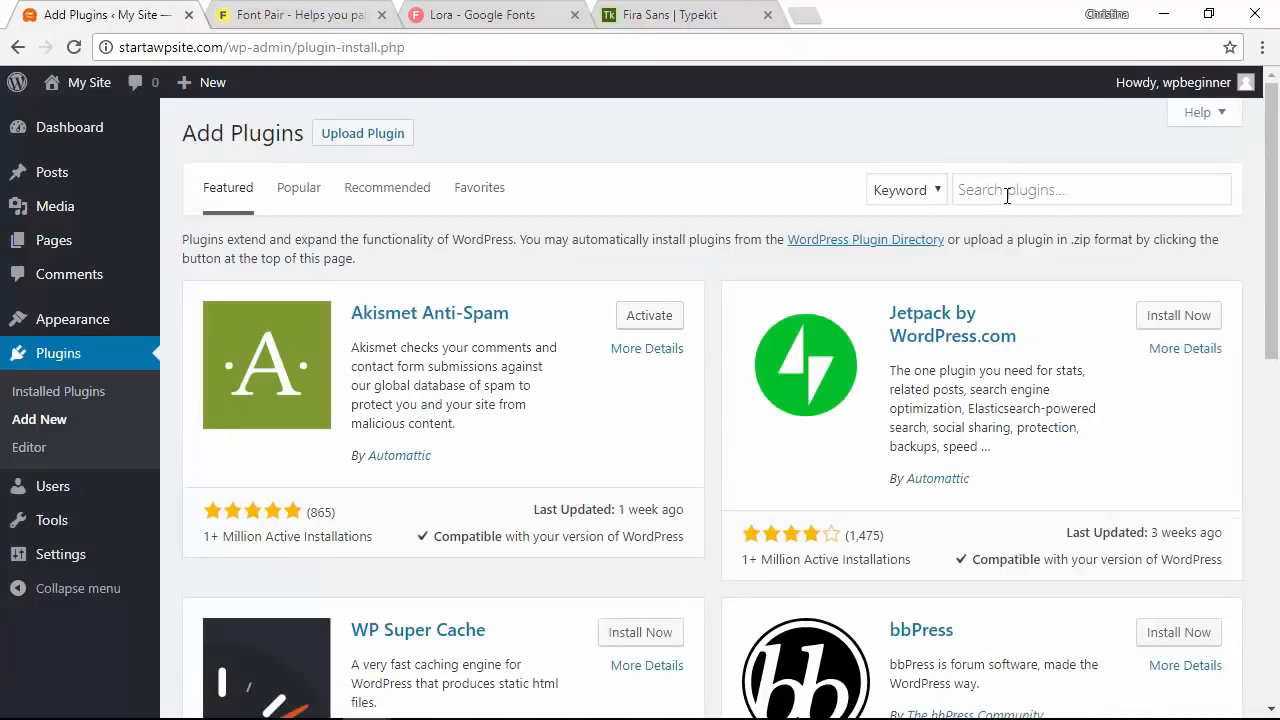
pyautogui.write('ty')
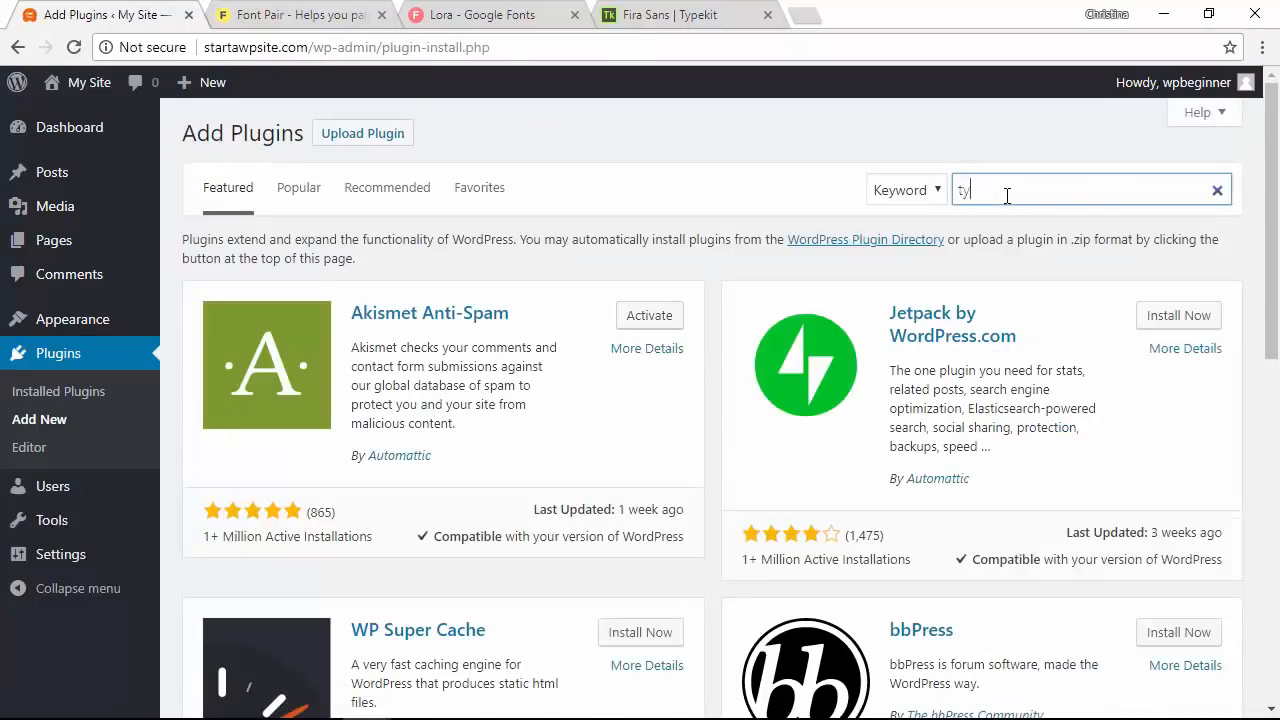
pyautogui.write('ypekit fonts o')
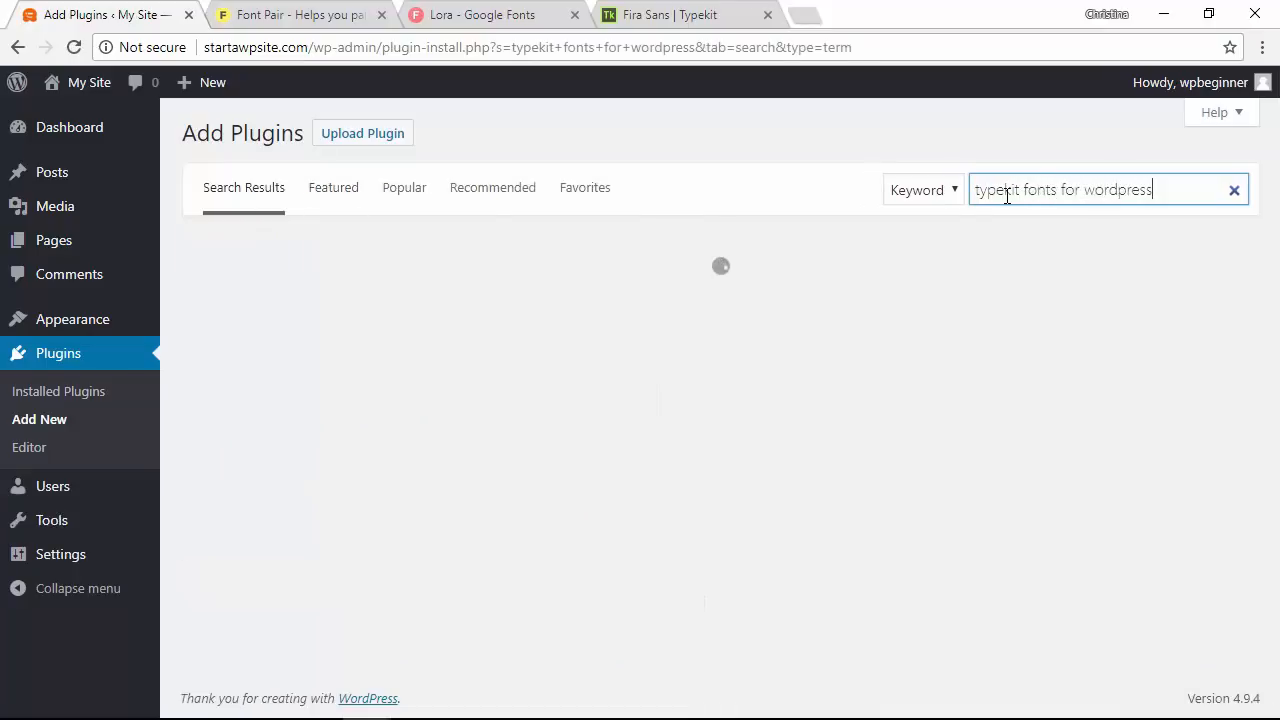
pyautogui.click(630, 291)
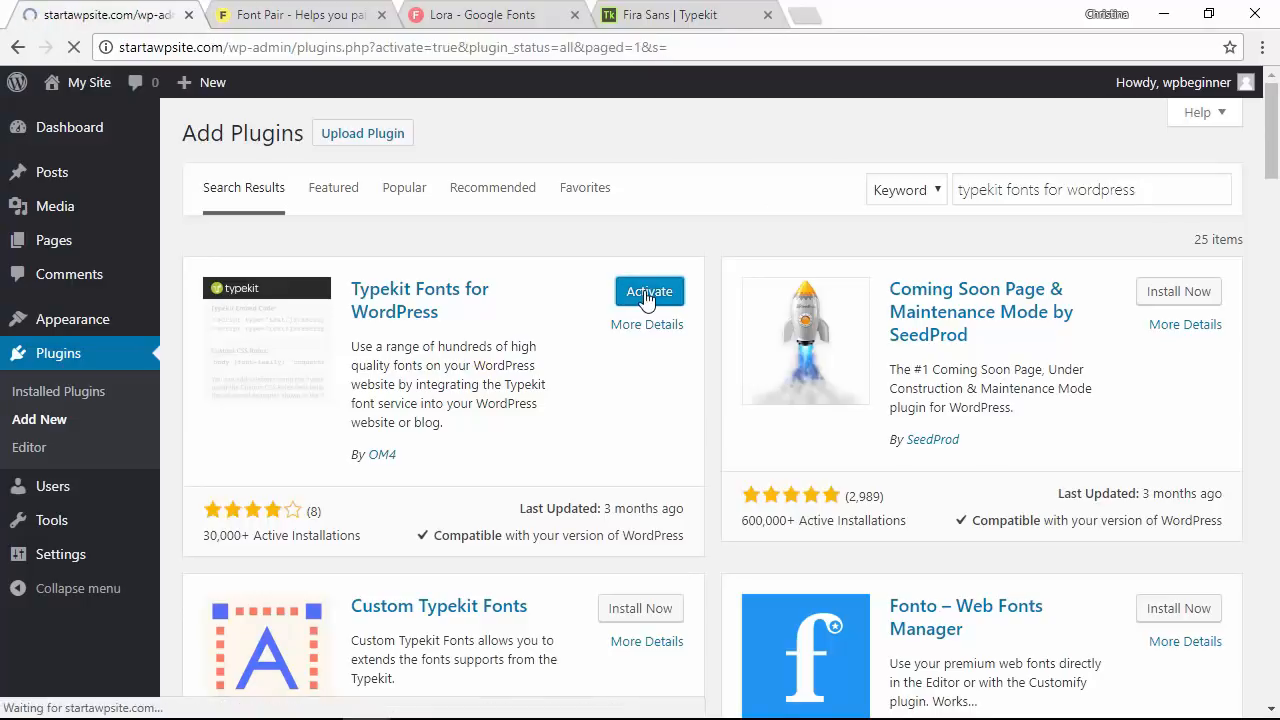
pyautogui.click(649, 291)
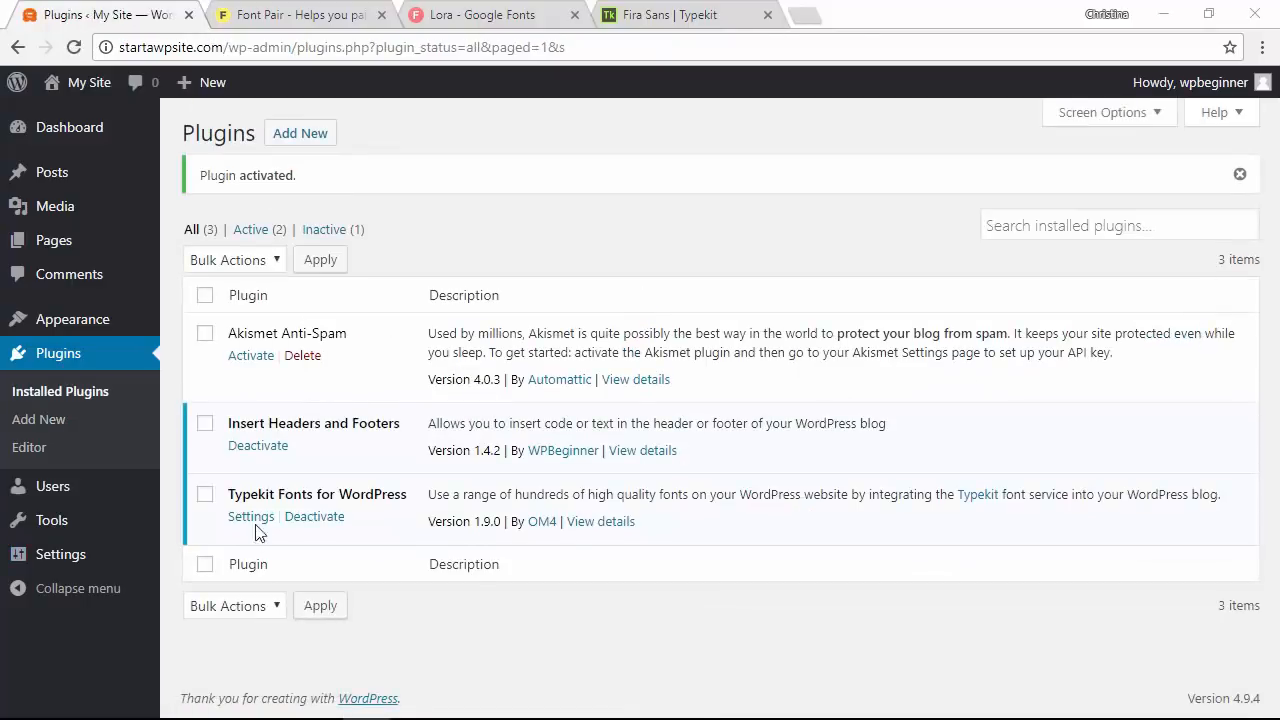
pyautogui.moveTo(60, 554)
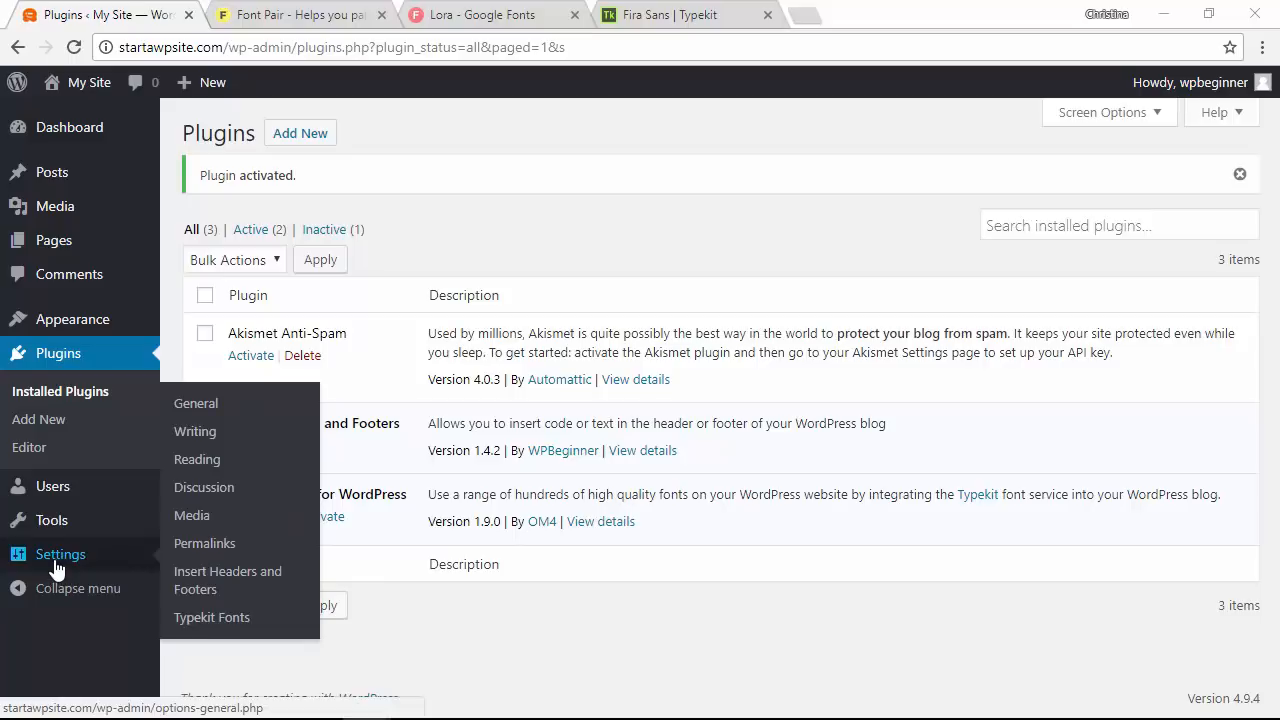
pyautogui.moveTo(211, 617)
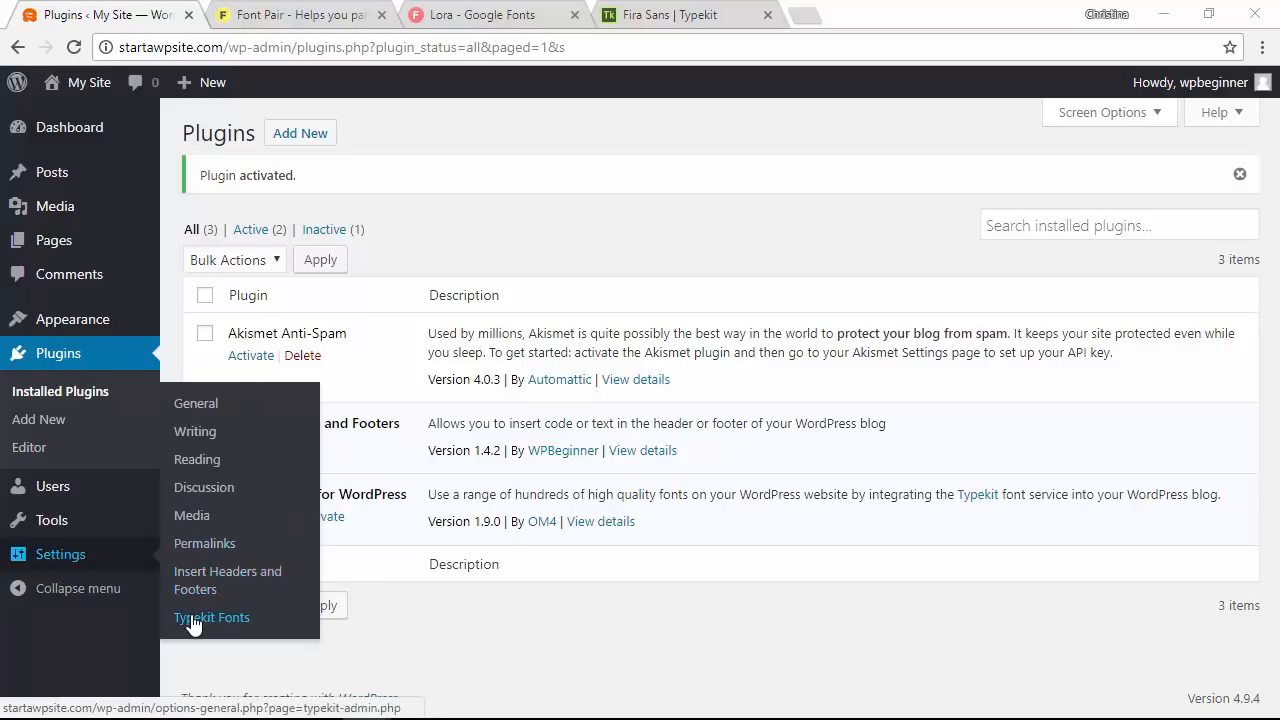
# Go to Settings > Typekit Fonts in the WordPress admin sidebar
pyautogui.click(211, 617)
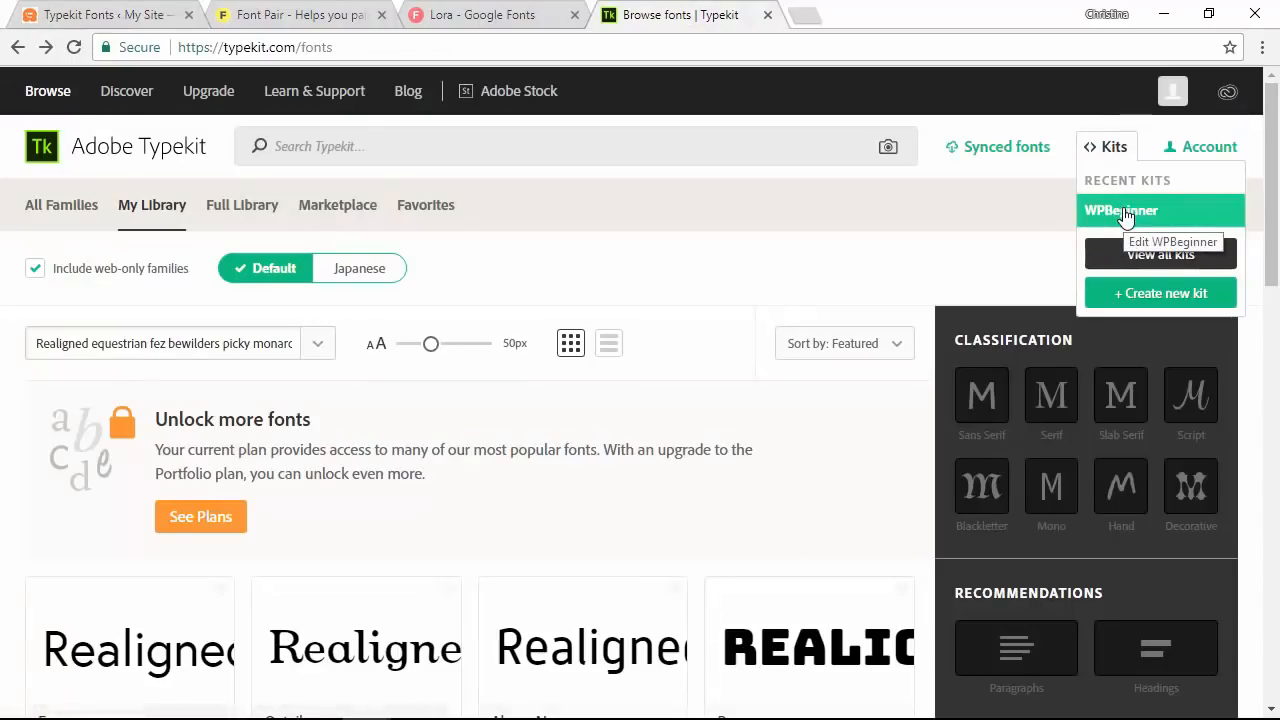
# Show the WPBeginner kit's embed code and highlight kit ID fnd4ole
pyautogui.click(1121, 210)
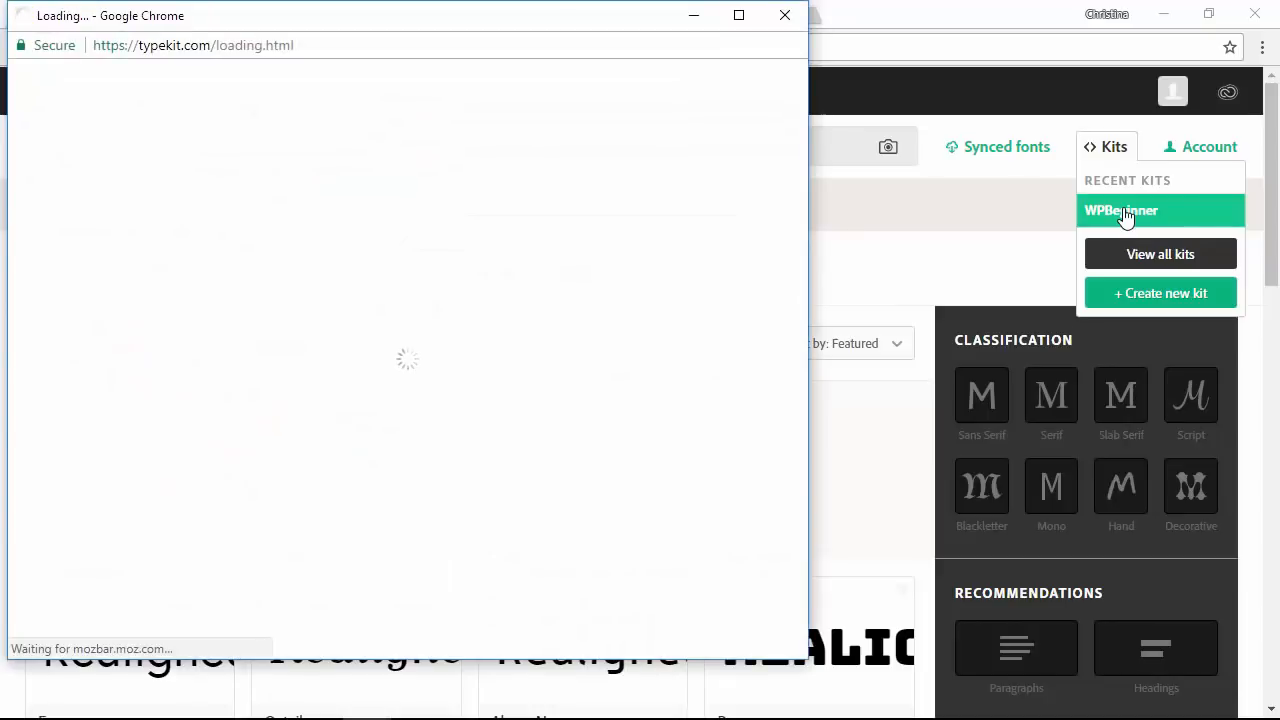
pyautogui.click(1120, 210)
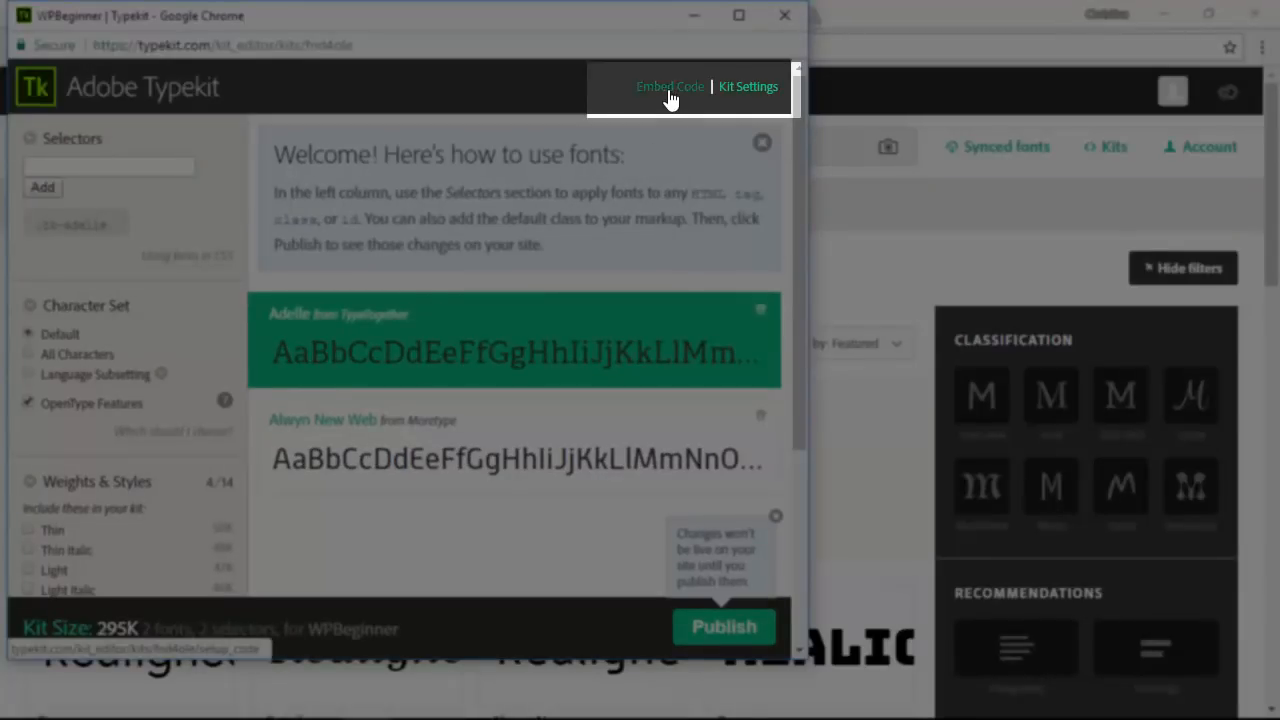
pyautogui.click(670, 86)
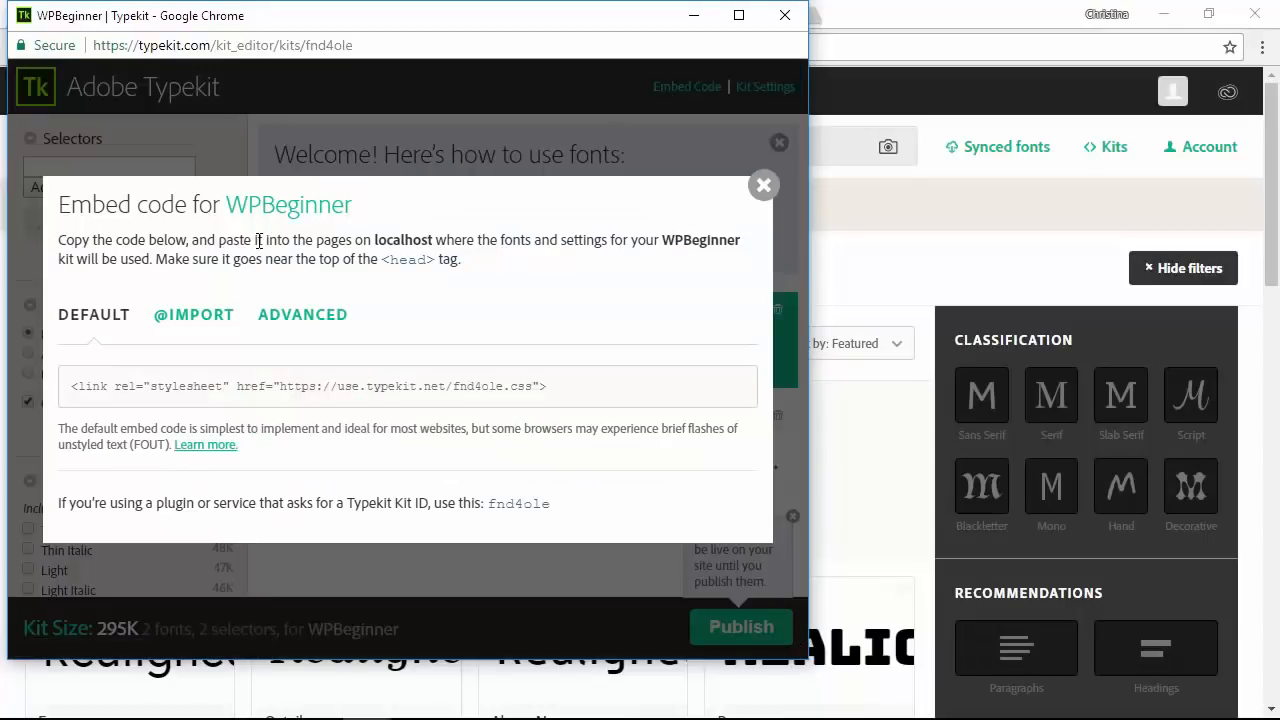
pyautogui.doubleClick(518, 503)
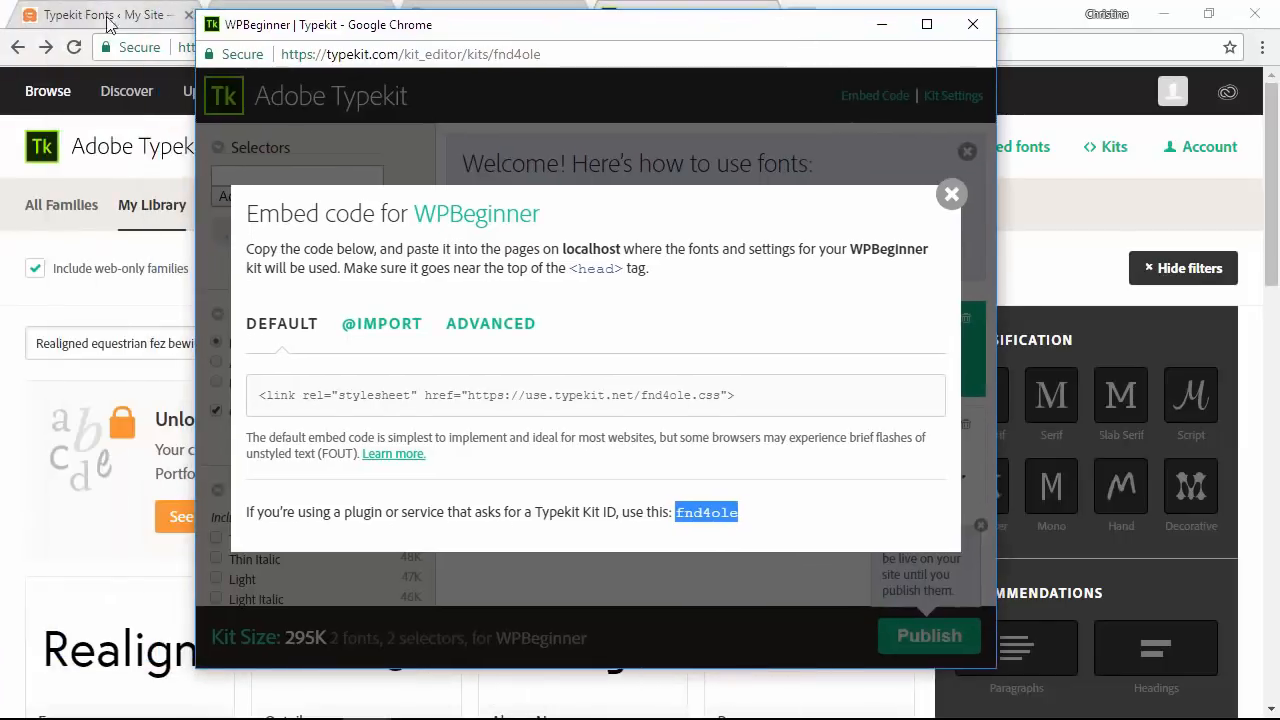
# Enter fnd4ole as the Typekit Kit ID and save, then reach the customizer's Additional CSS
pyautogui.click(95, 14)
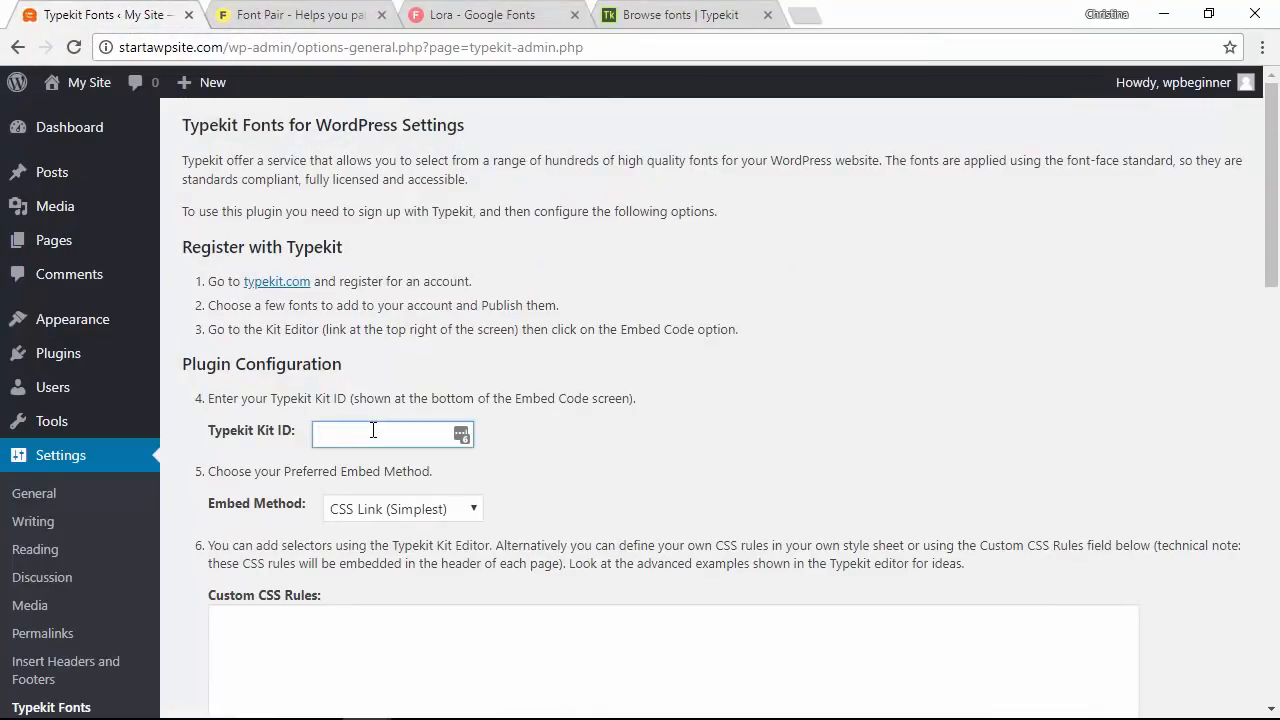
pyautogui.write('fnd4ole')
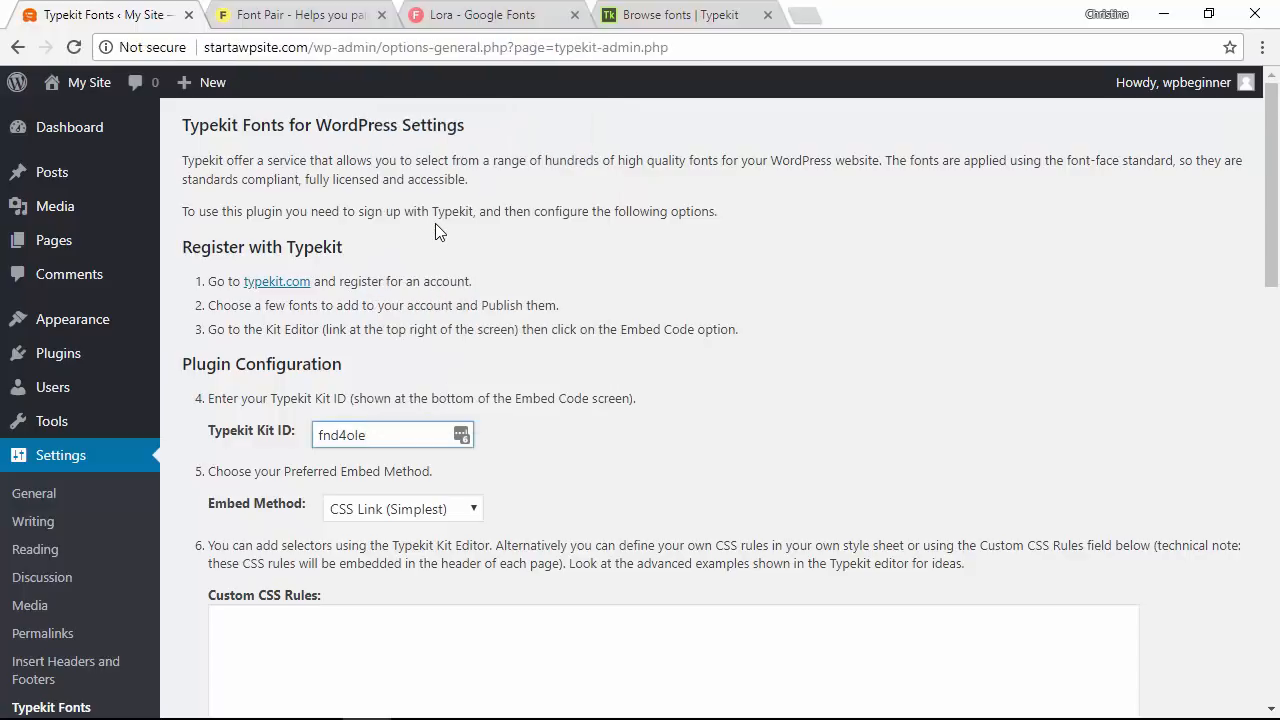
pyautogui.scroll(-3)
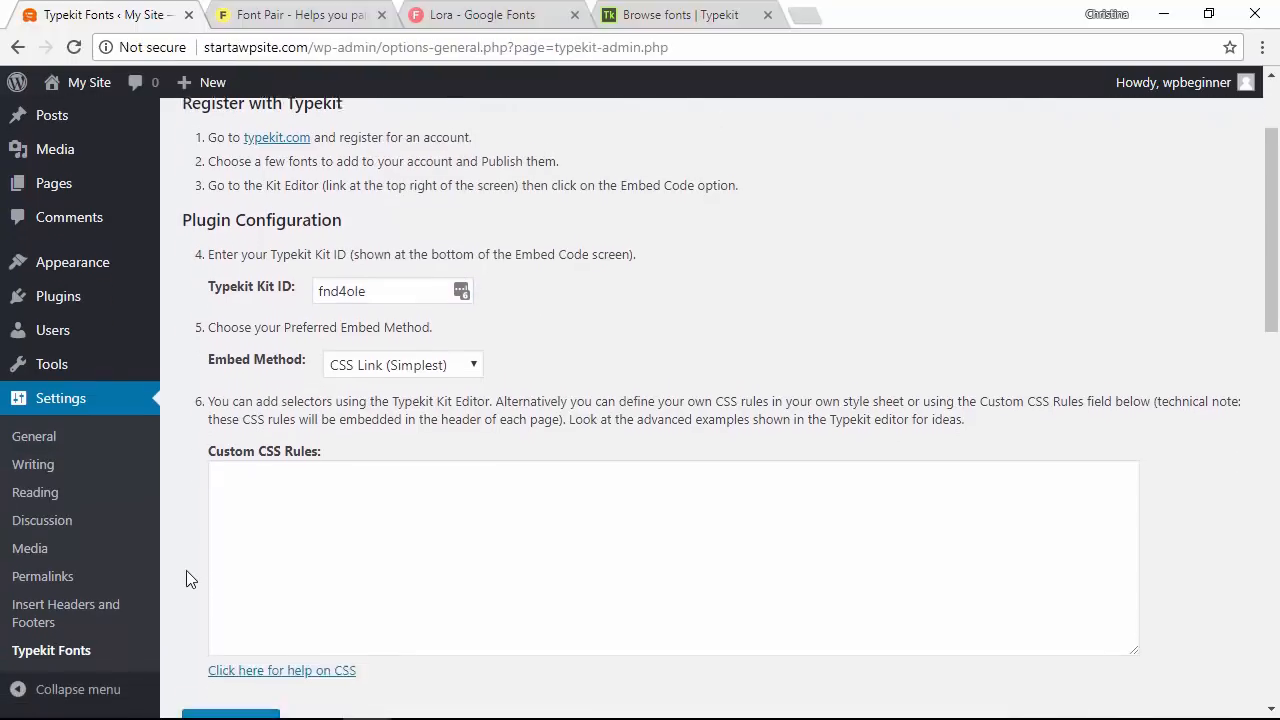
pyautogui.scroll(-3)
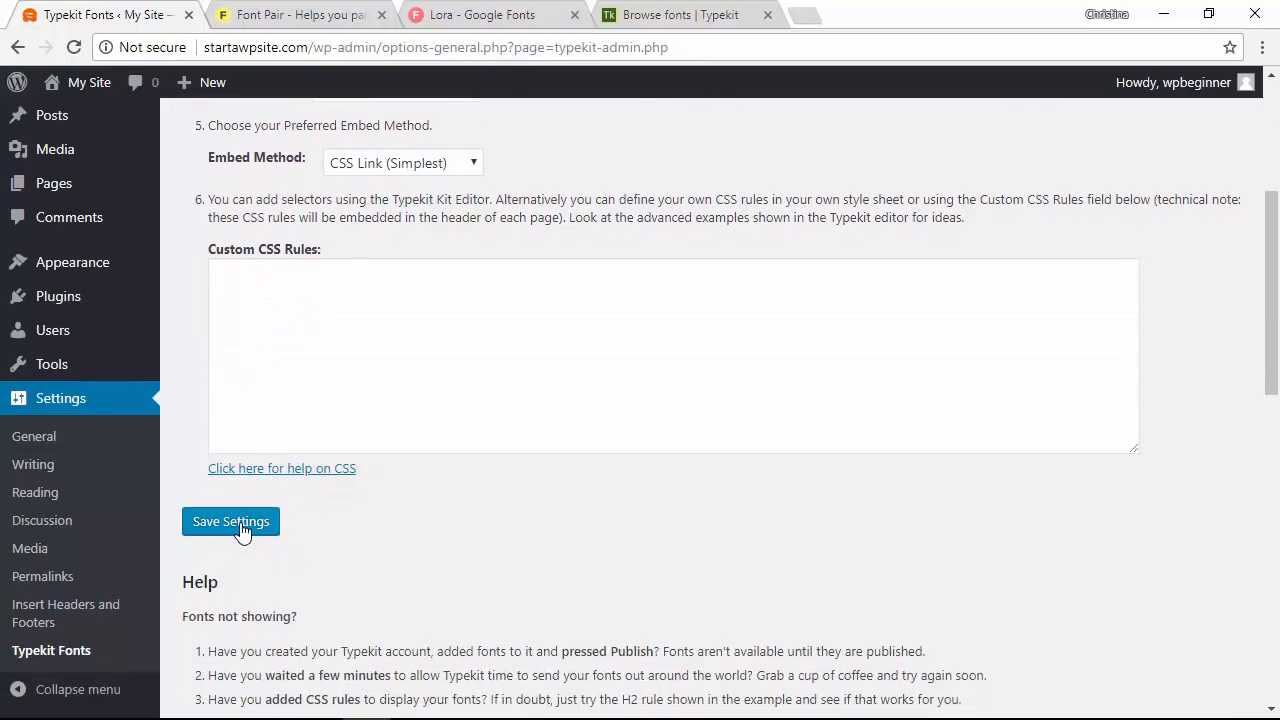
pyautogui.click(230, 521)
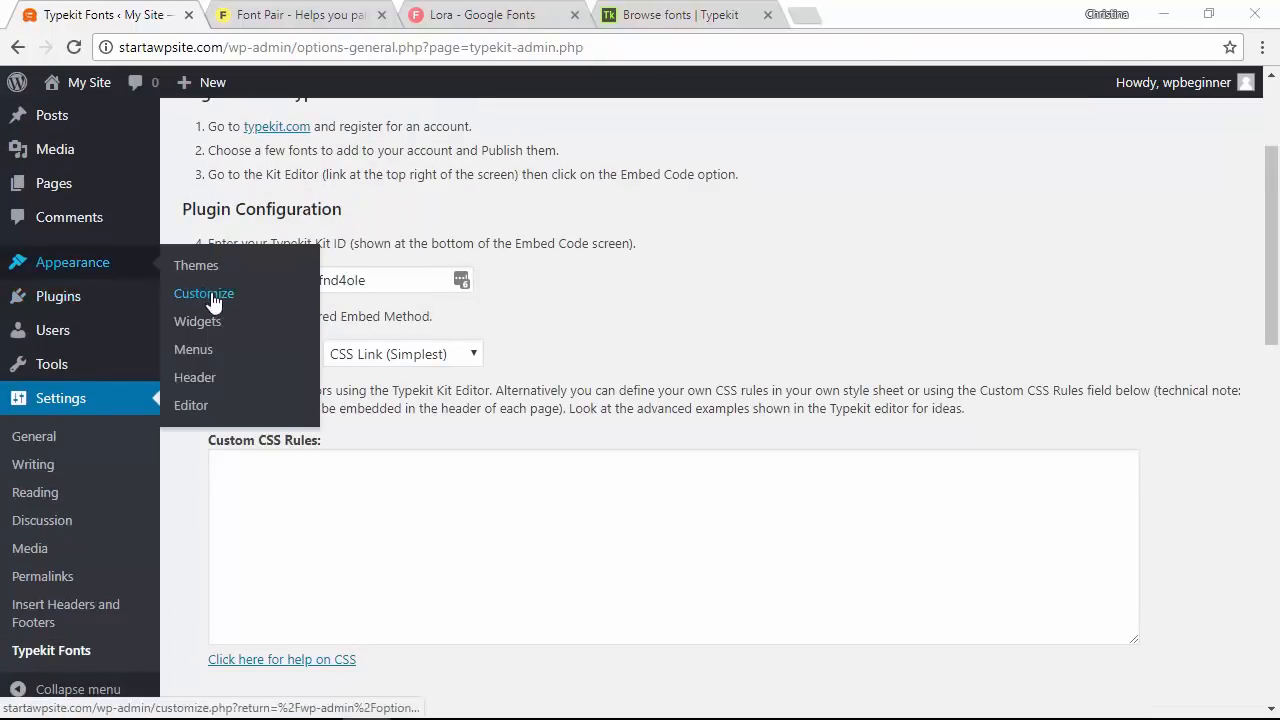
pyautogui.click(204, 293)
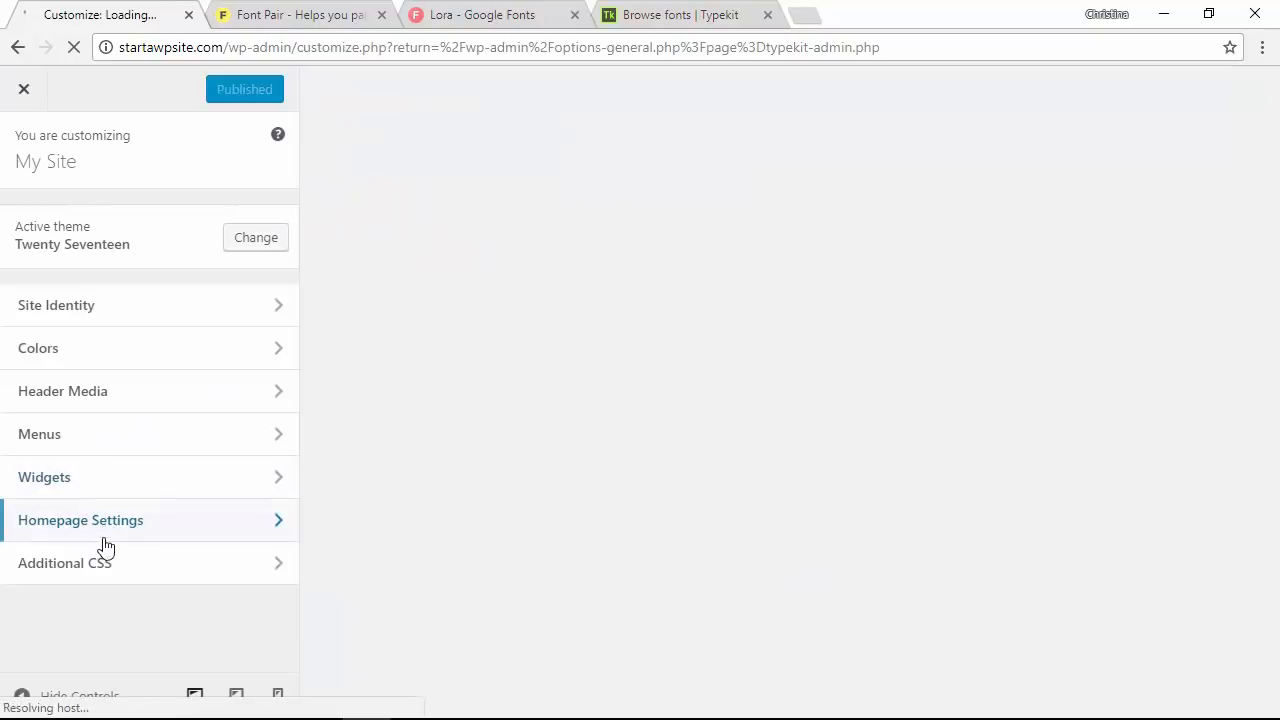
pyautogui.click(65, 562)
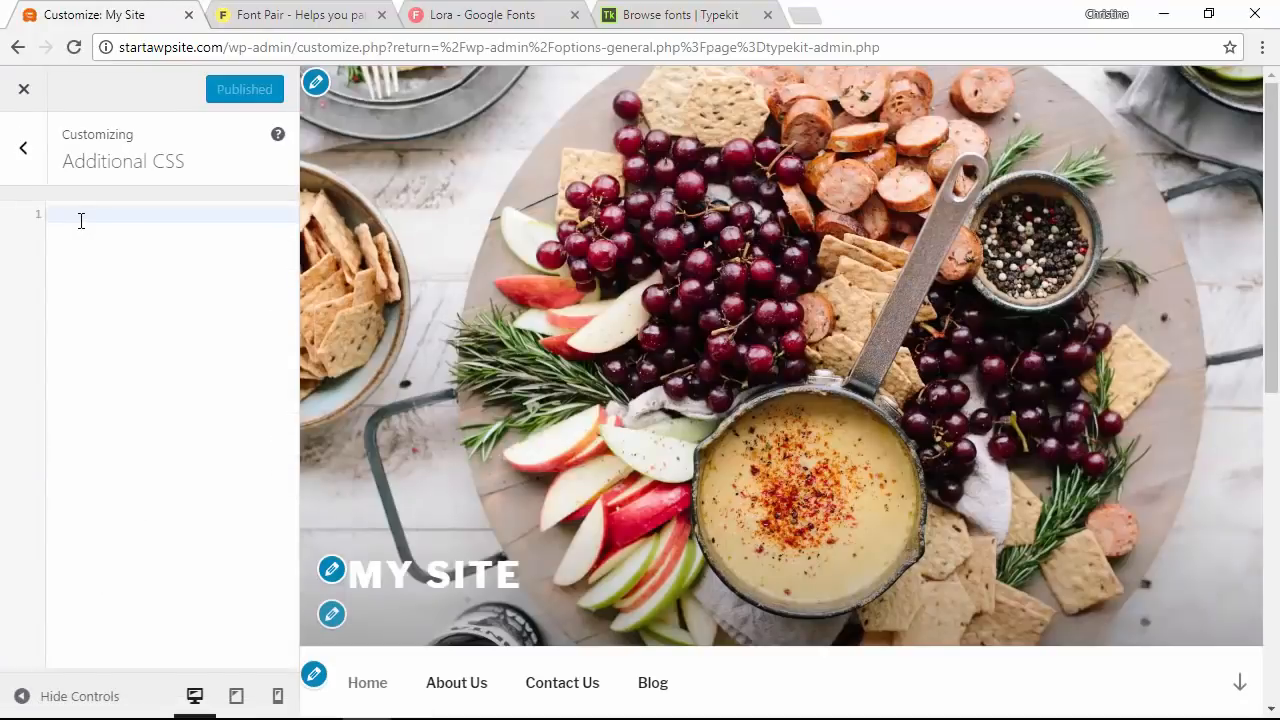